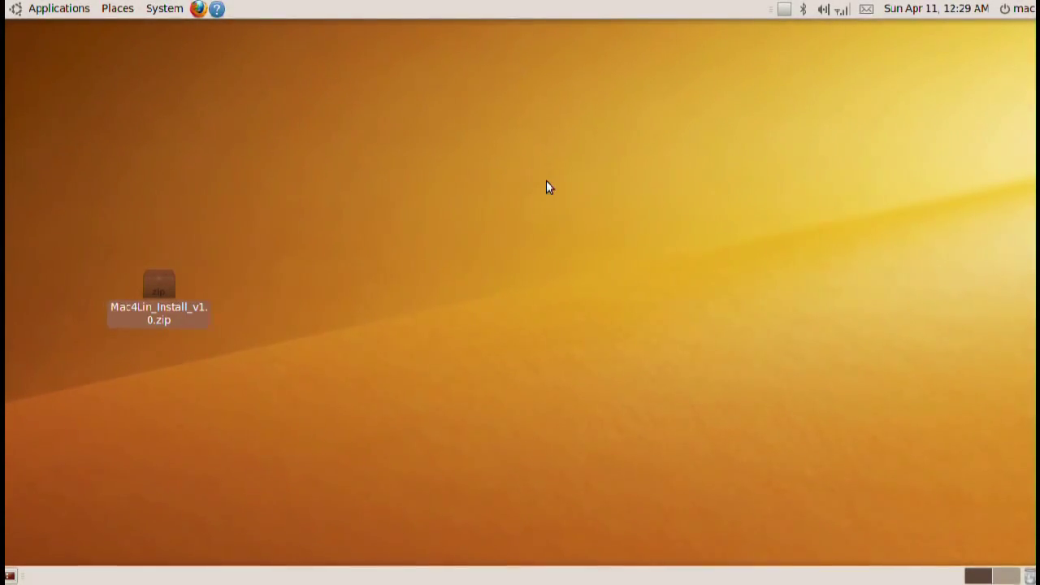
{"action": "mouse_move", "coordinate": [52, 34]}
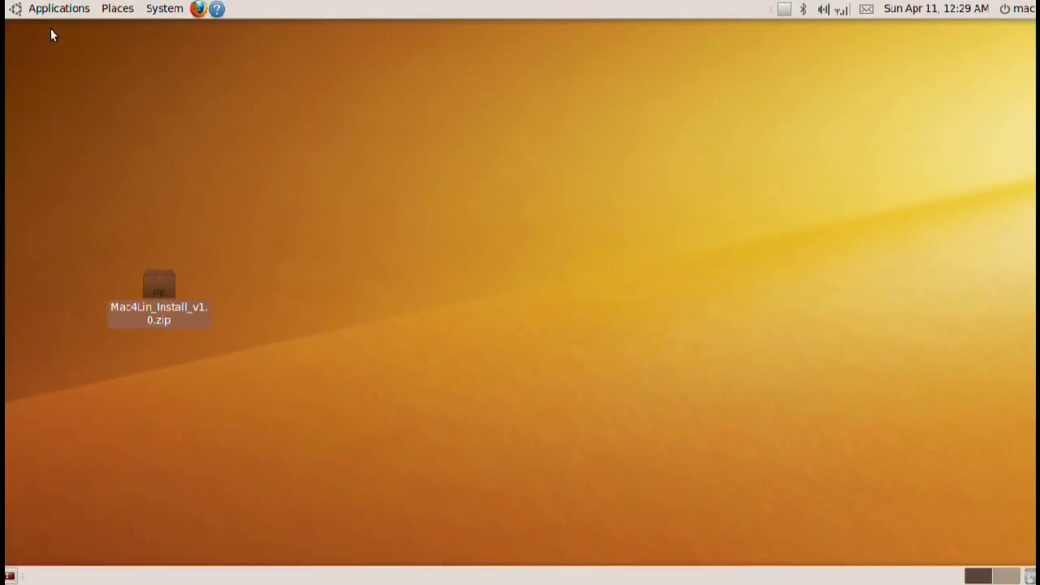
Launch Ubuntu Software Center and search 'avant' to find Avant Window Navigator and Awn Manager
{"action": "left_click", "coordinate": [59, 10]}
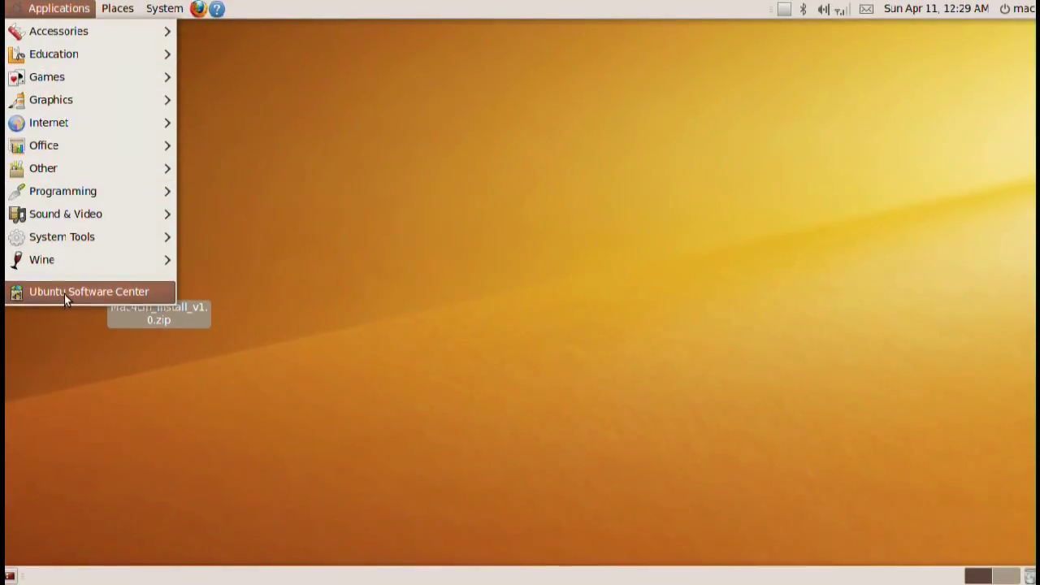
{"action": "left_click", "coordinate": [89, 291]}
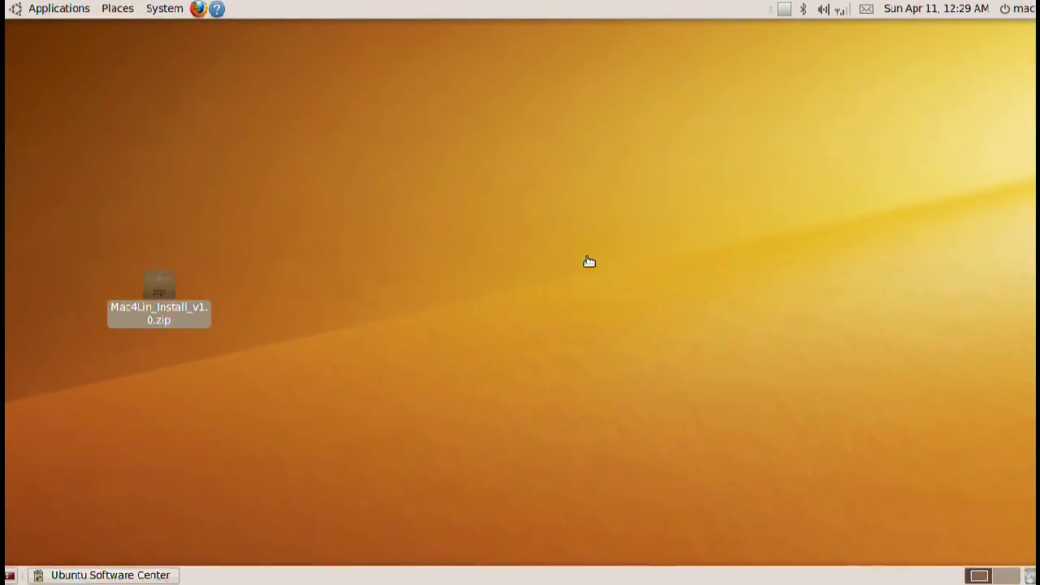
{"action": "left_click", "coordinate": [109, 575]}
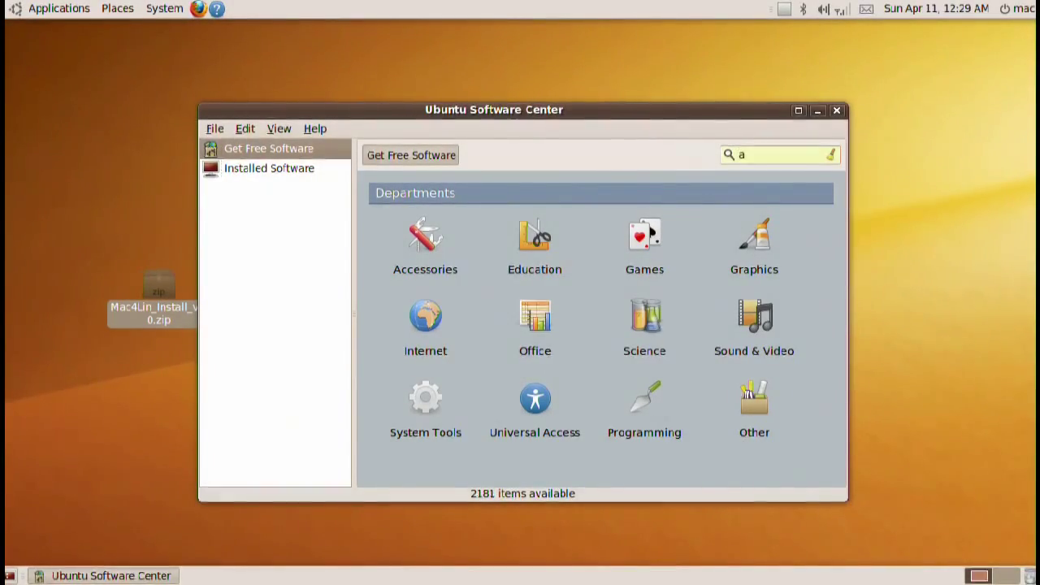
{"action": "type", "text": "vant"}
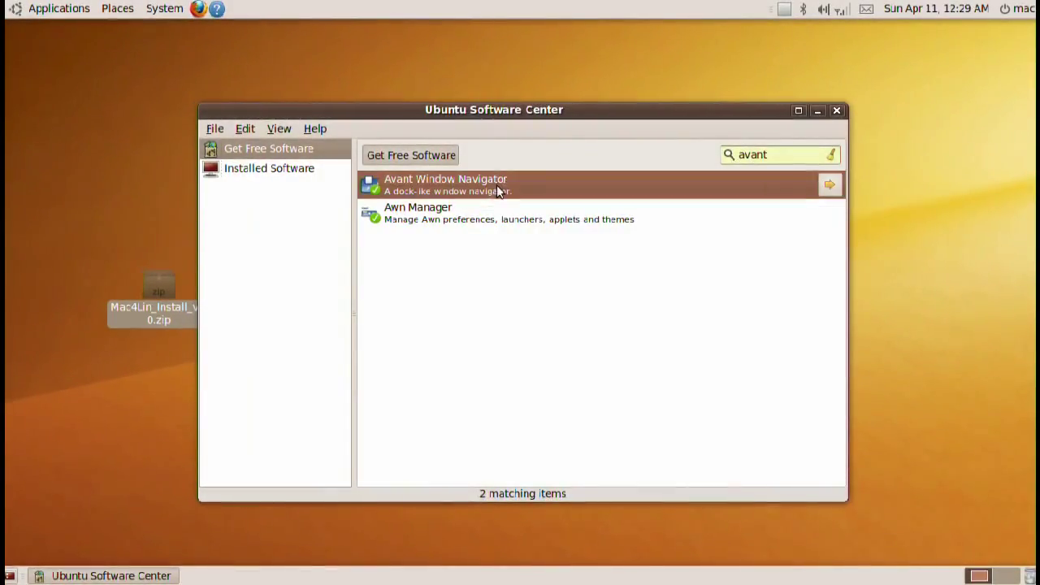
{"action": "mouse_move", "coordinate": [422, 208]}
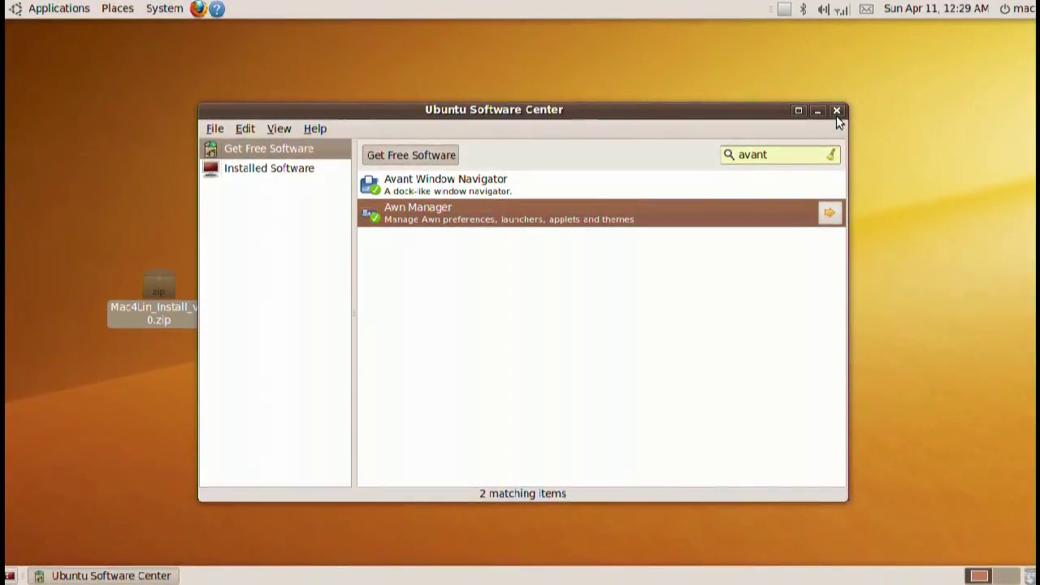
Close the Software Center and launch Synaptic, authenticating with the administrator password
{"action": "left_click", "coordinate": [164, 8]}
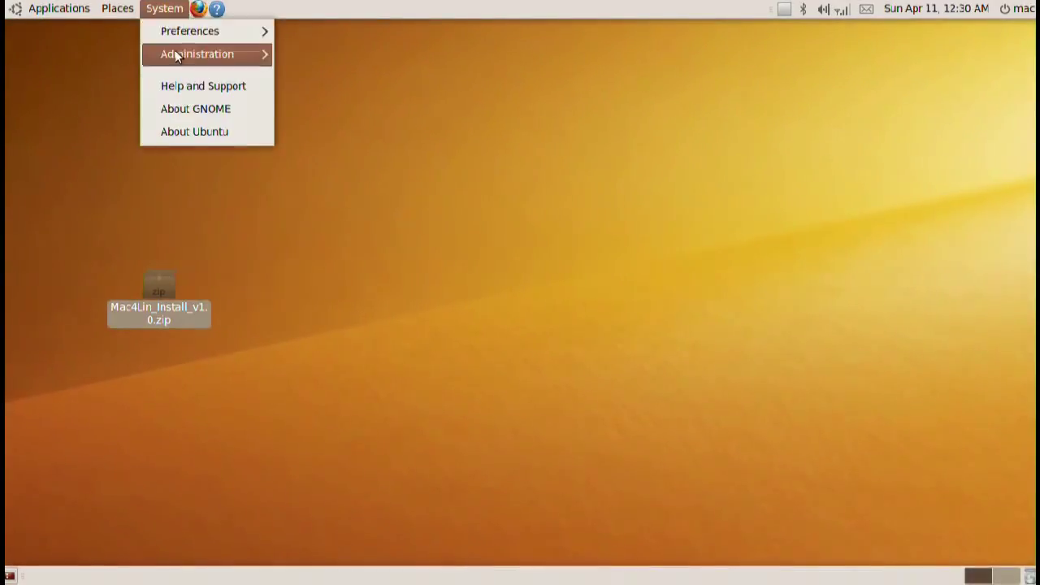
{"action": "left_click", "coordinate": [197, 53]}
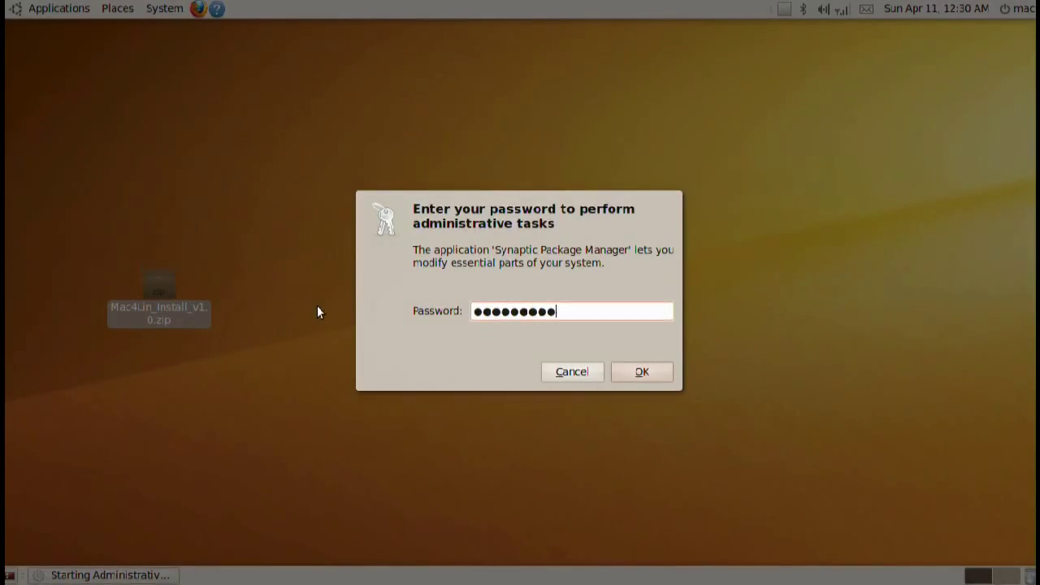
{"action": "left_click", "coordinate": [640, 370]}
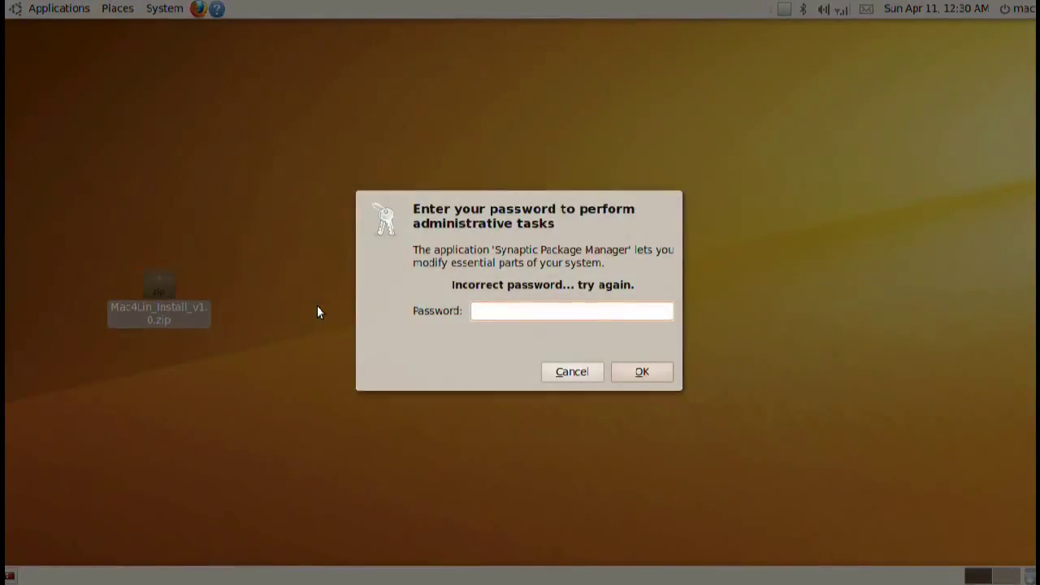
{"action": "left_click", "coordinate": [572, 371]}
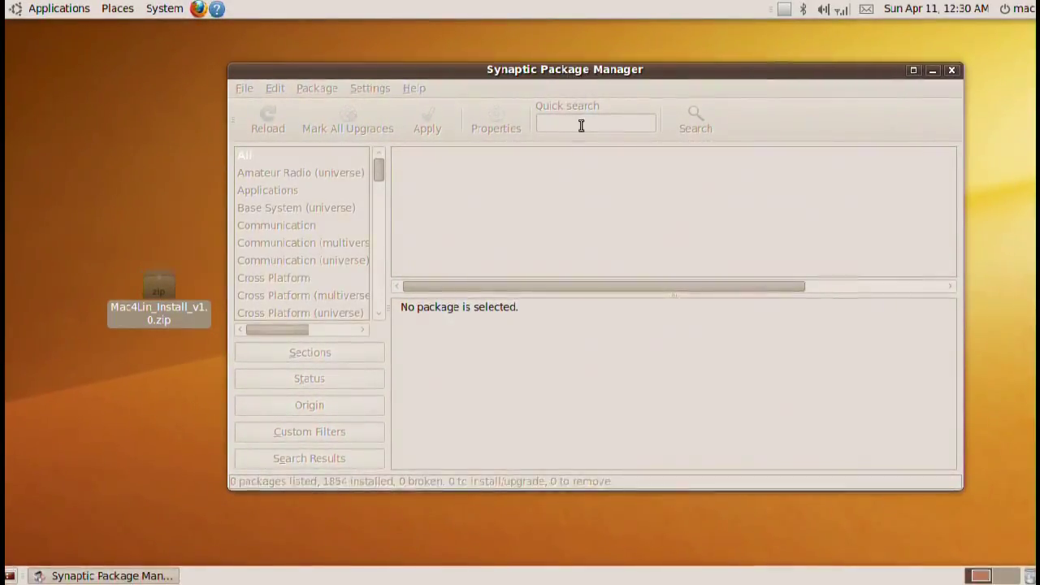
Quick-search 'deskbar', confirm deskbar-applet is installed, then close Synaptic
{"action": "type", "text": "deskbar"}
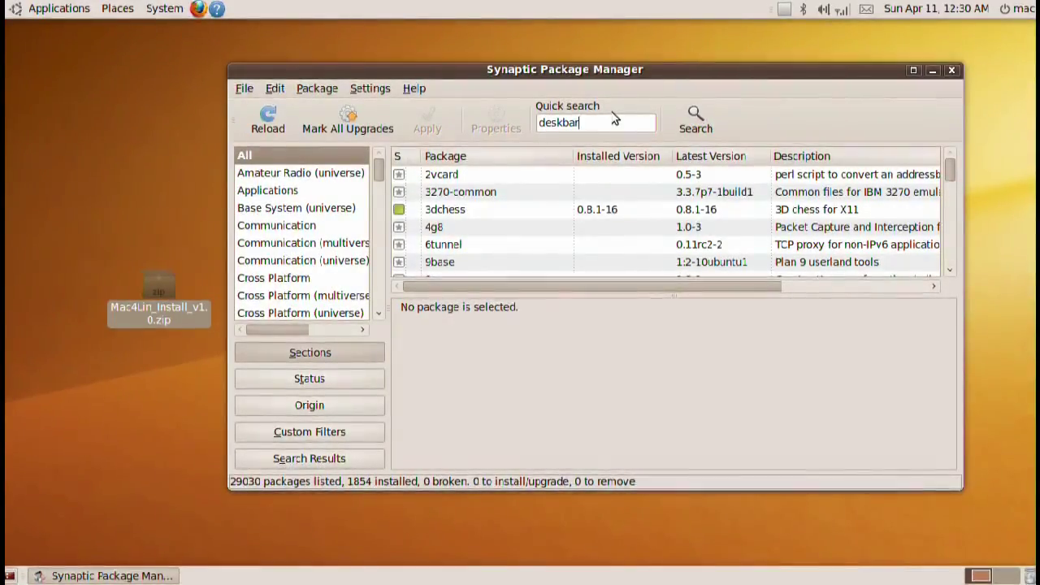
{"action": "left_click", "coordinate": [462, 228]}
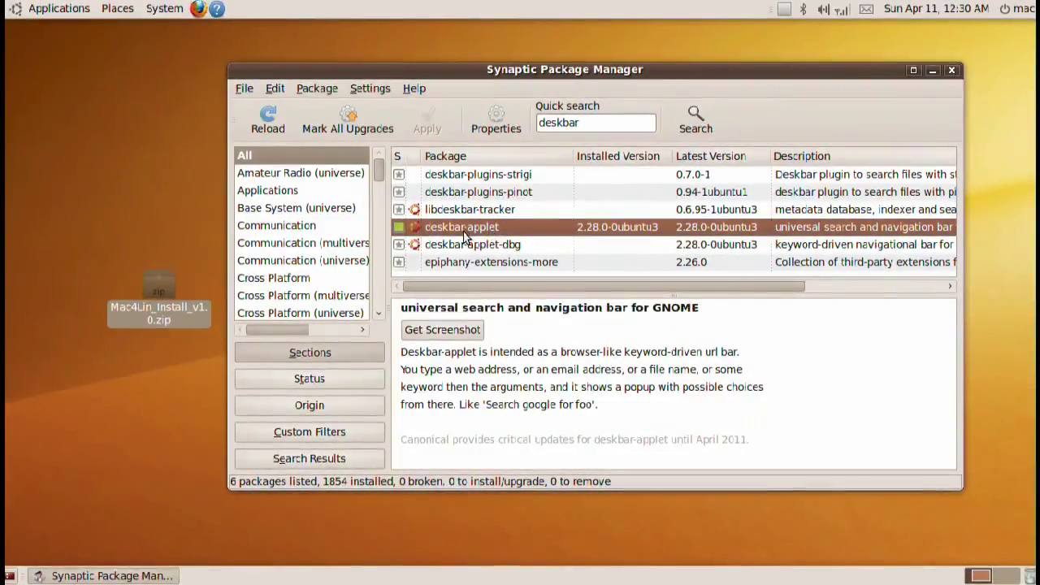
{"action": "right_click", "coordinate": [462, 228]}
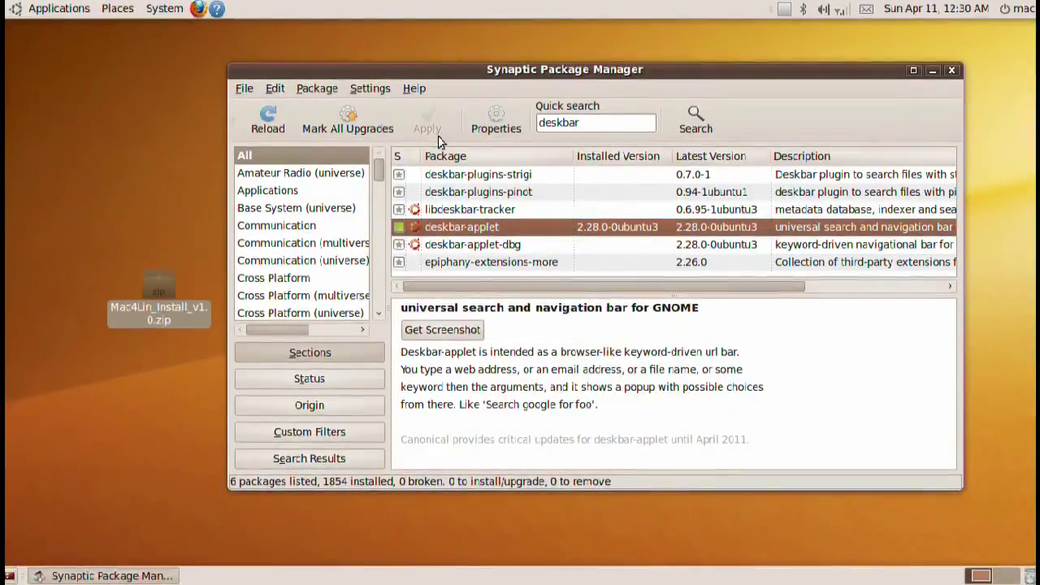
{"action": "mouse_move", "coordinate": [953, 70]}
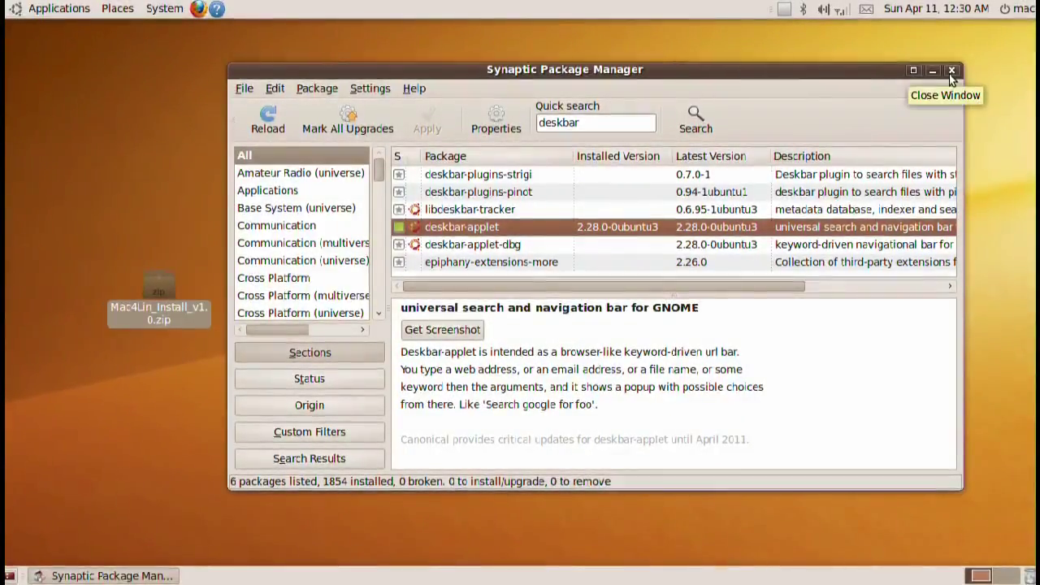
{"action": "left_click", "coordinate": [952, 70]}
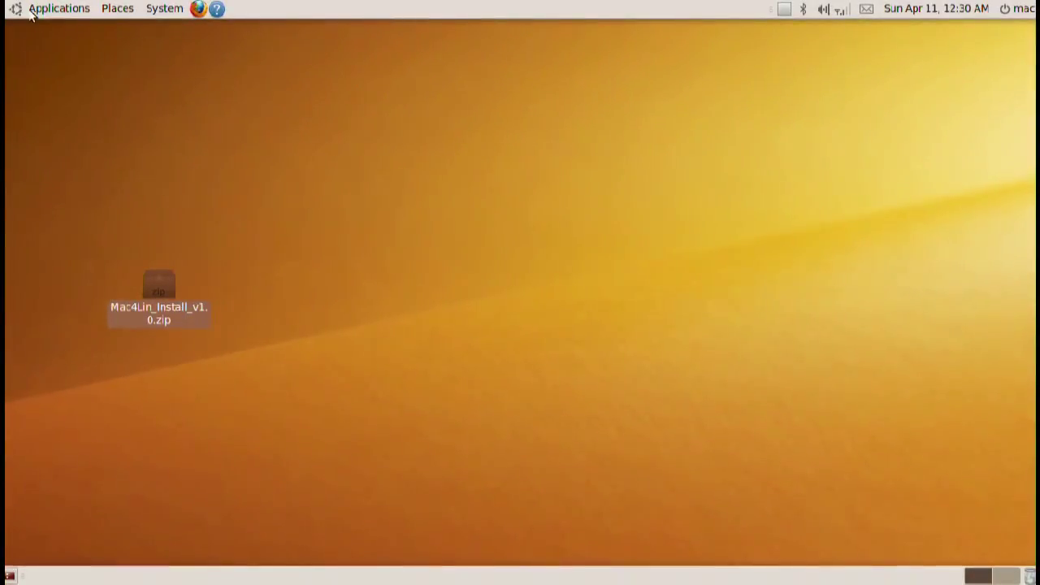
Launch Ubuntu Tweak and sync the Application Center's list of popular applications
{"action": "left_click", "coordinate": [58, 8]}
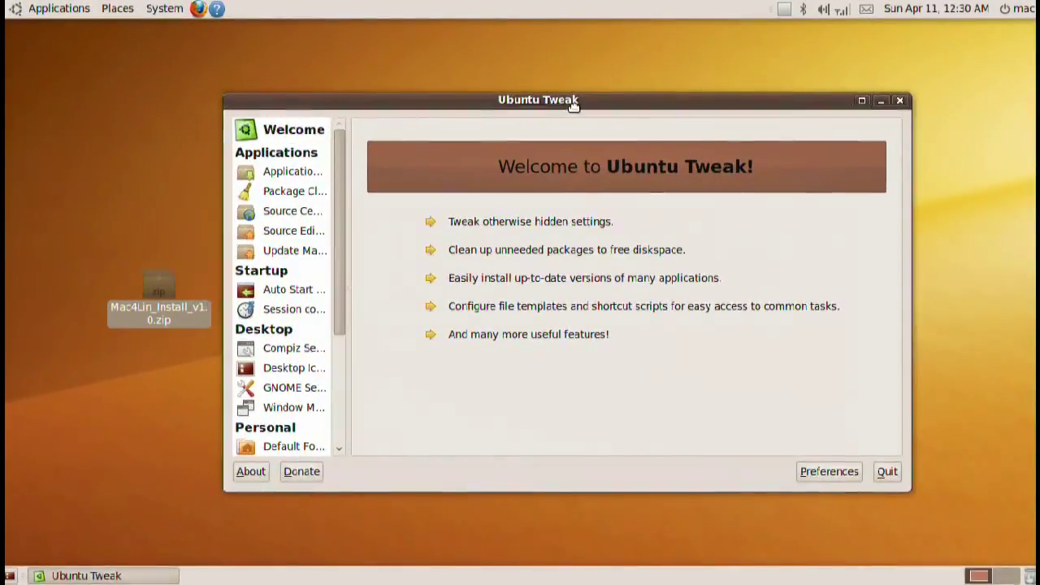
{"action": "mouse_move", "coordinate": [423, 199]}
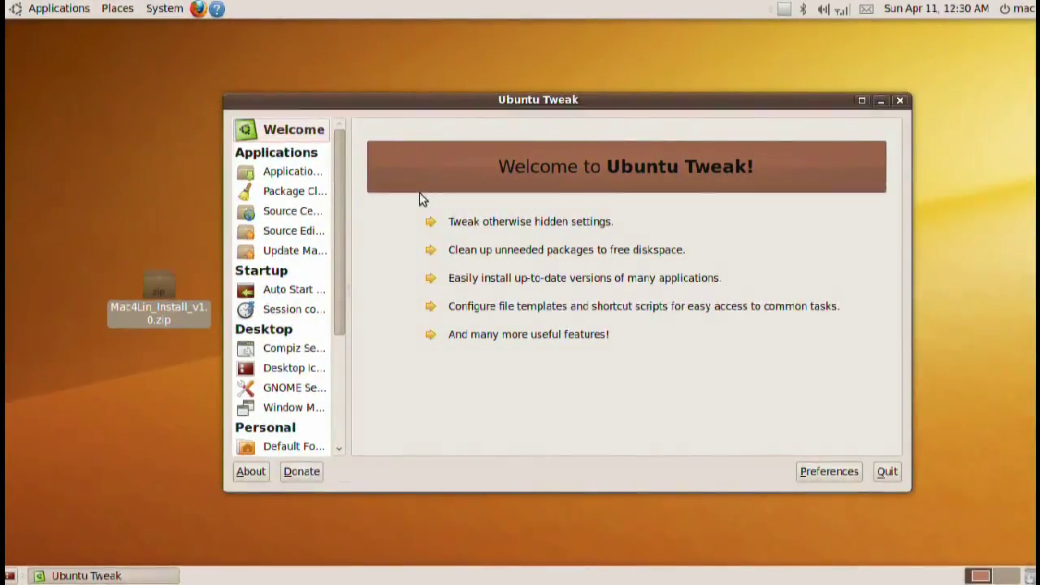
{"action": "mouse_move", "coordinate": [326, 284]}
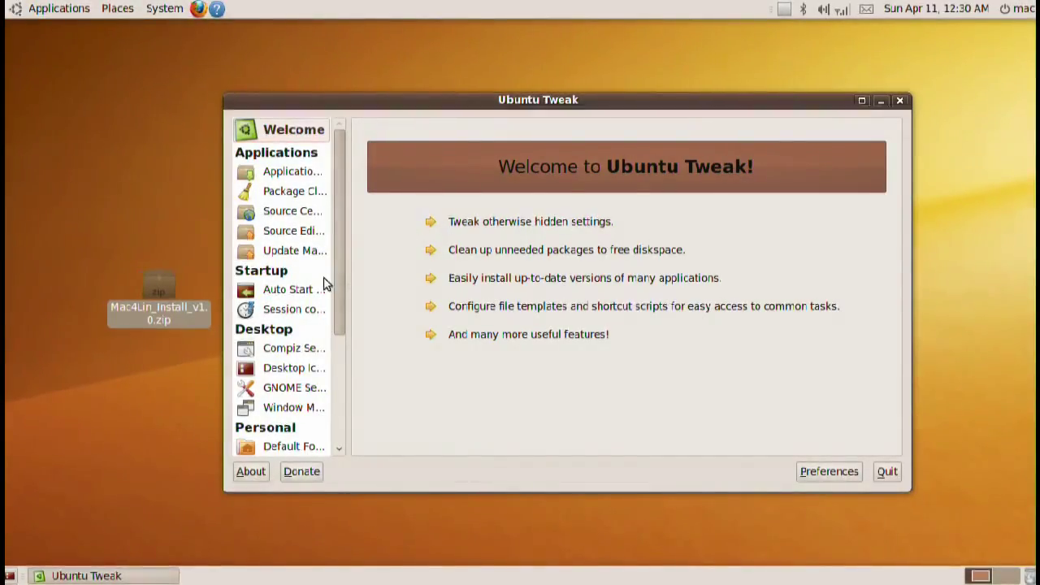
{"action": "left_click", "coordinate": [291, 173]}
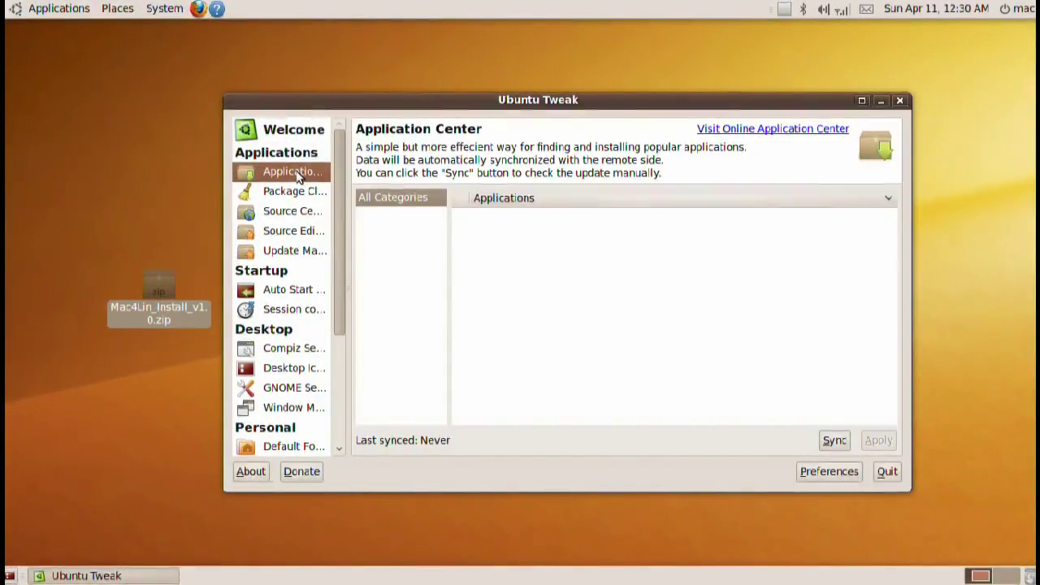
{"action": "left_click", "coordinate": [836, 439]}
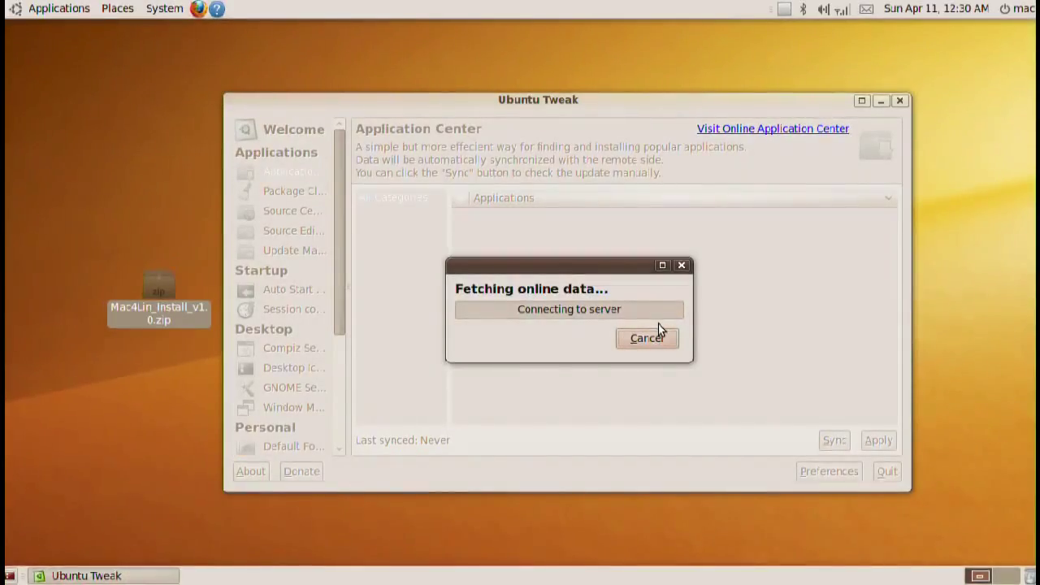
{"action": "left_click_drag", "start_coordinate": [569, 265], "coordinate": [598, 260]}
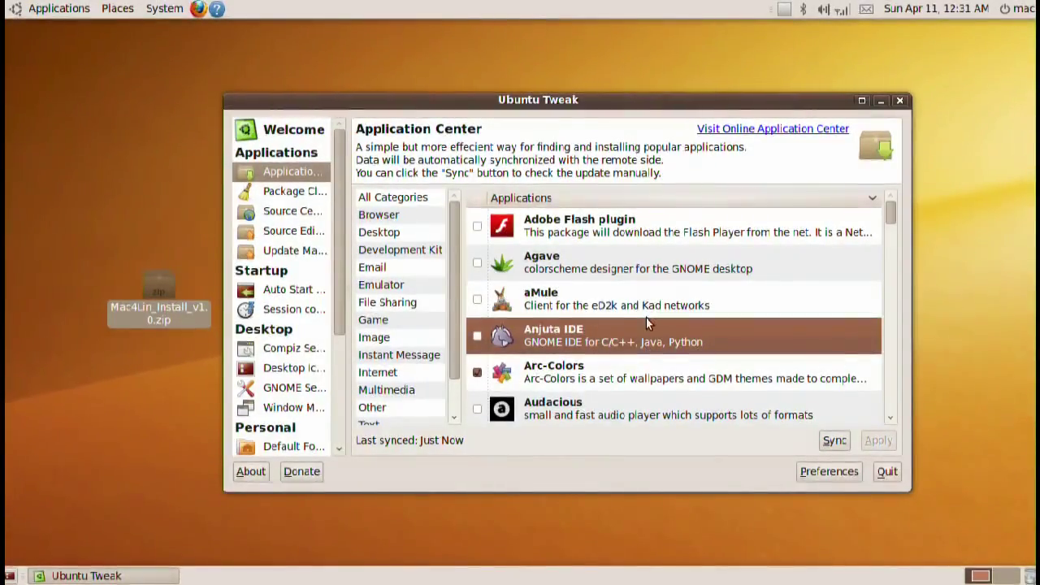
Search 'gnom', scroll to Gnome-Globalmenu, then quit Ubuntu Tweak
{"action": "type", "text": "gnom"}
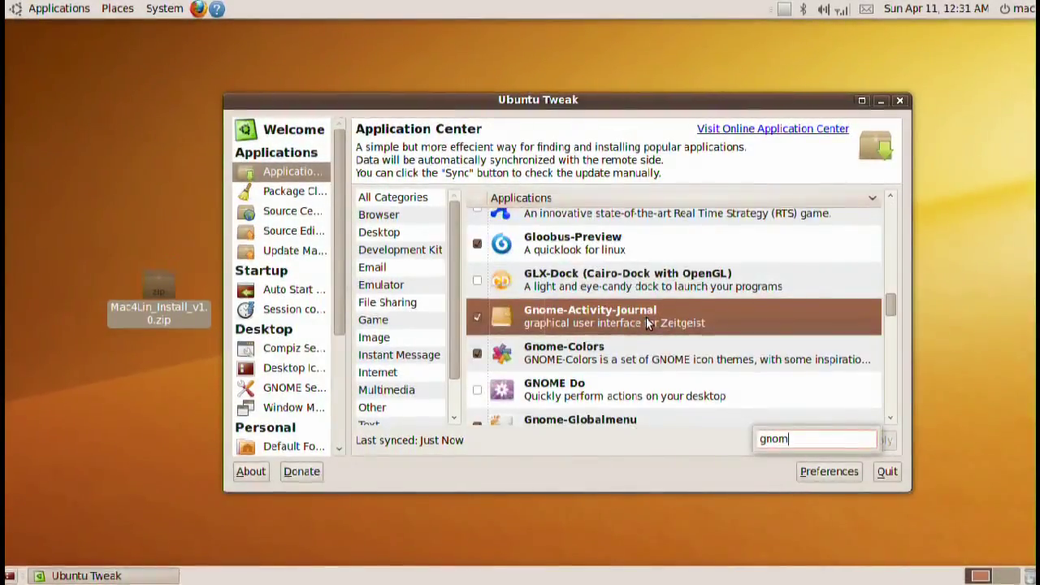
{"action": "scroll", "scroll_direction": "down", "scroll_amount": 3}
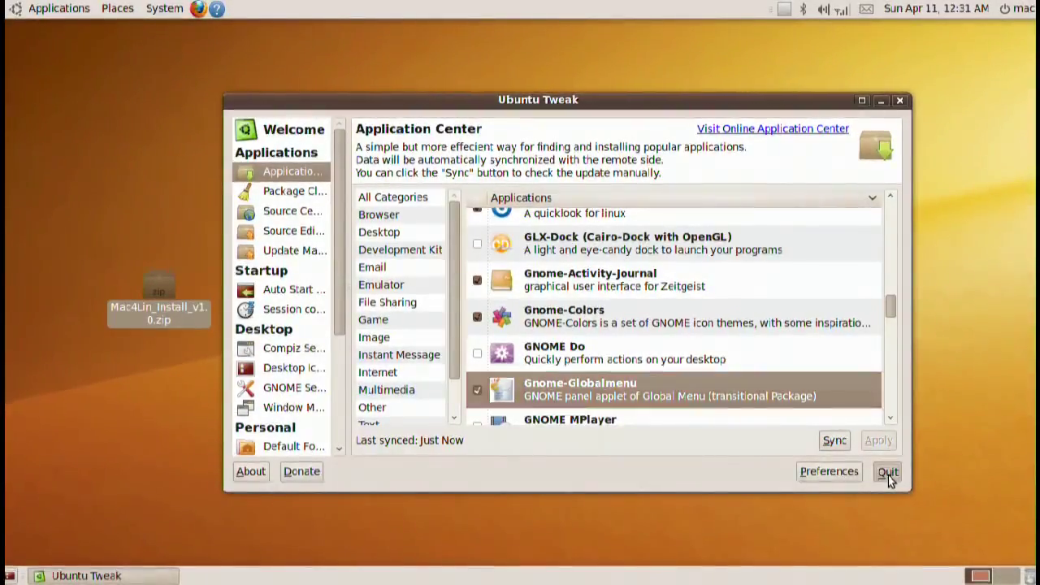
{"action": "left_click", "coordinate": [887, 472]}
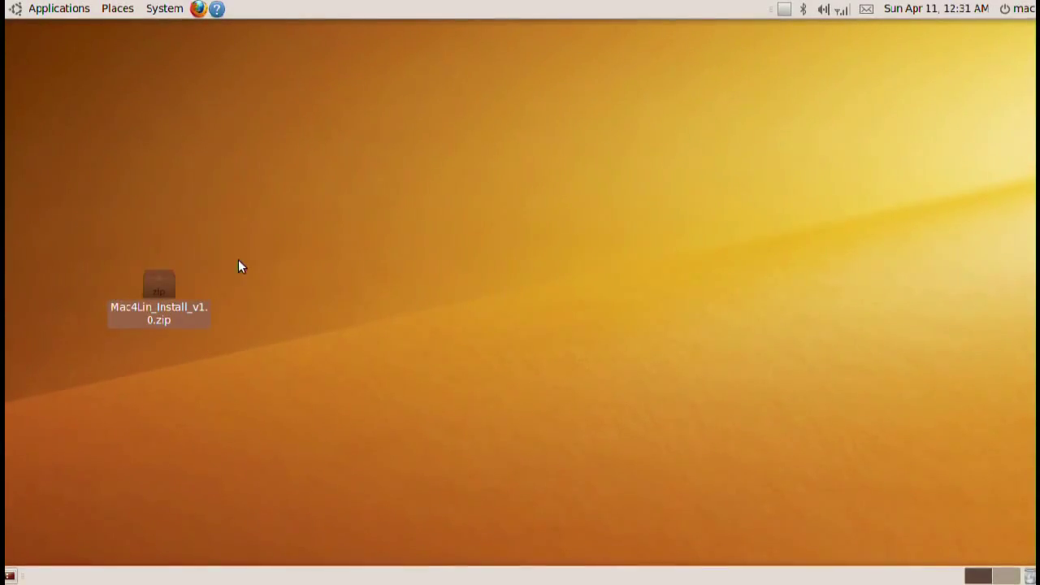
{"action": "mouse_move", "coordinate": [78, 250]}
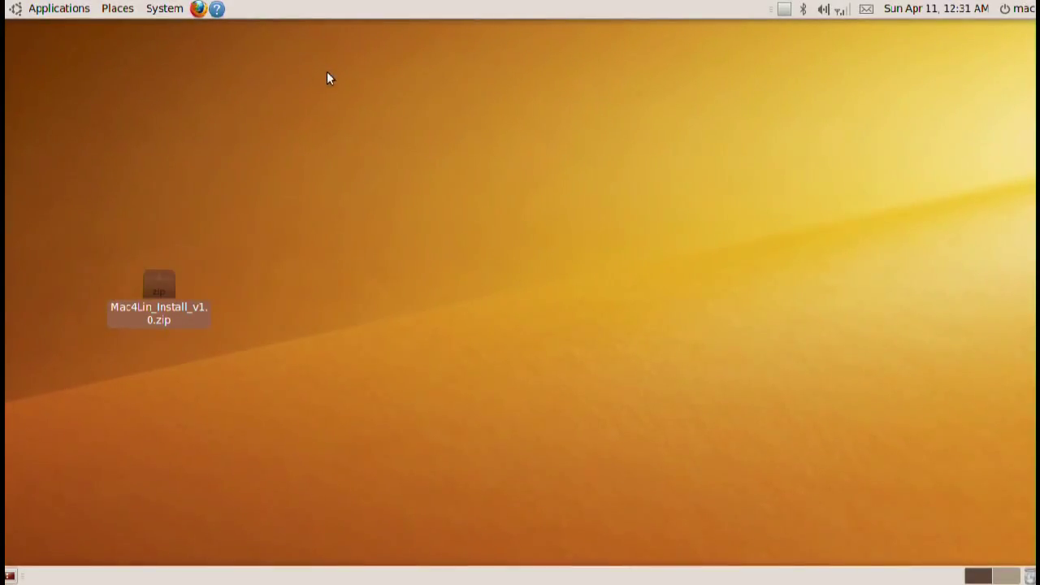
{"action": "mouse_move", "coordinate": [398, 88]}
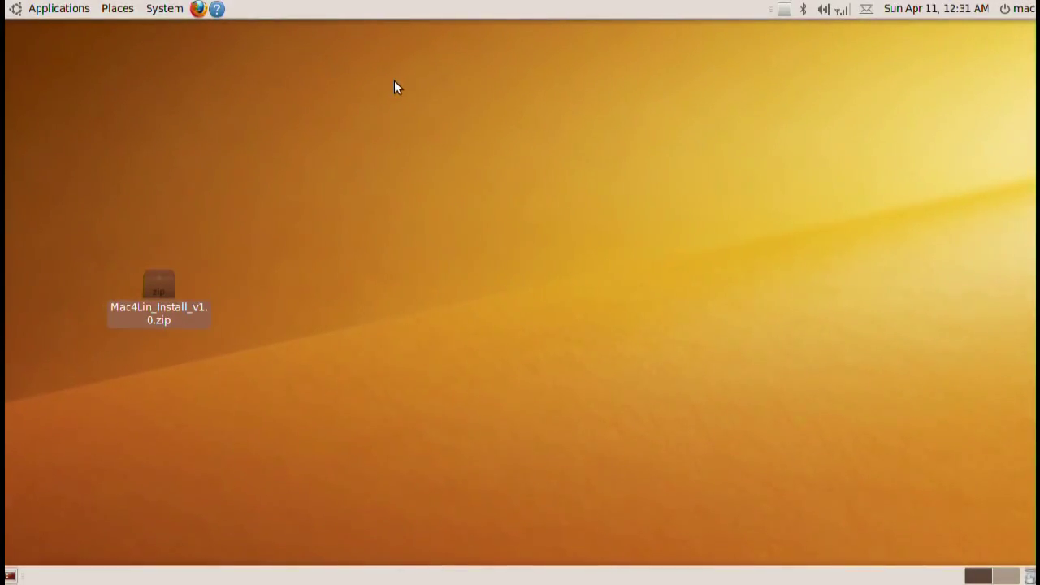
{"action": "mouse_move", "coordinate": [309, 213]}
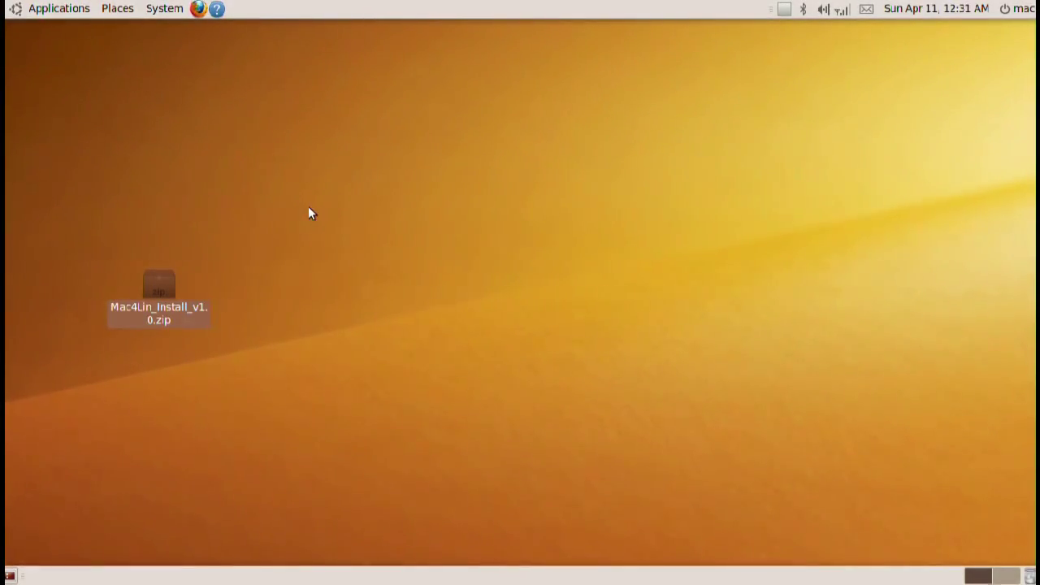
{"action": "mouse_move", "coordinate": [225, 281]}
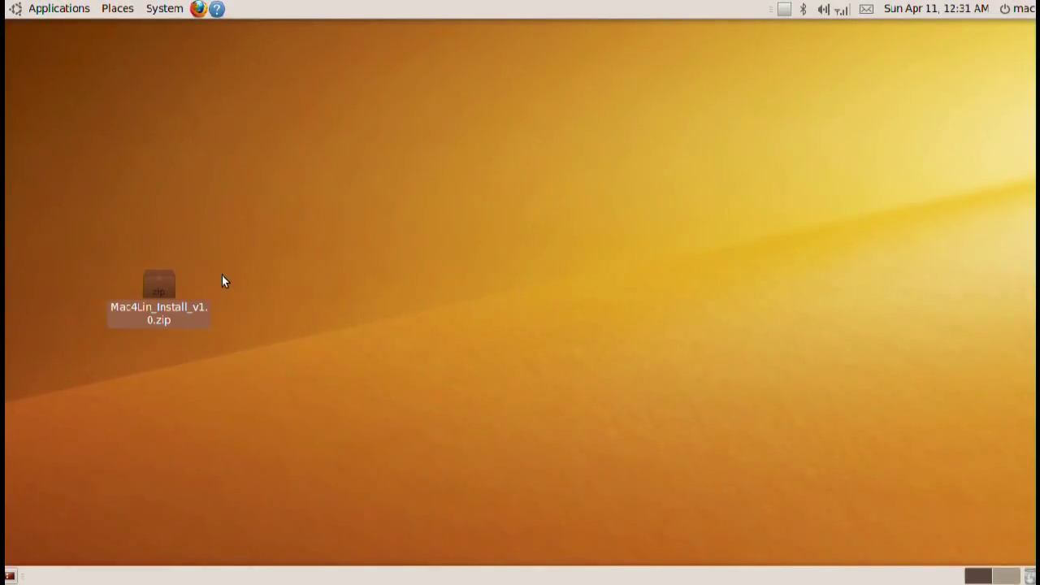
{"action": "mouse_move", "coordinate": [218, 268]}
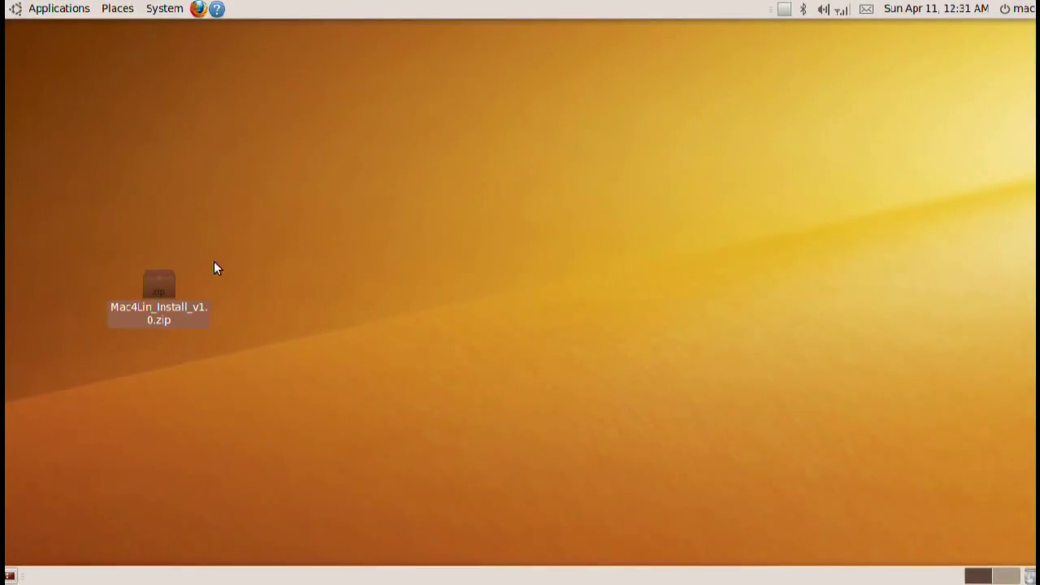
Extract the Mac4Lin zip onto the desktop and launch the Terminator terminal
{"action": "right_click", "coordinate": [159, 292]}
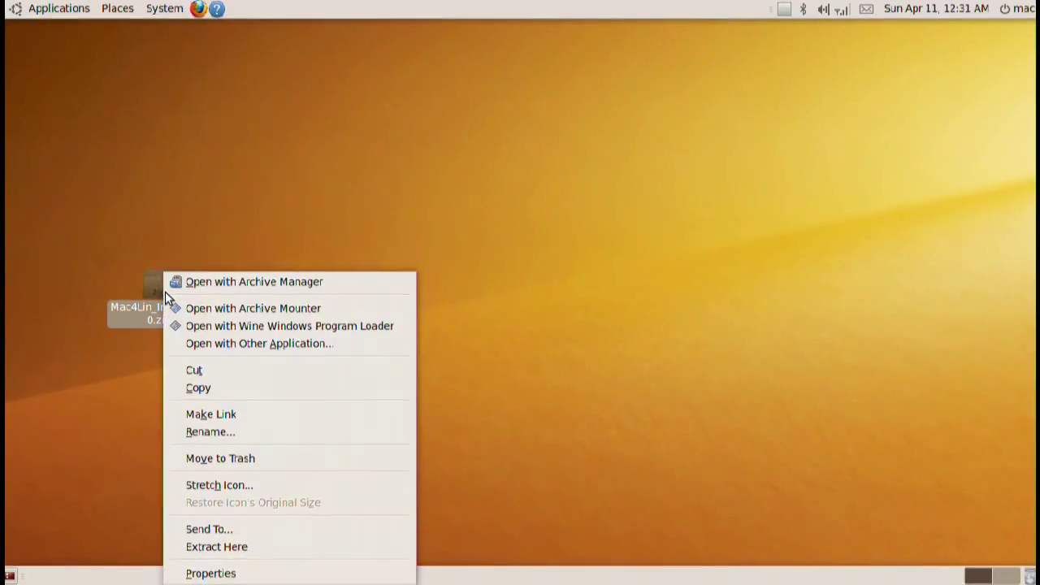
{"action": "left_click", "coordinate": [216, 546]}
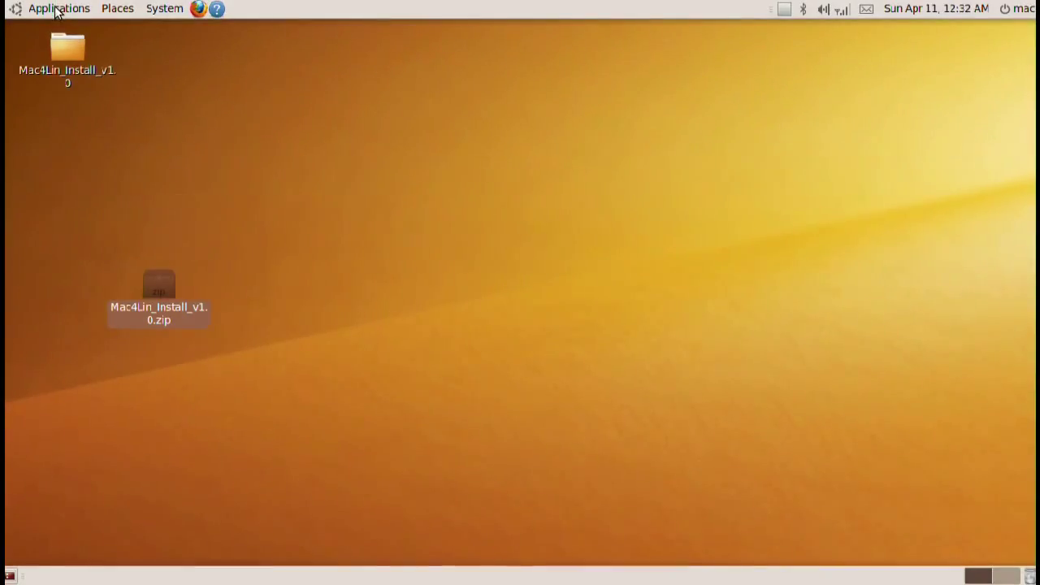
{"action": "left_click", "coordinate": [59, 8]}
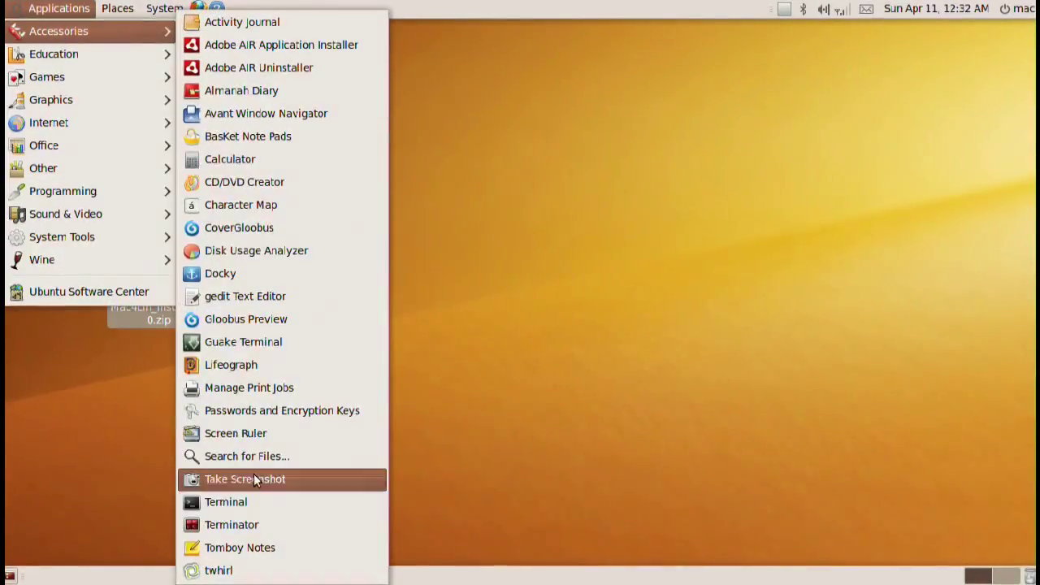
{"action": "left_click", "coordinate": [231, 523]}
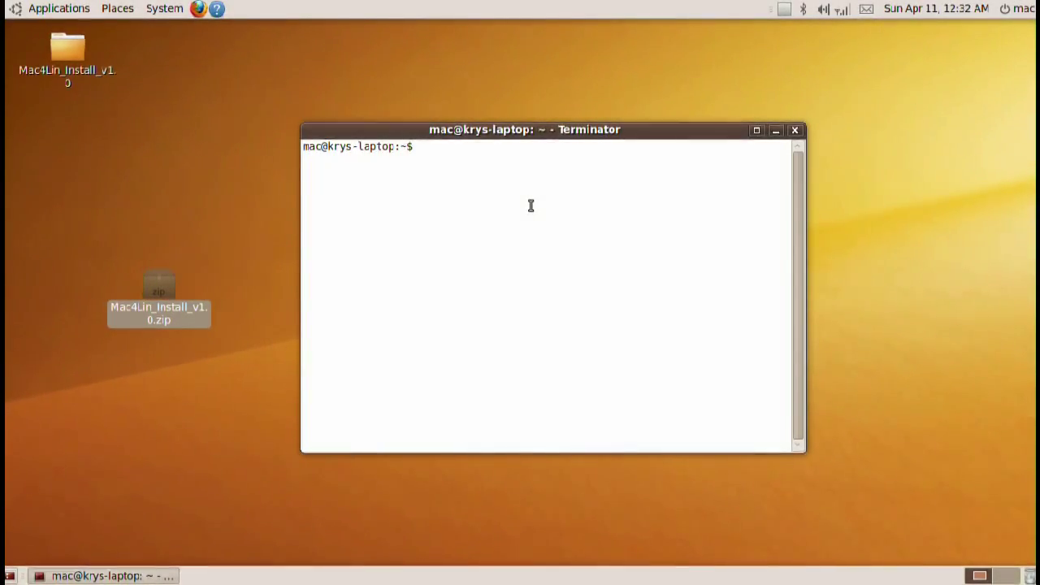
Create the hidden .themes and .icons folders in home with mkdir
{"action": "type", "text": "mkdir .themes"}
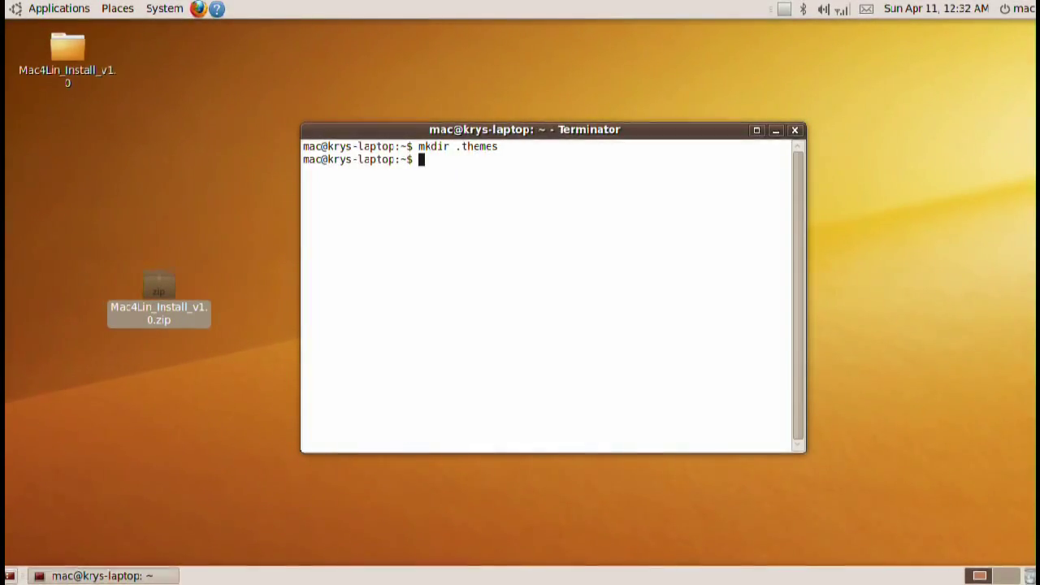
{"action": "type", "text": "mkdir .ci"}
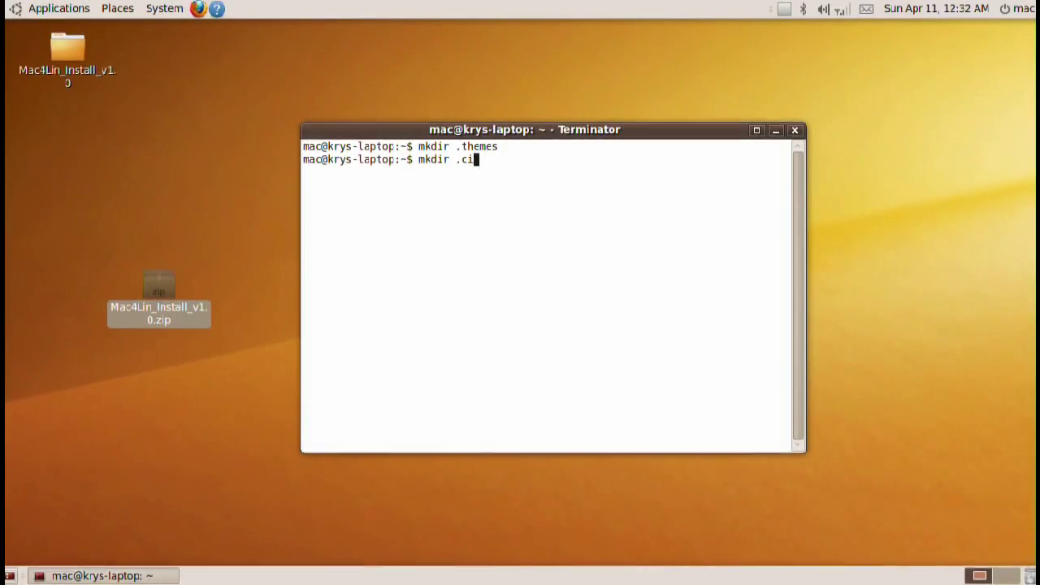
{"action": "type", "text": "cons"}
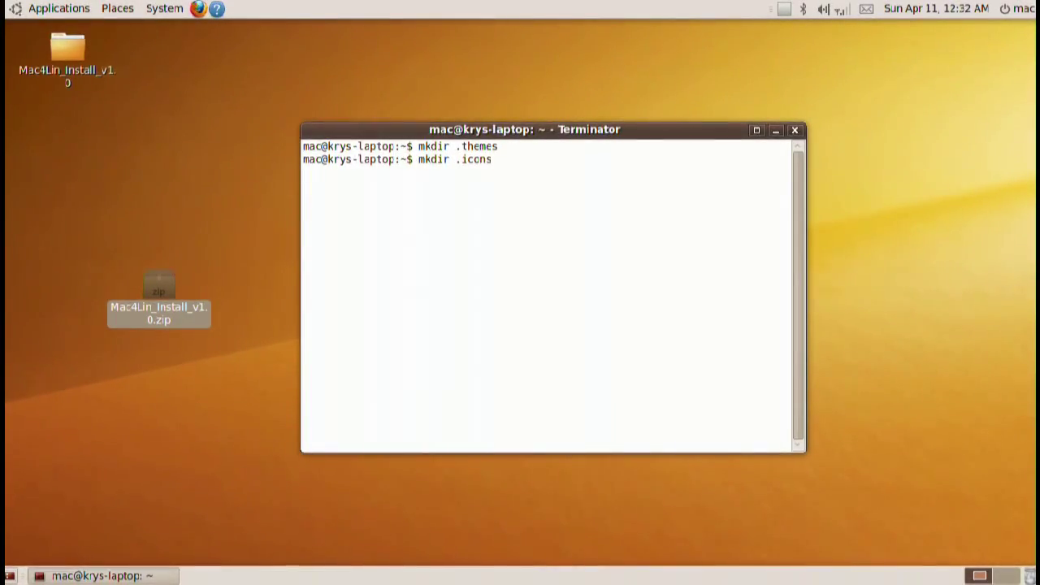
{"action": "key", "text": "Return"}
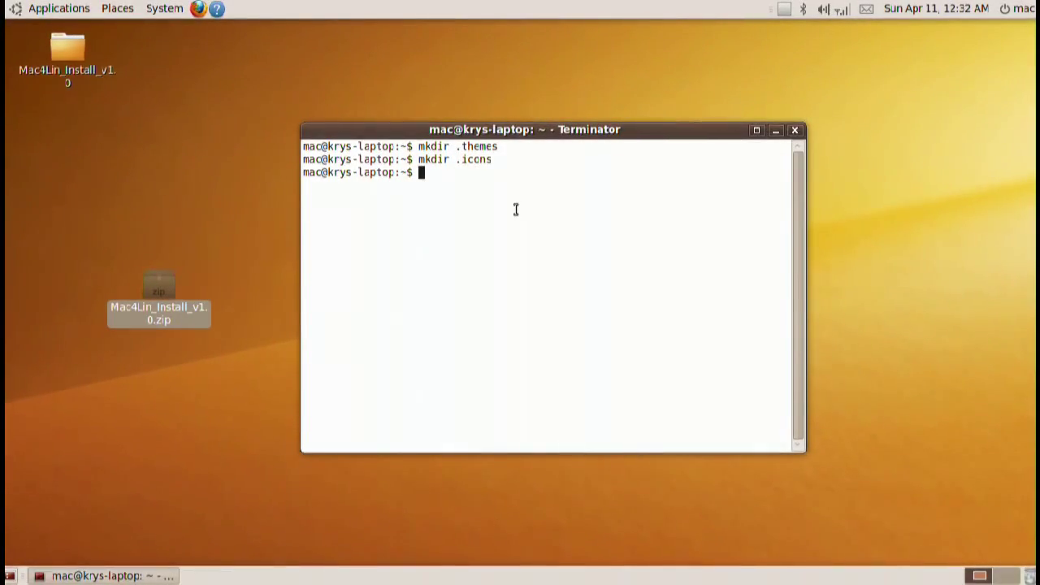
Change into Desktop/Mac4Lin_Install_v1.0/Mac4Lin_Install_v1.0 and list its contents
{"action": "type", "text": "cd Desktop/"}
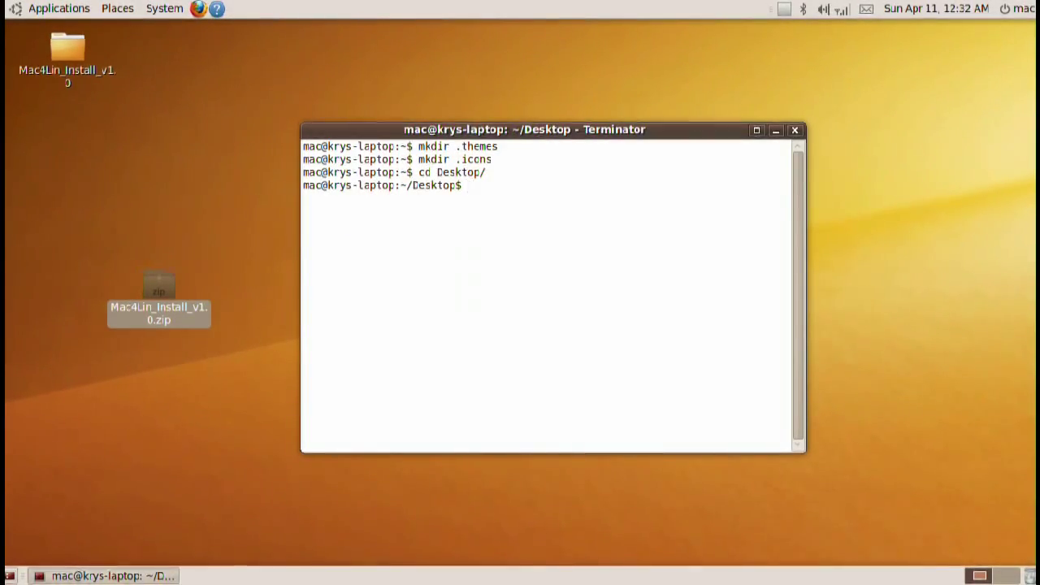
{"action": "type", "text": "cd Mac4Lin_Install_v1.0/"}
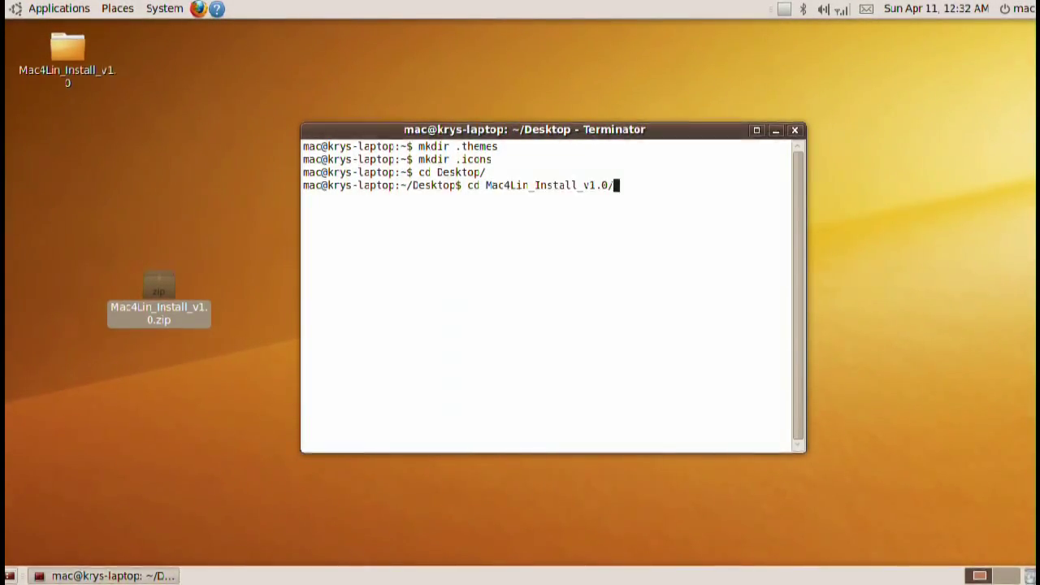
{"action": "type", "text": "Mac4Lin_Install_v1.0/"}
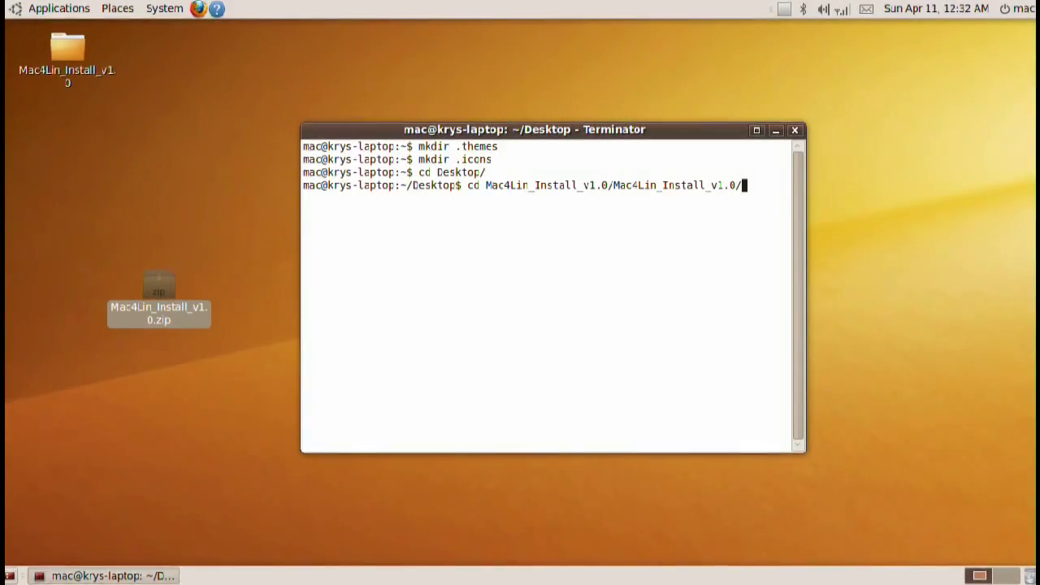
{"action": "key", "text": "Return"}
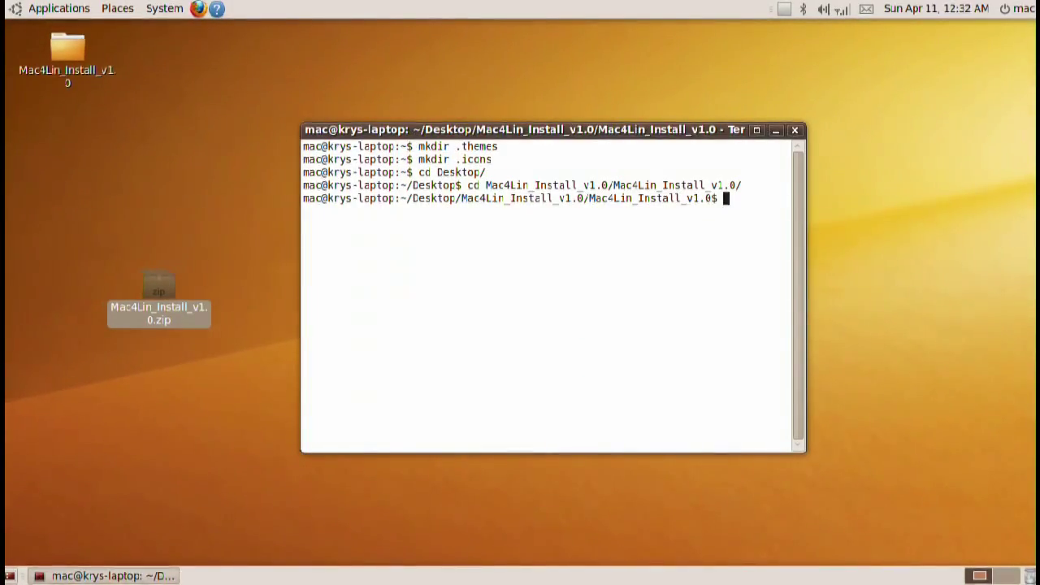
{"action": "type", "text": "ls"}
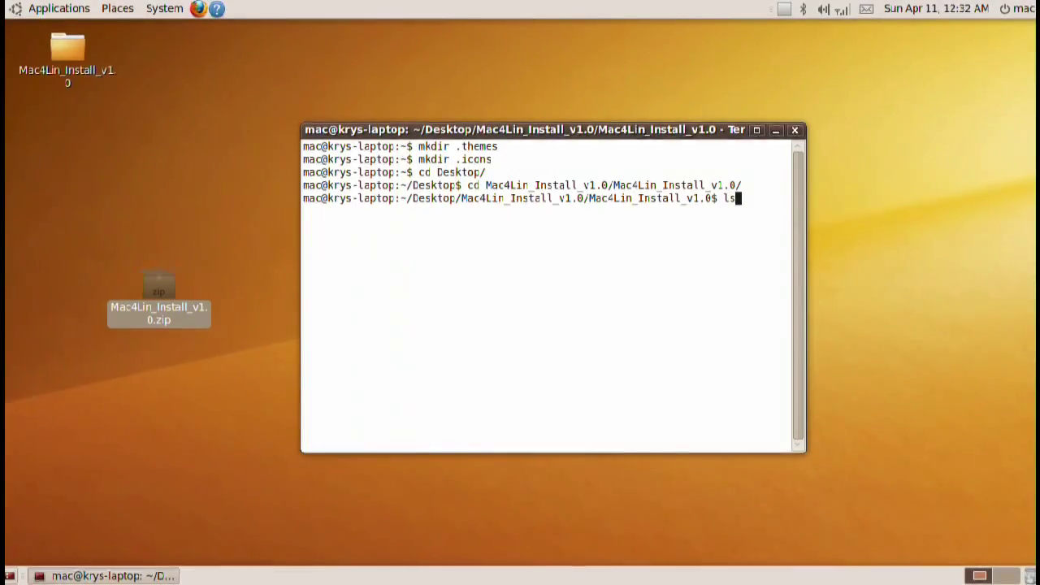
{"action": "key", "text": "Return"}
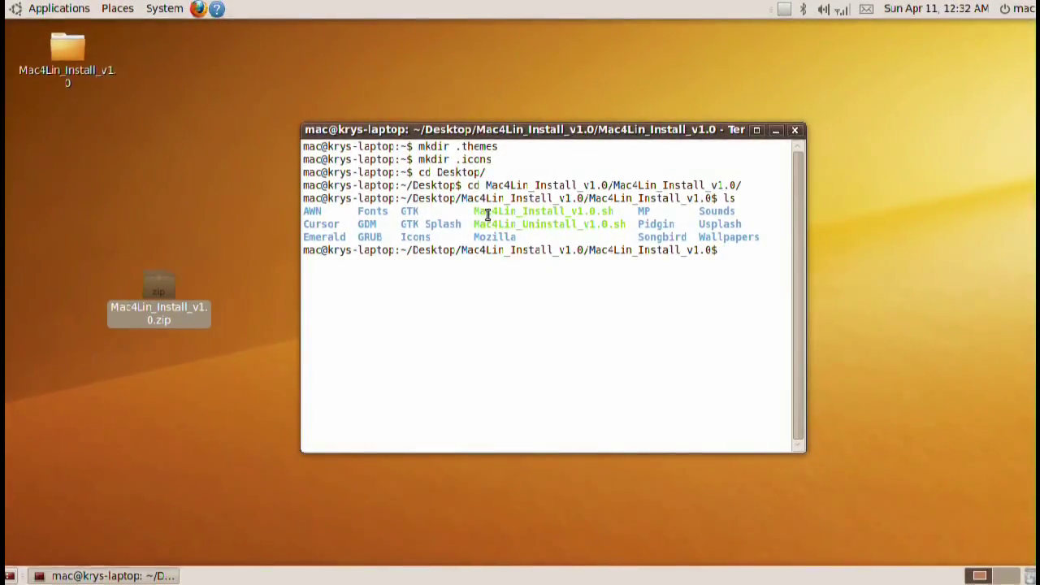
{"action": "double_click", "coordinate": [543, 212]}
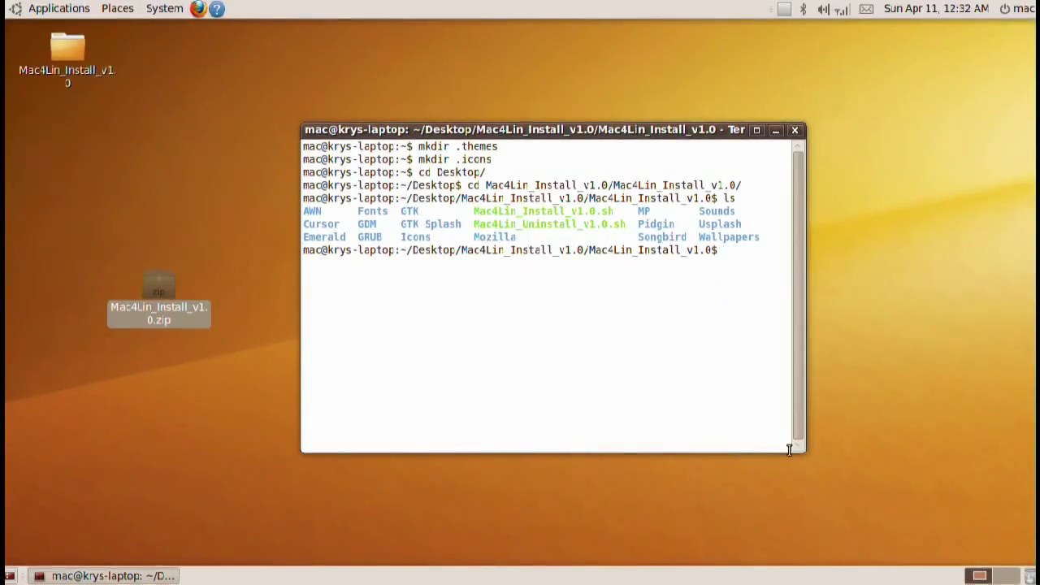
{"action": "left_click_drag", "start_coordinate": [788, 449], "coordinate": [999, 517]}
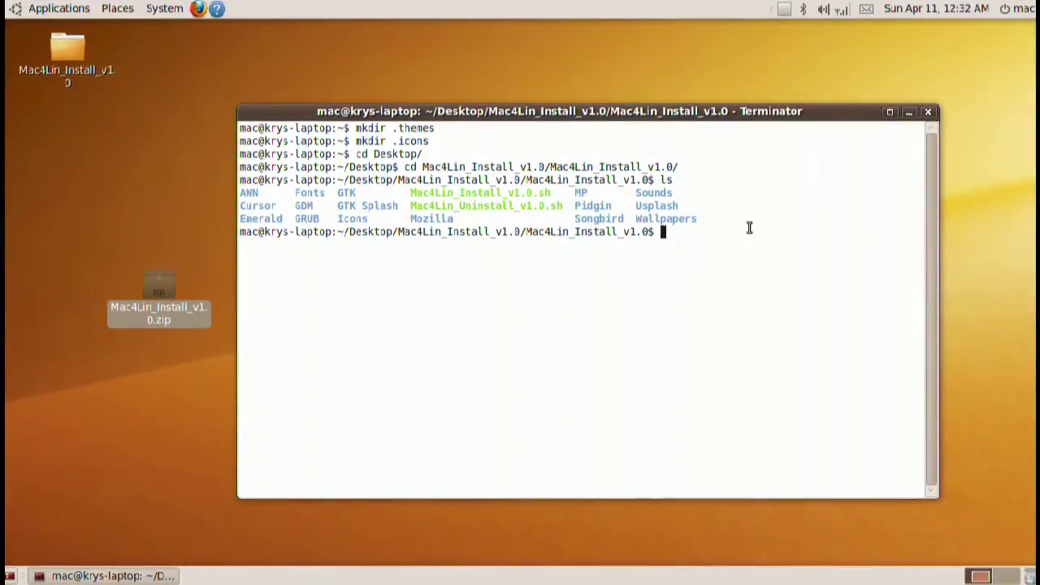
Make Mac4Lin_Install_v1.0.sh and Mac4Lin_Uninstall_v1.0.sh executable with chmod +x
{"action": "type", "text": "chmod"}
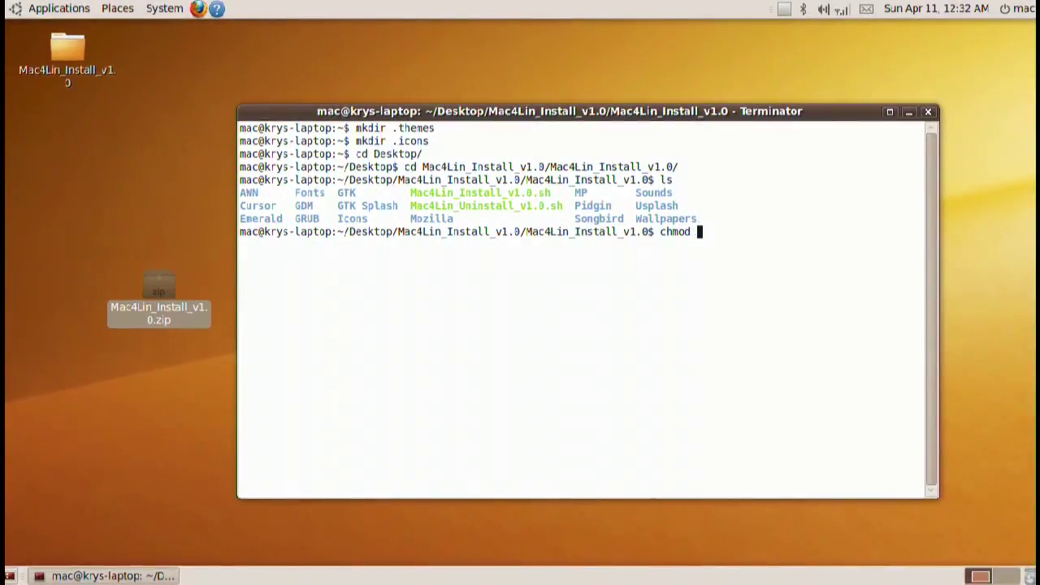
{"action": "type", "text": "+x Mac4Lin_"}
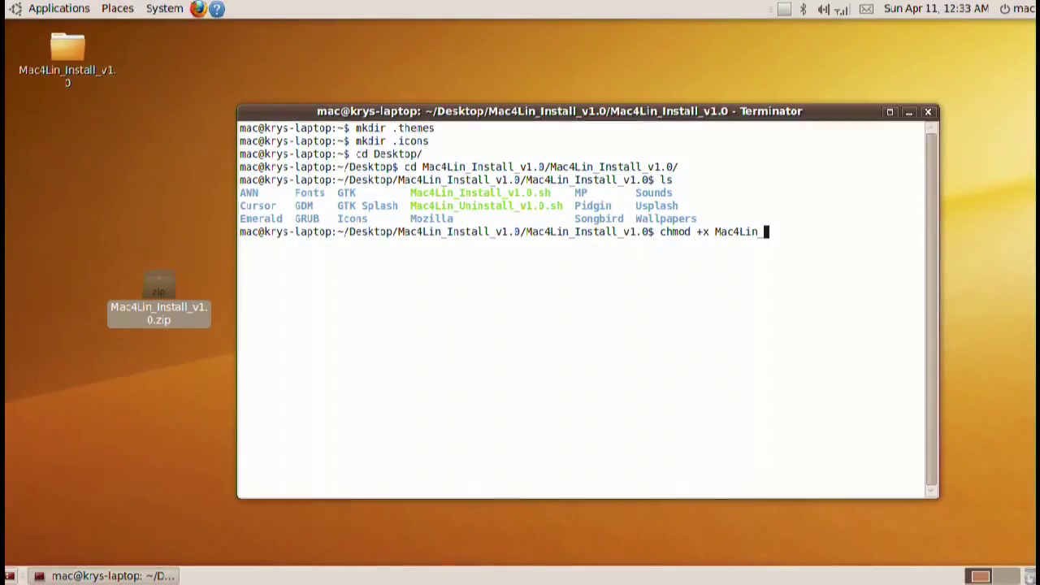
{"action": "type", "text": "Install_v1.0.sh"}
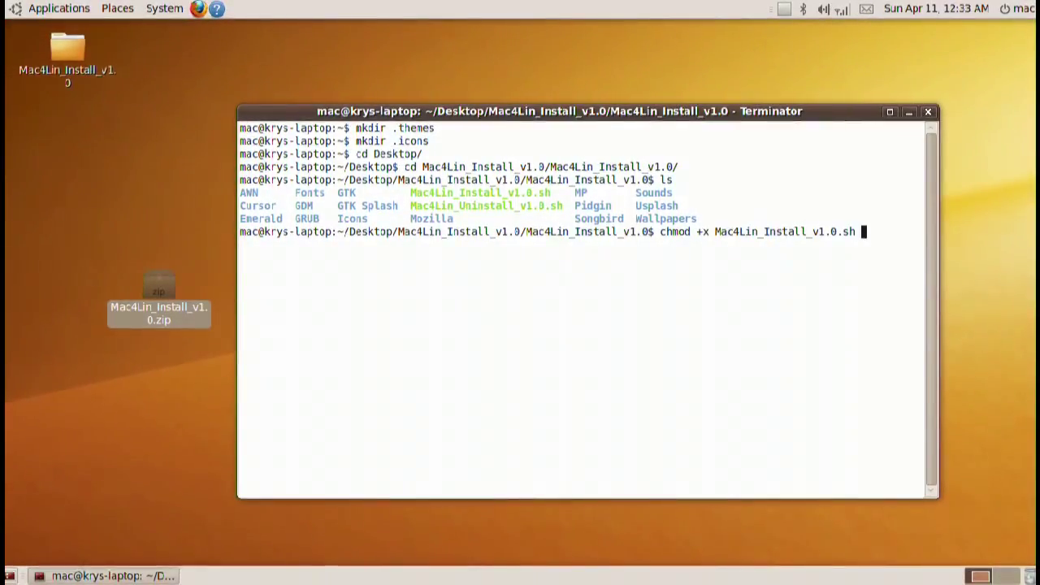
{"action": "type", "text": "Mac4Lin_Uninstall_v1.0.sh"}
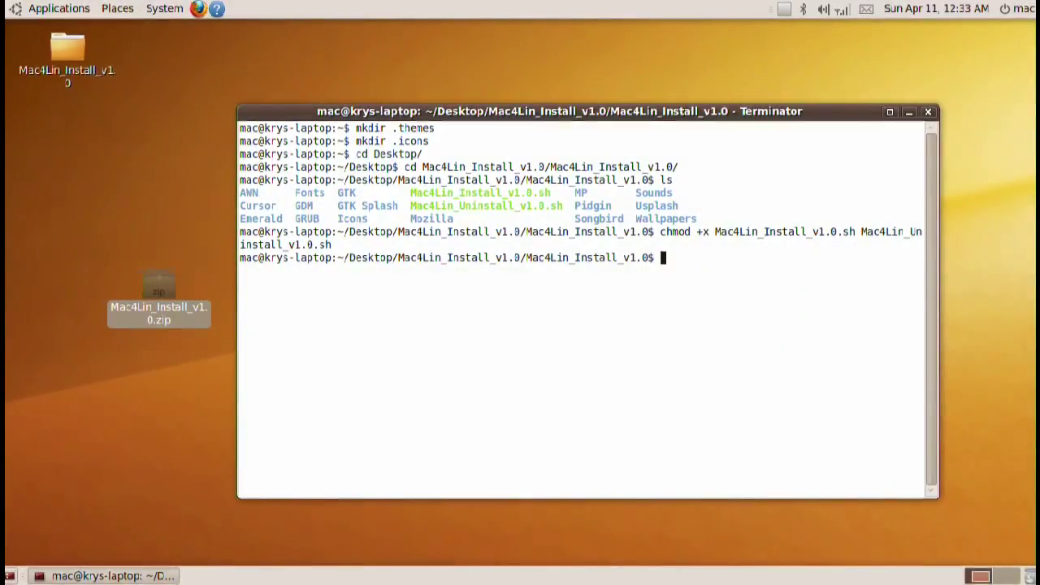
Run ./Mac4Lin_Install_v1.0.sh, answer y to the compositor and root prompts, and finish the installer
{"action": "type", "text": "sh ."}
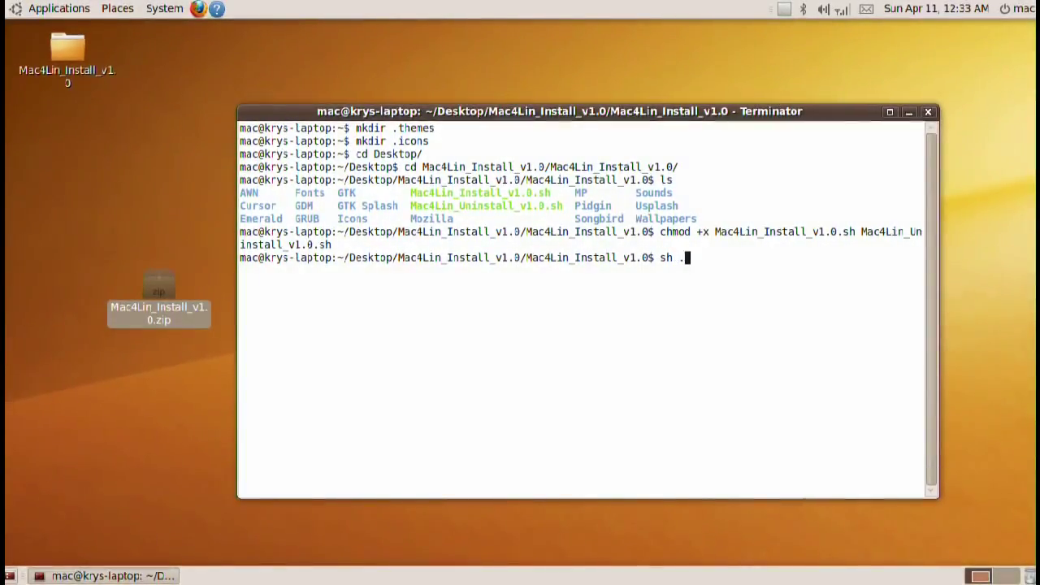
{"action": "type", "text": "./Mac4Lin_"}
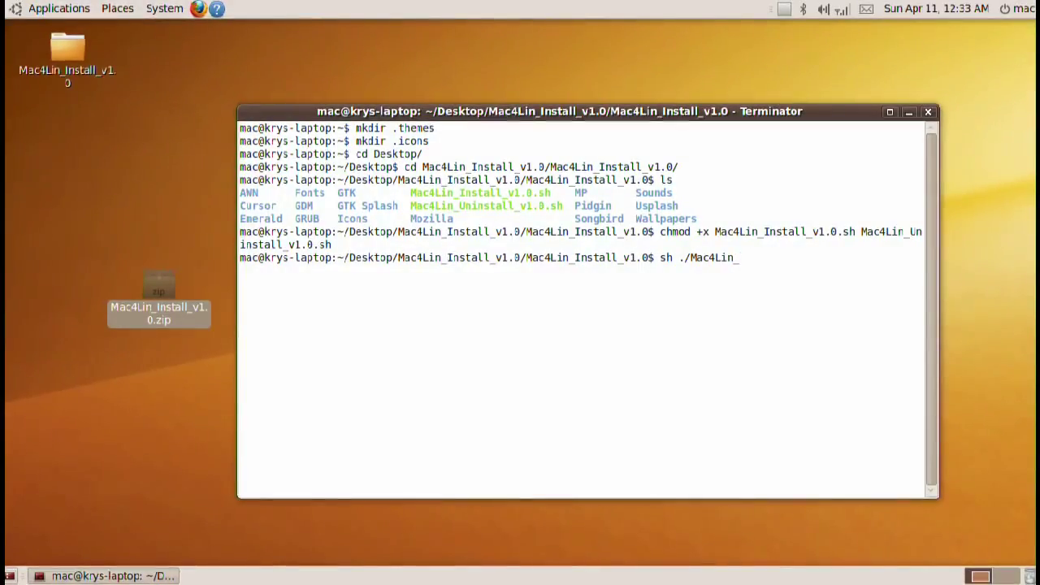
{"action": "key", "text": "Return"}
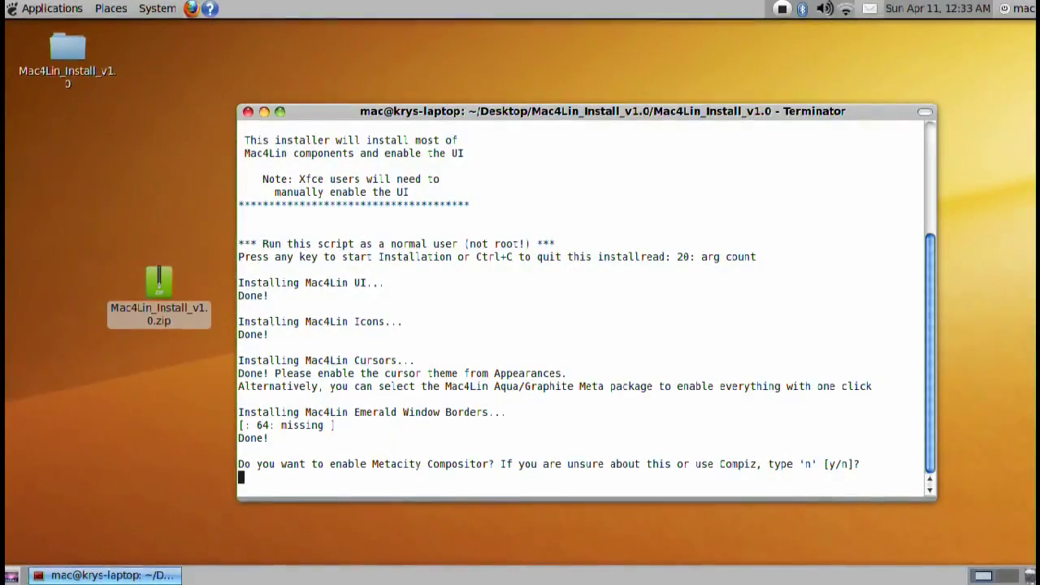
{"action": "type", "text": "y"}
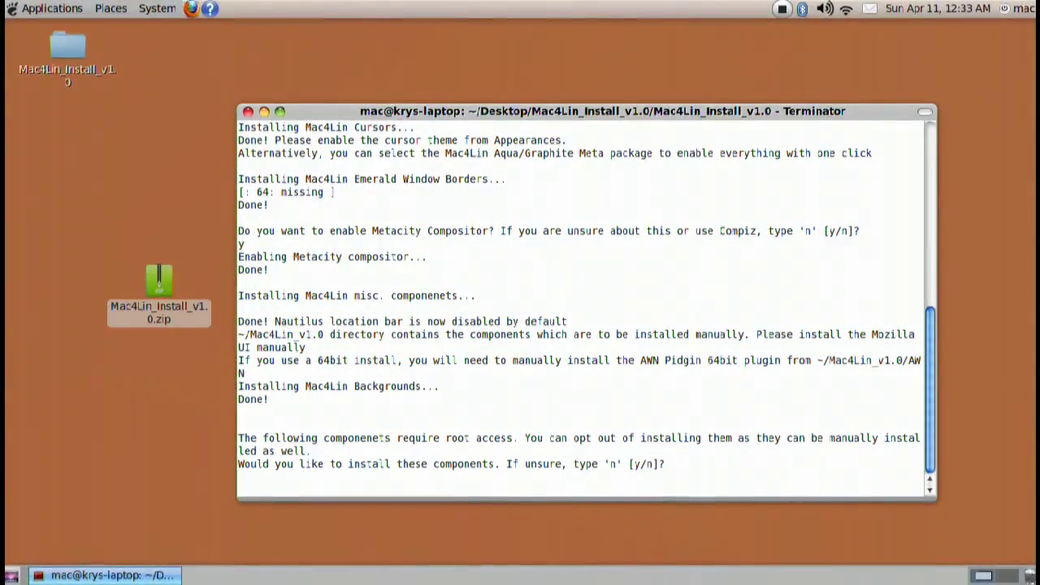
{"action": "type", "text": "y"}
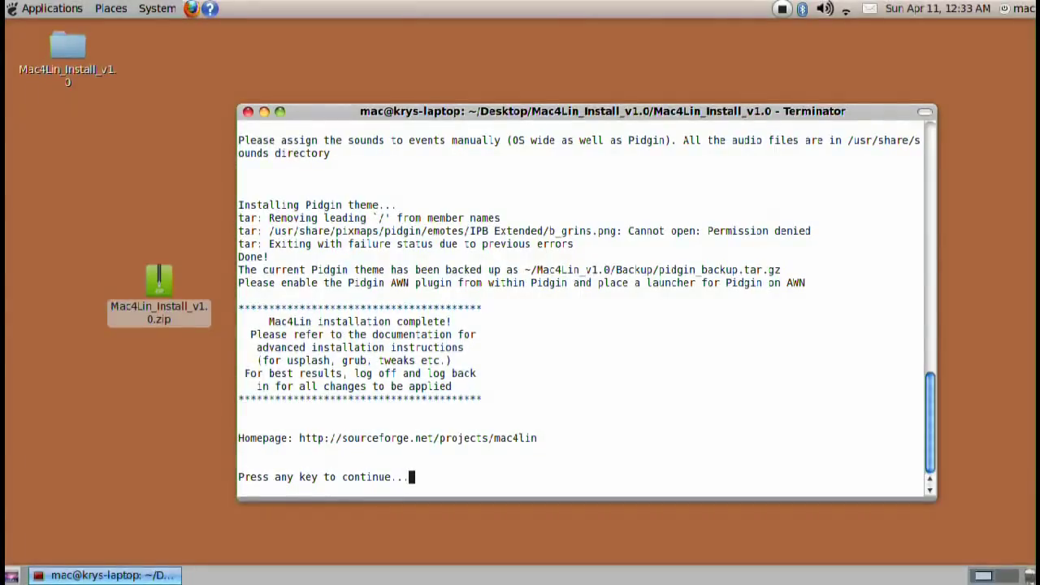
{"action": "key", "text": "enter"}
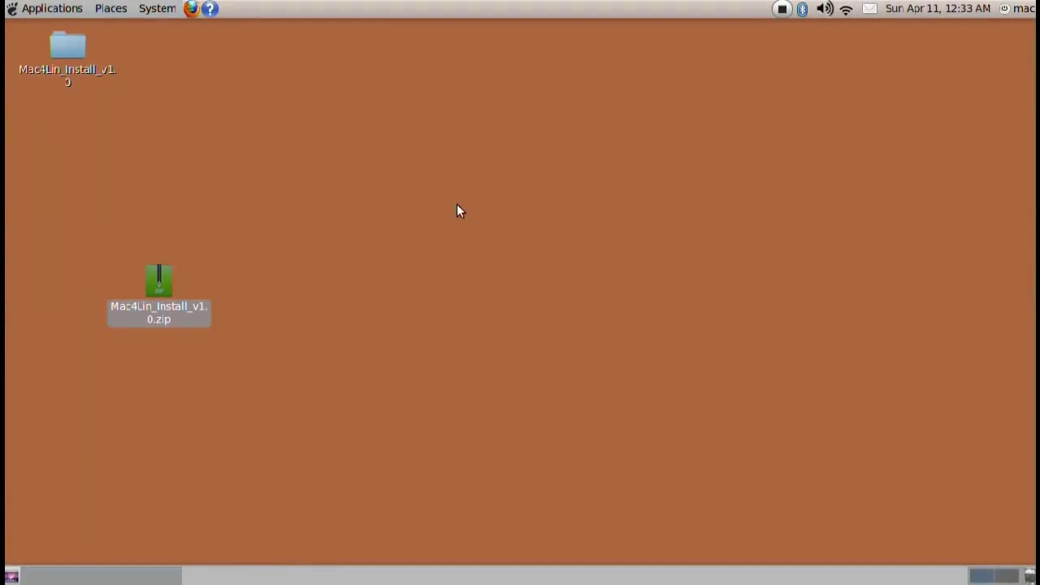
{"action": "mouse_move", "coordinate": [618, 258]}
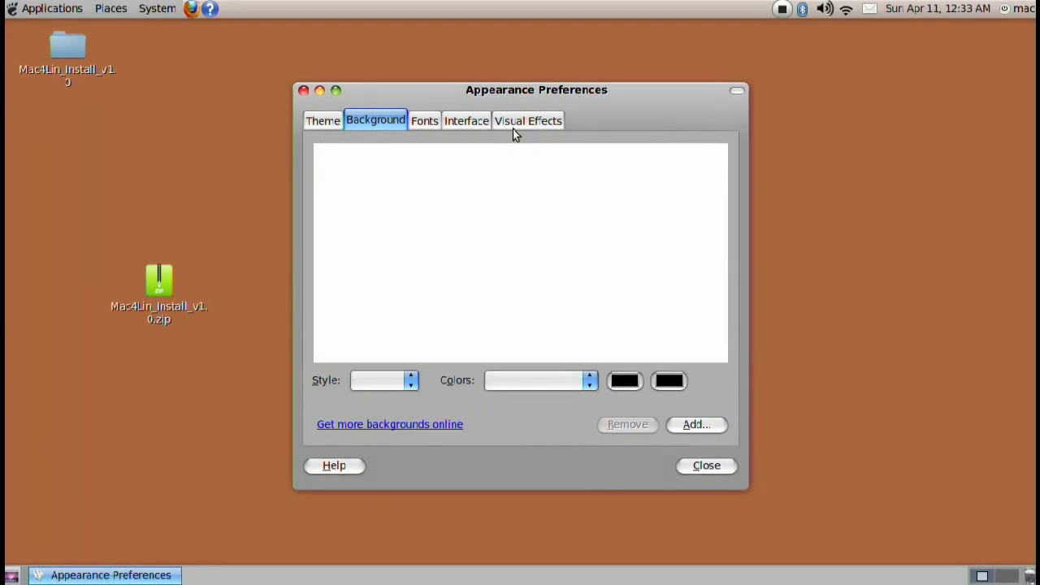
{"action": "mouse_move", "coordinate": [377, 156]}
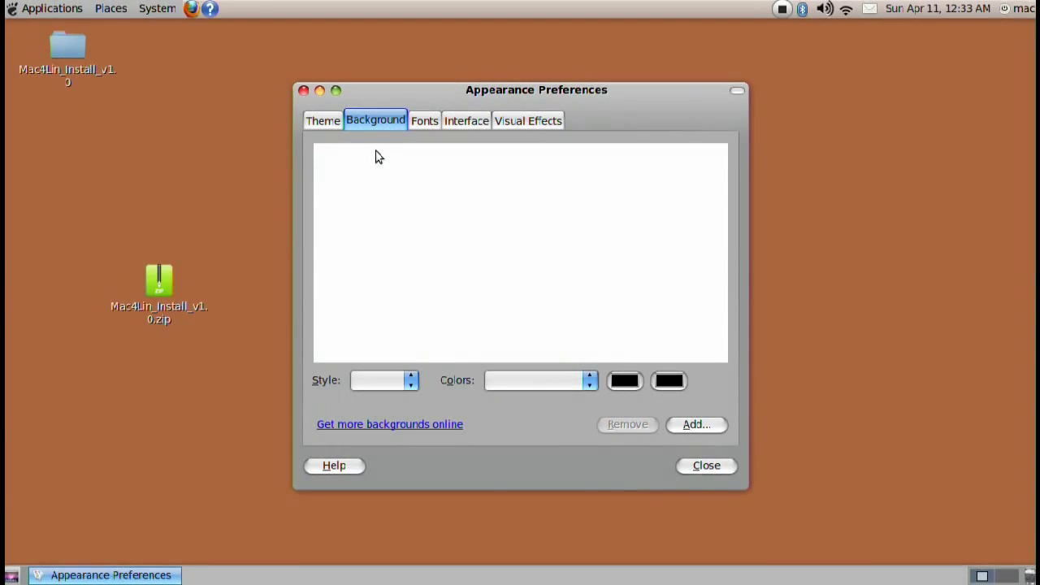
{"action": "mouse_move", "coordinate": [695, 429]}
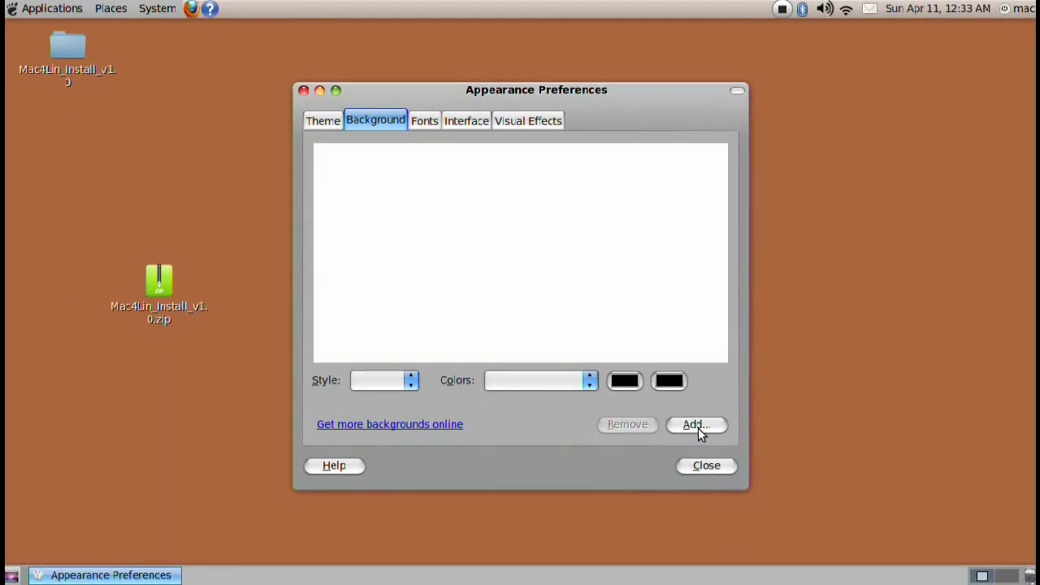
Start adding a wallpaper and browse into the Mac4Lin_v1.0/Wallpapers folder
{"action": "left_click", "coordinate": [695, 424]}
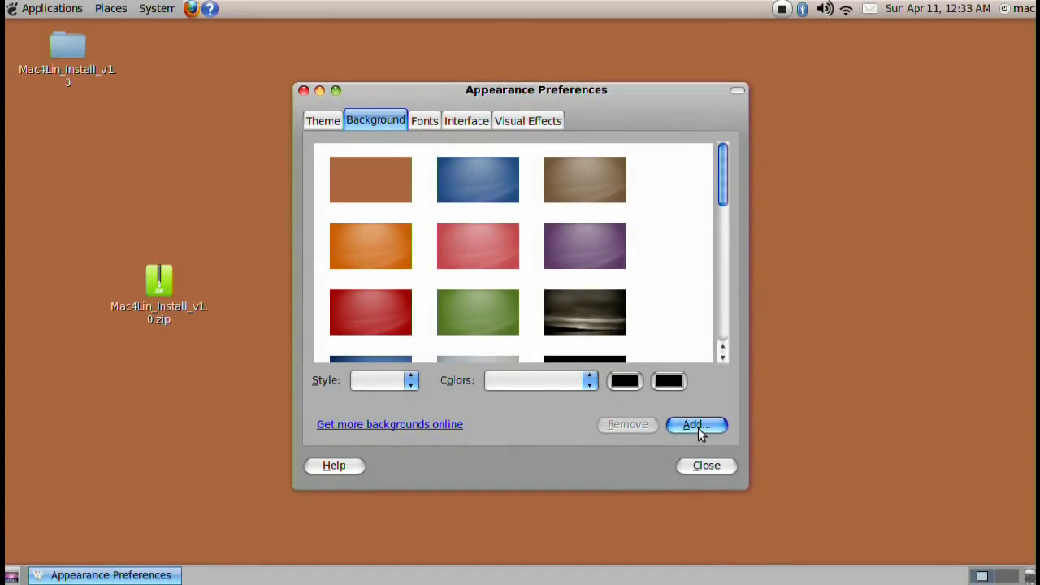
{"action": "left_click", "coordinate": [694, 424]}
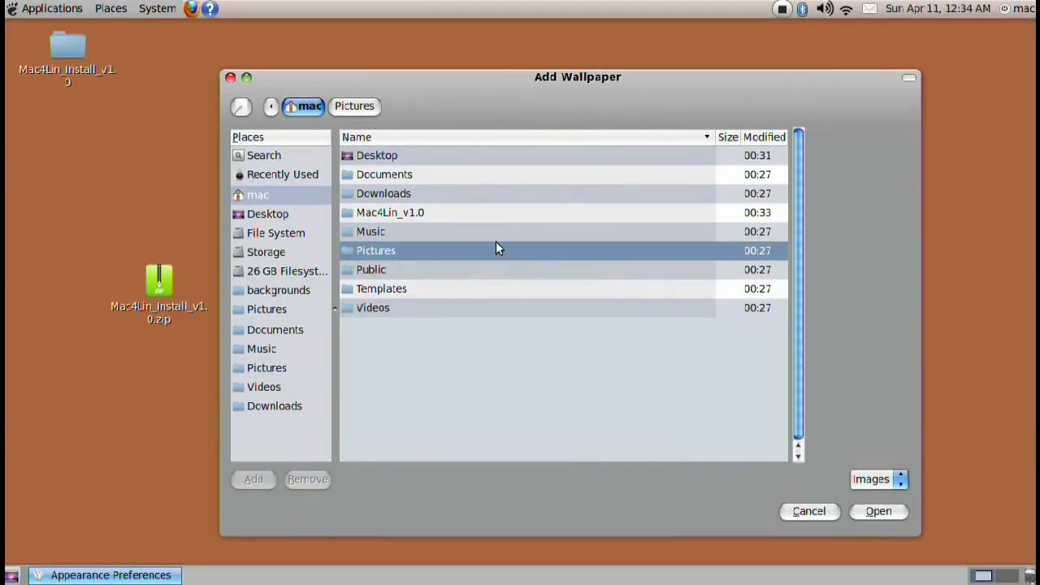
{"action": "left_click", "coordinate": [390, 211]}
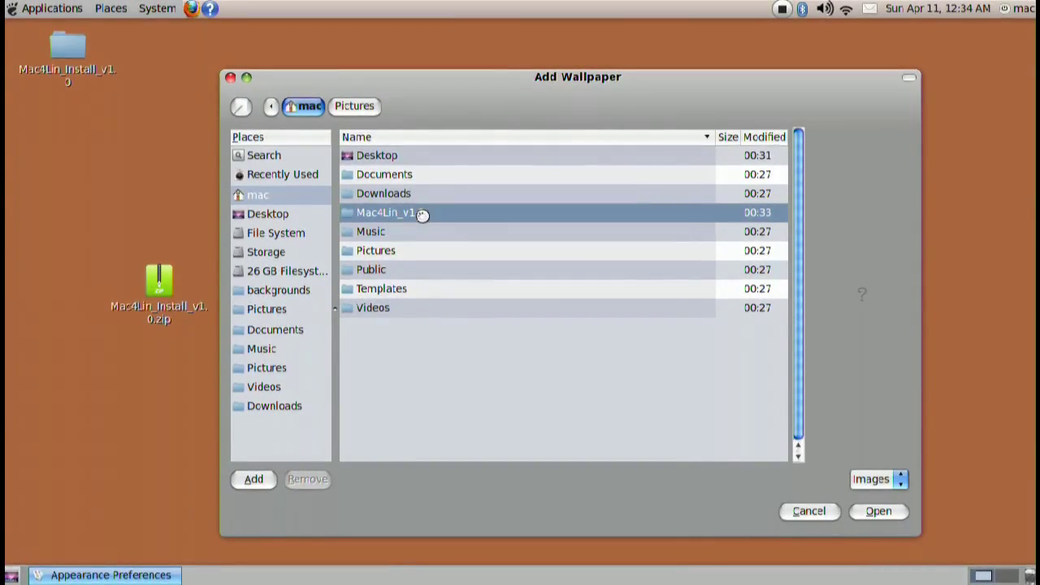
{"action": "double_click", "coordinate": [387, 212]}
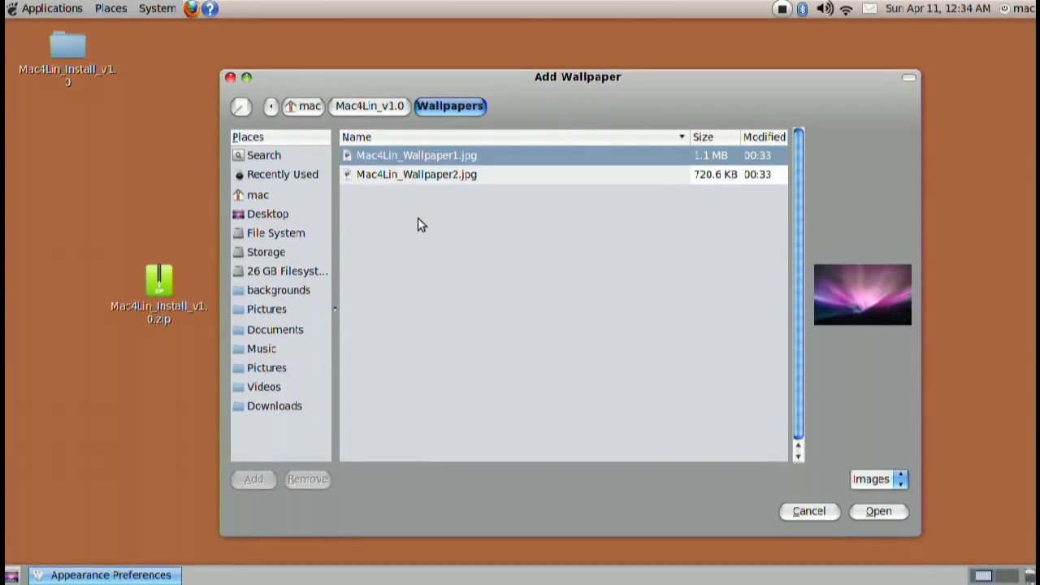
Set the purple aurora Mac4Lin_Wallpaper1.jpg as the background and close Appearance Preferences
{"action": "left_click", "coordinate": [416, 174]}
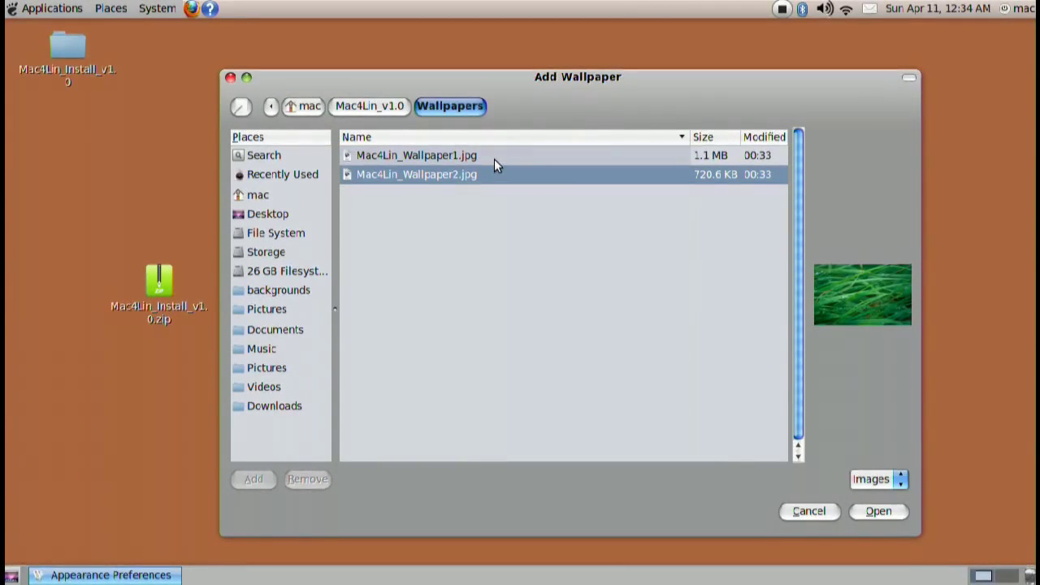
{"action": "left_click", "coordinate": [416, 156]}
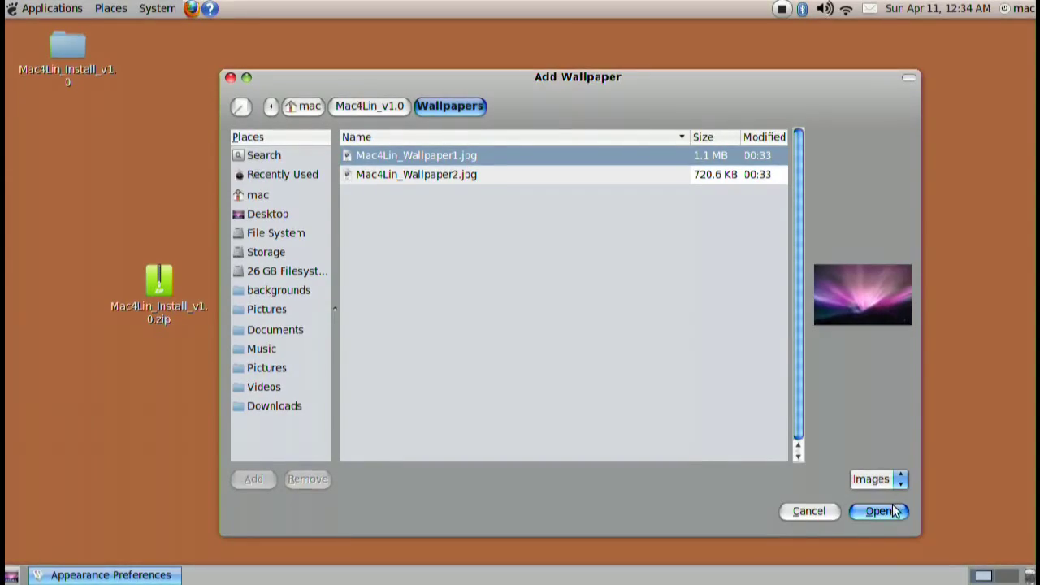
{"action": "left_click", "coordinate": [878, 510]}
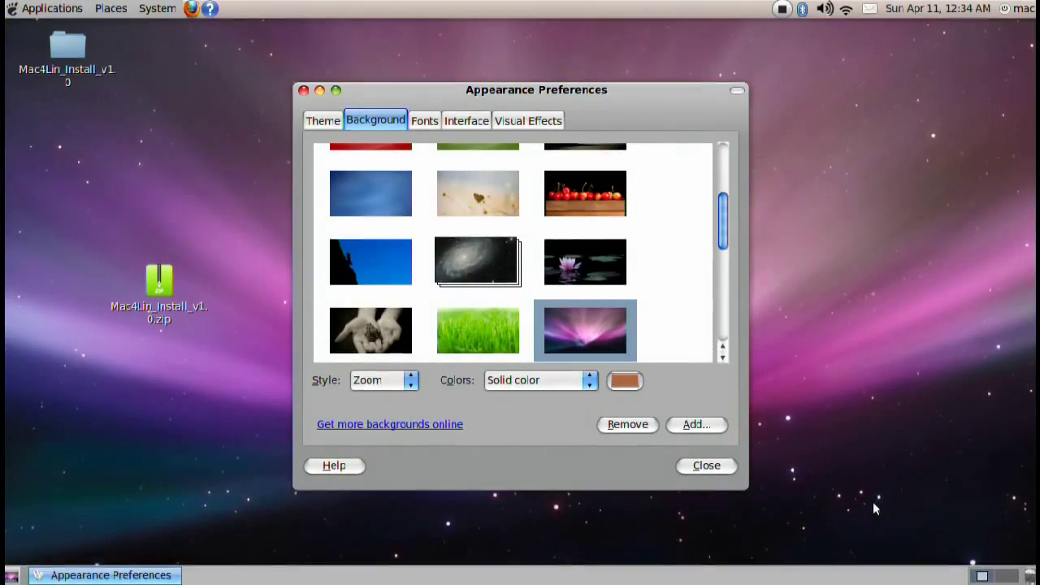
{"action": "mouse_move", "coordinate": [642, 98]}
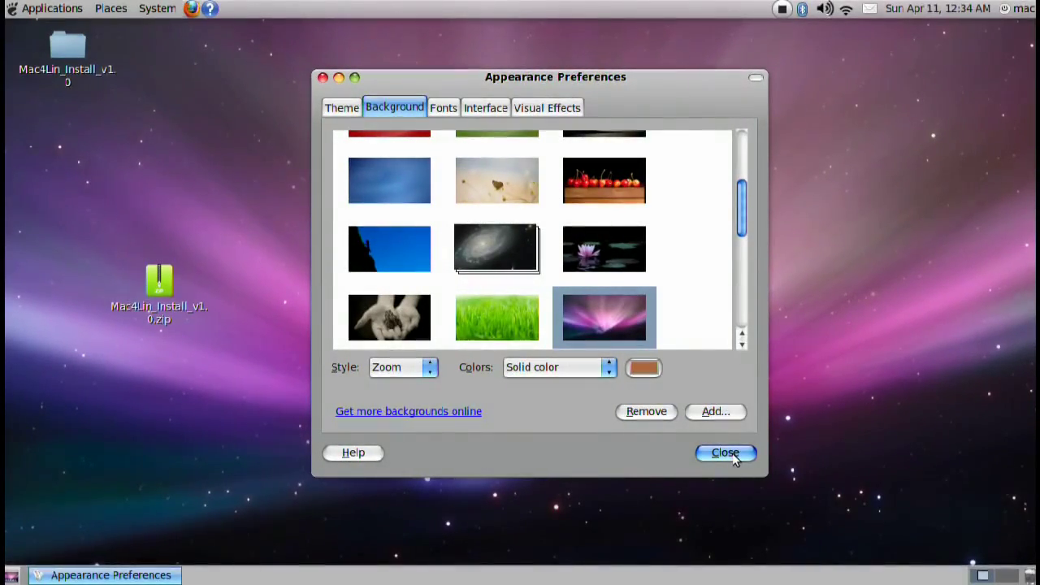
{"action": "left_click", "coordinate": [725, 452]}
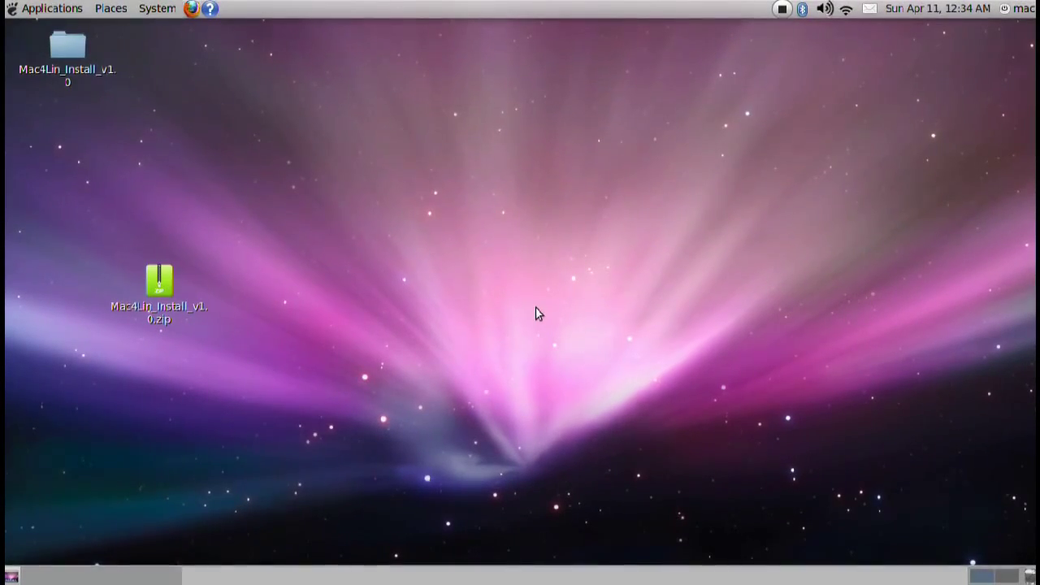
Delete the bottom panel, confirming the deletion
{"action": "right_click", "coordinate": [445, 572]}
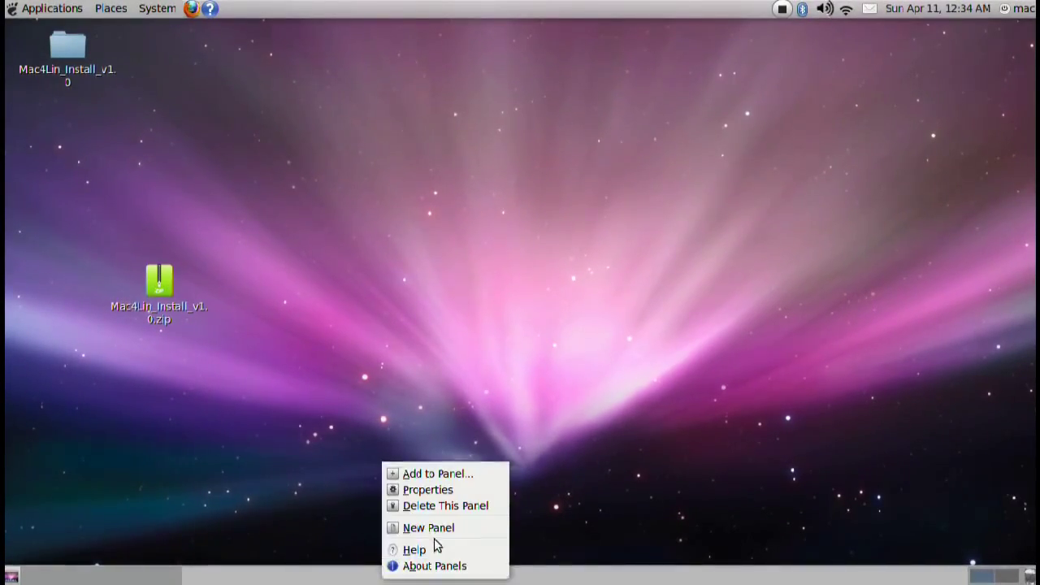
{"action": "left_click", "coordinate": [445, 505]}
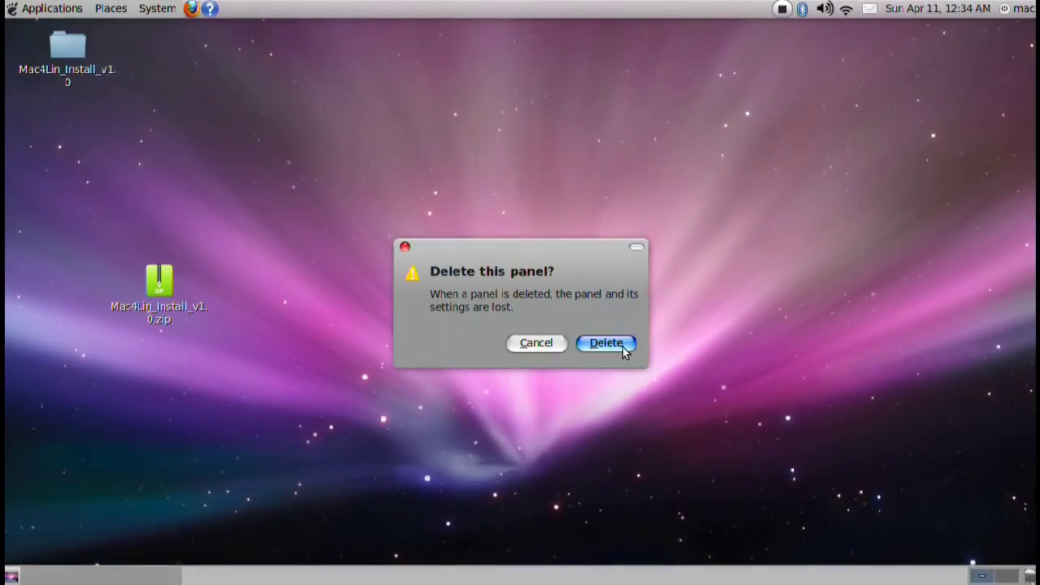
{"action": "left_click", "coordinate": [606, 341]}
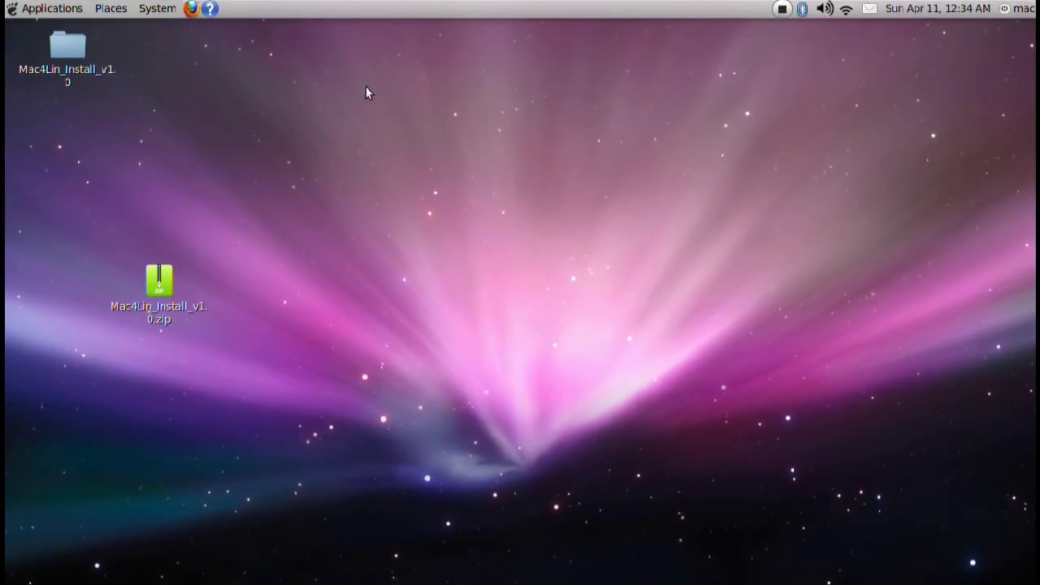
{"action": "mouse_move", "coordinate": [805, 99]}
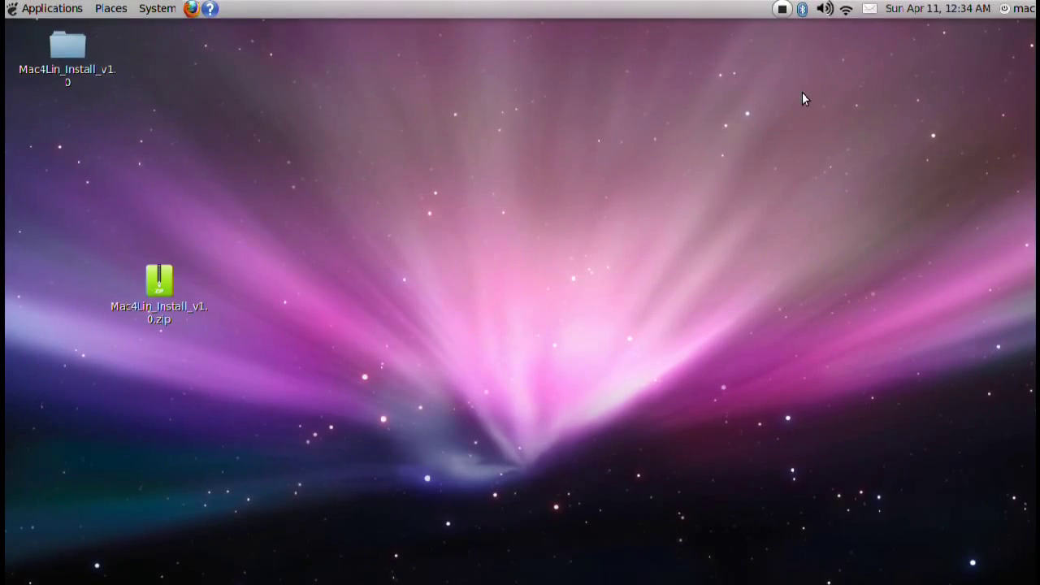
Remove the mail indicator and user menu applets from the top panel
{"action": "right_click", "coordinate": [192, 8]}
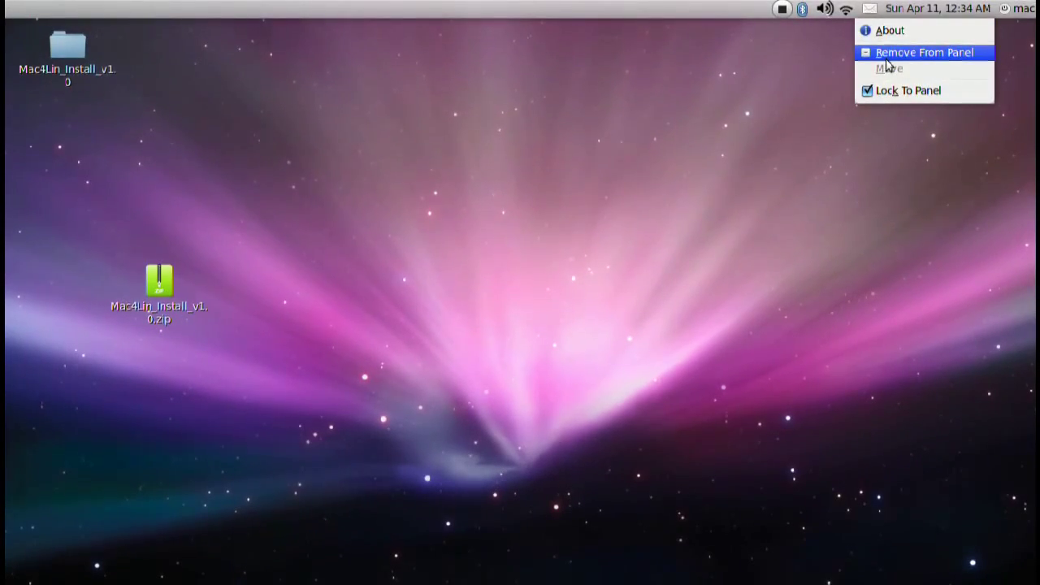
{"action": "mouse_move", "coordinate": [894, 68]}
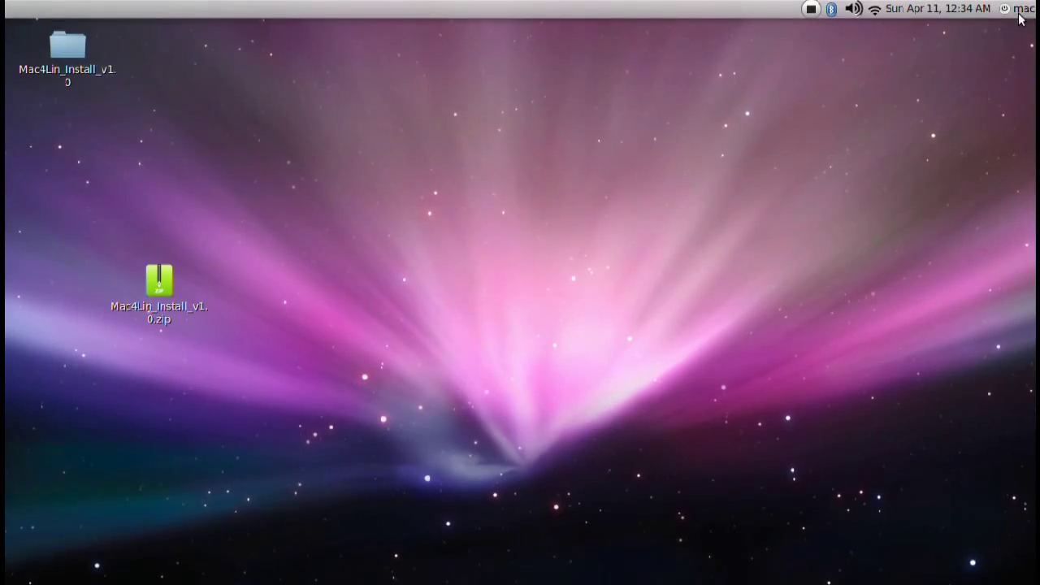
{"action": "right_click", "coordinate": [1004, 10]}
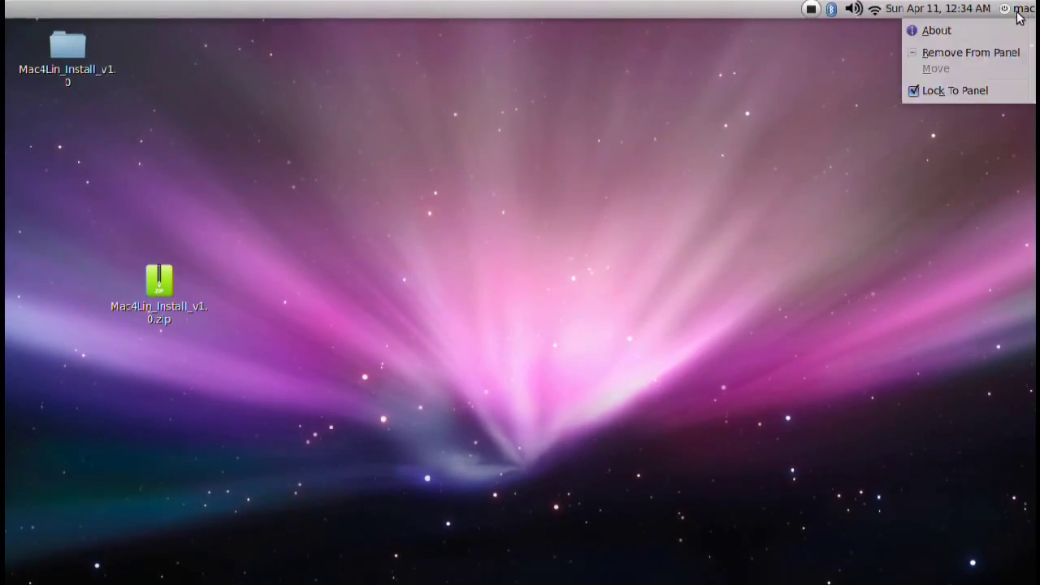
{"action": "mouse_move", "coordinate": [972, 52]}
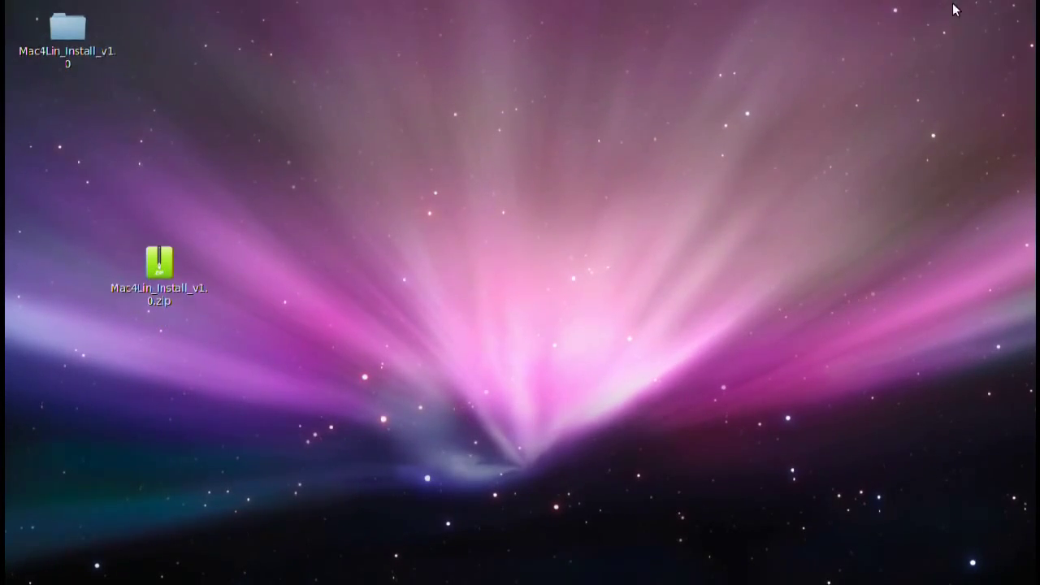
{"action": "right_click", "coordinate": [975, 13]}
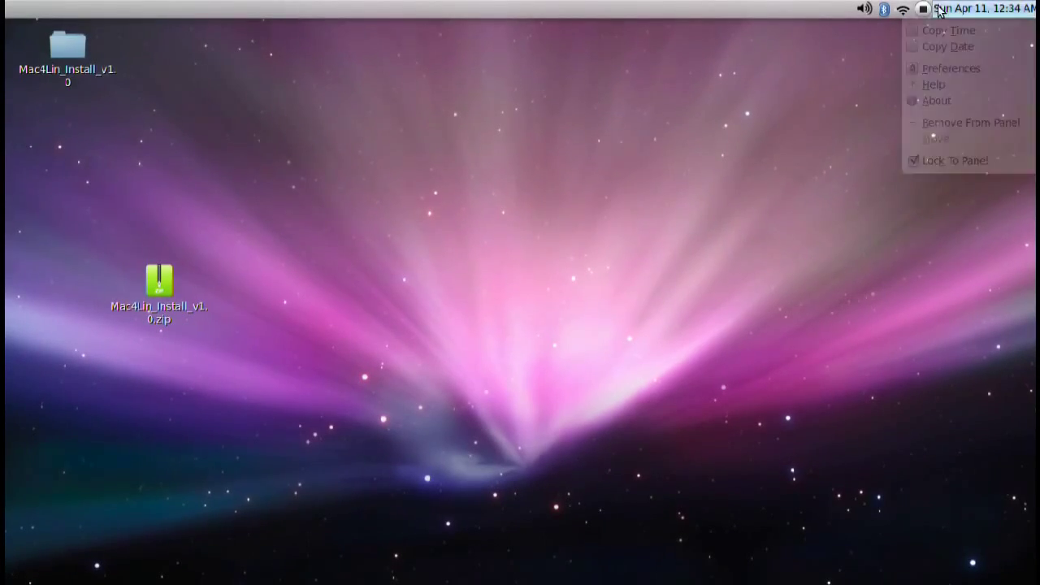
{"action": "left_click", "coordinate": [663, 66]}
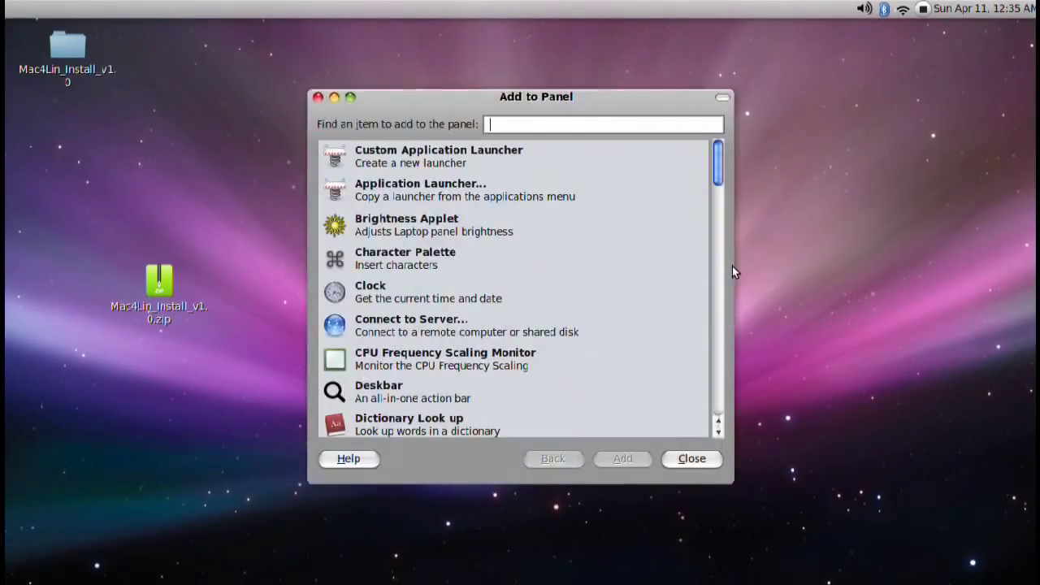
Add the Deskbar search applet and move it to the top panel's right end
{"action": "left_click", "coordinate": [377, 390]}
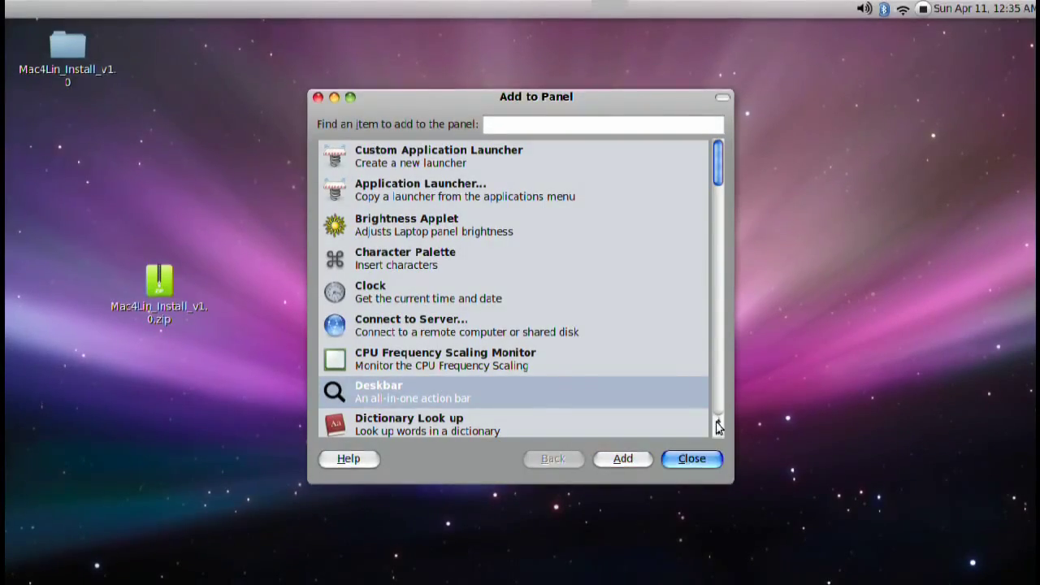
{"action": "left_click", "coordinate": [693, 458]}
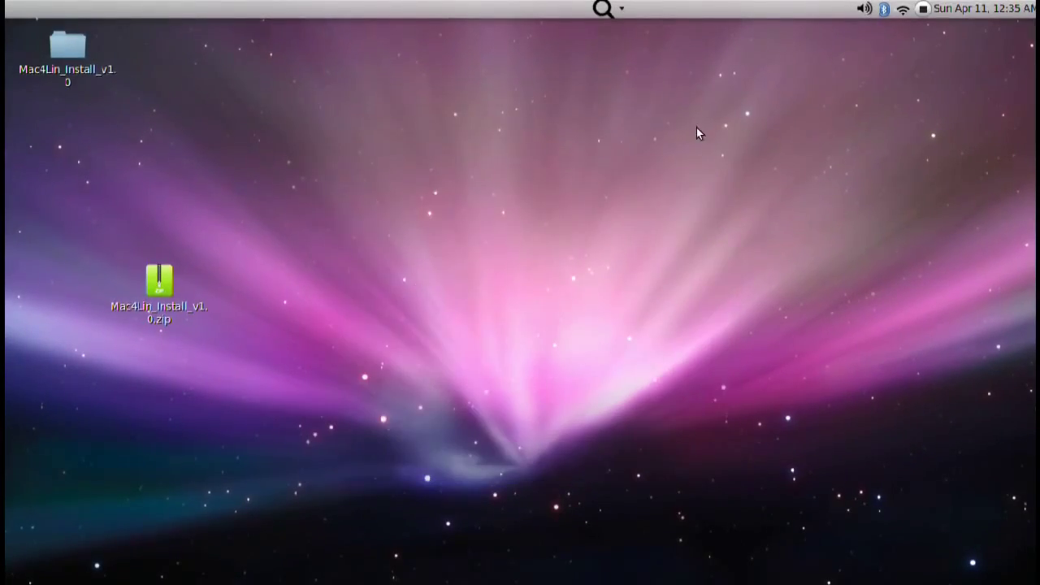
{"action": "right_click", "coordinate": [603, 10]}
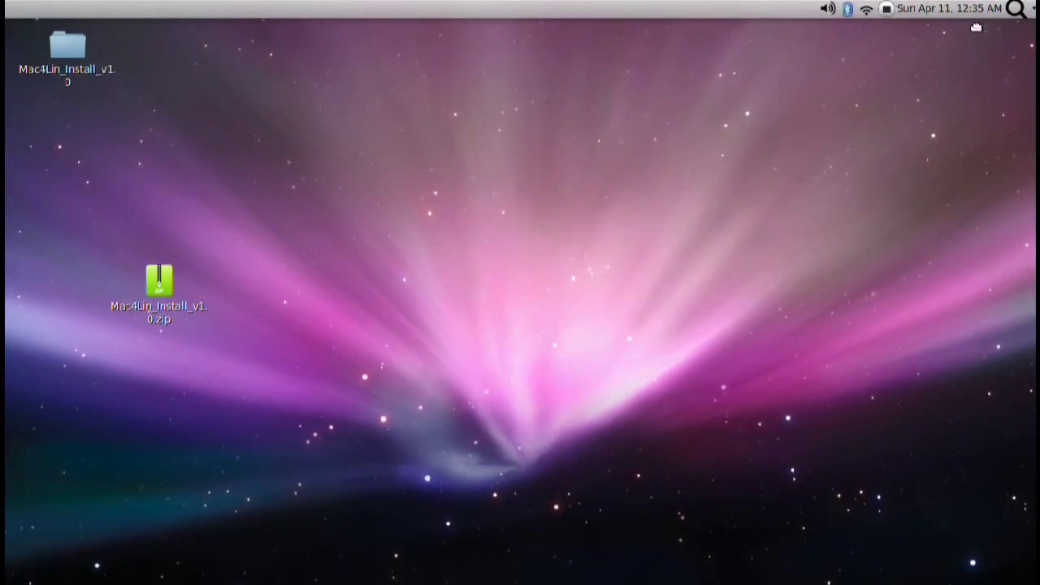
{"action": "mouse_move", "coordinate": [1017, 10]}
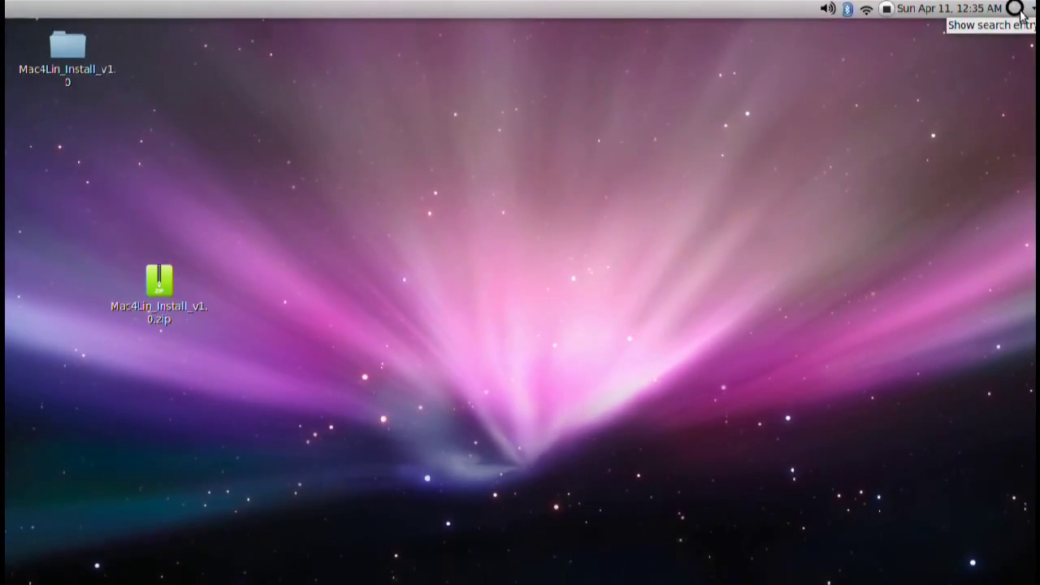
{"action": "mouse_move", "coordinate": [936, 47]}
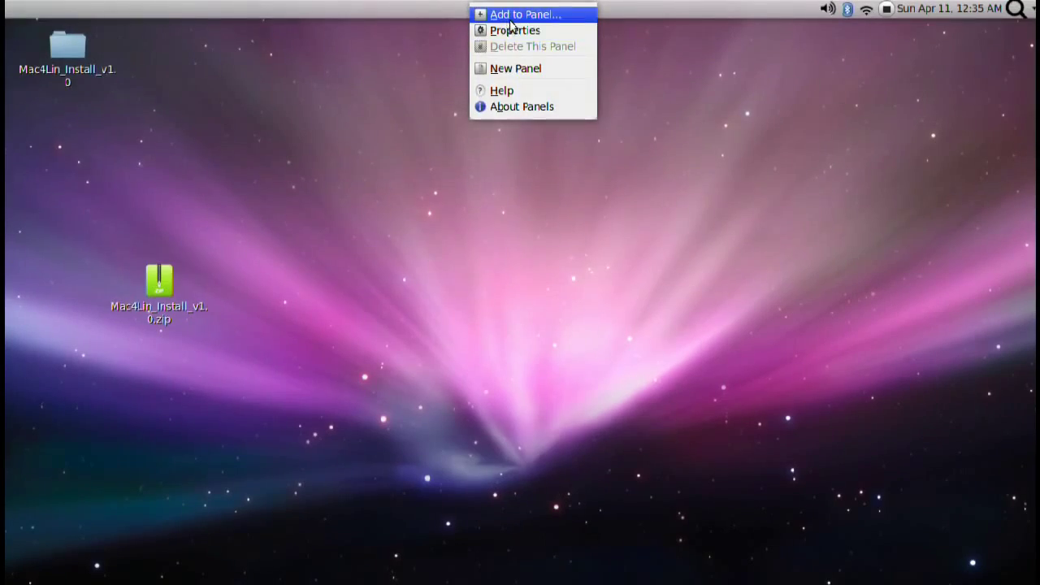
Add the Global Menu Panel Applet and move it to the top panel's left edge
{"action": "left_click", "coordinate": [523, 15]}
{"action": "type", "text": "globa"}
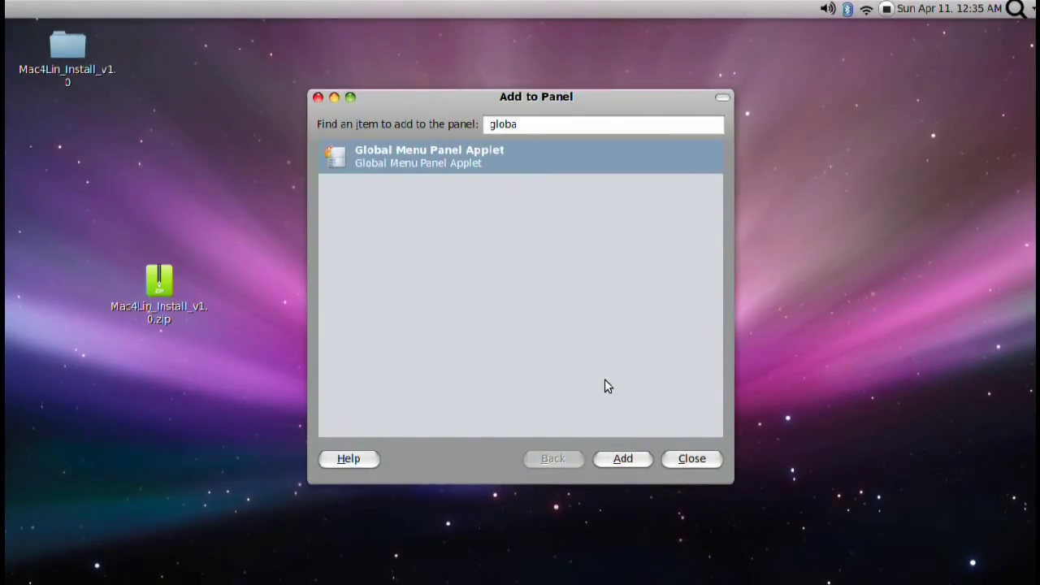
{"action": "left_click", "coordinate": [691, 458]}
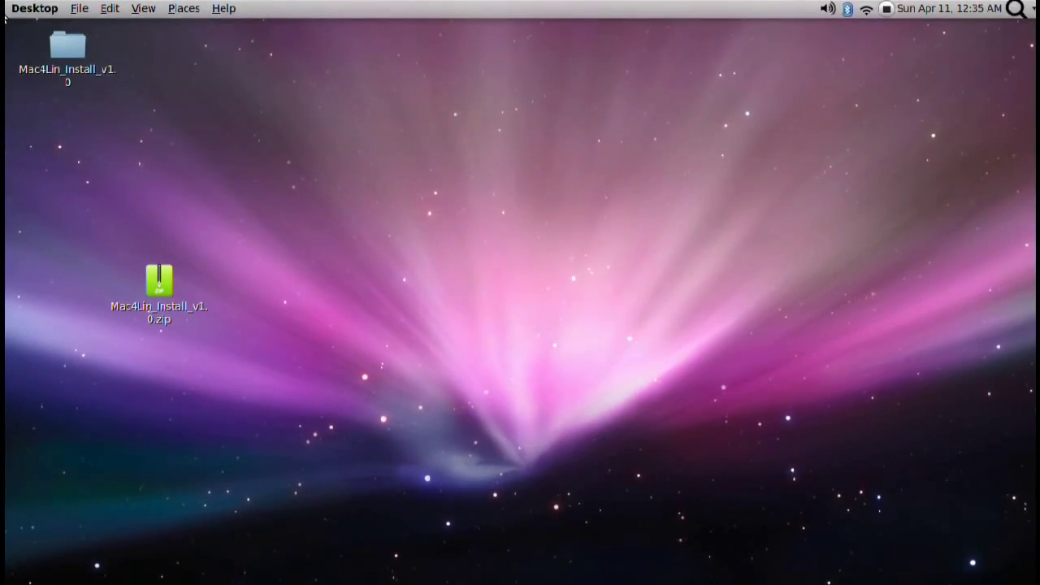
{"action": "right_click", "coordinate": [34, 8]}
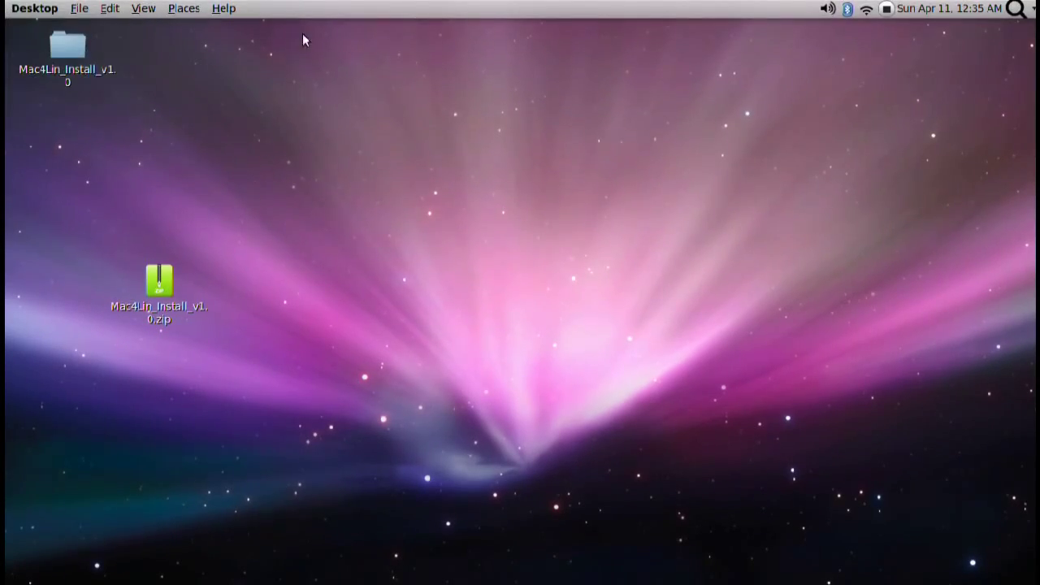
{"action": "right_click", "coordinate": [593, 16]}
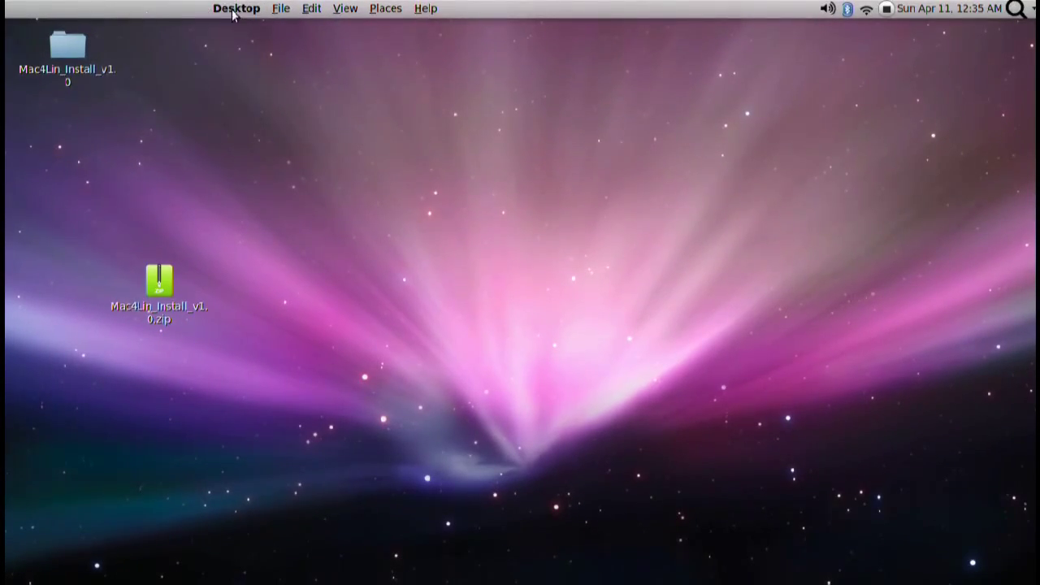
{"action": "mouse_move", "coordinate": [195, 15]}
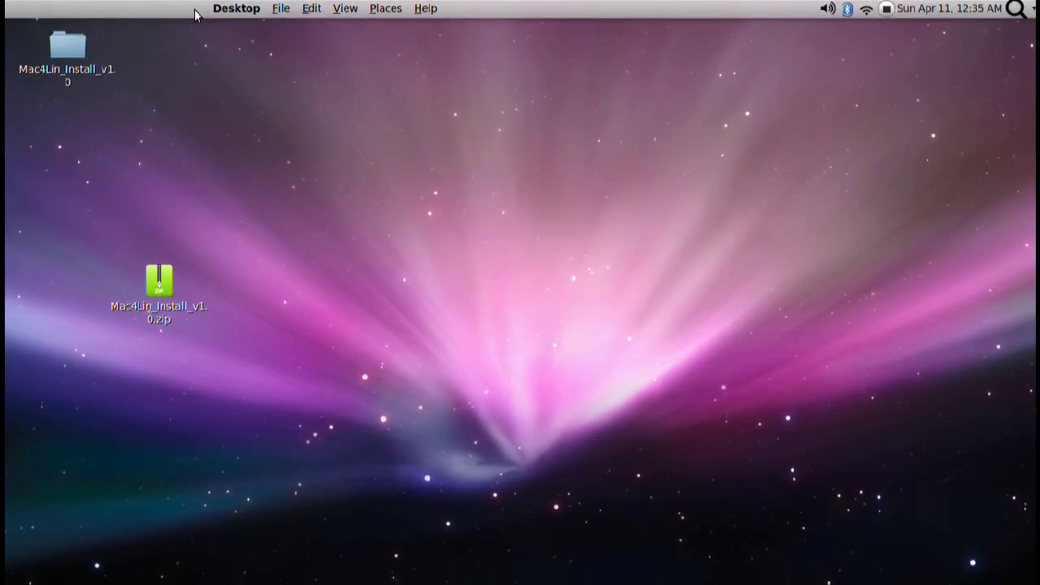
{"action": "right_click", "coordinate": [228, 8]}
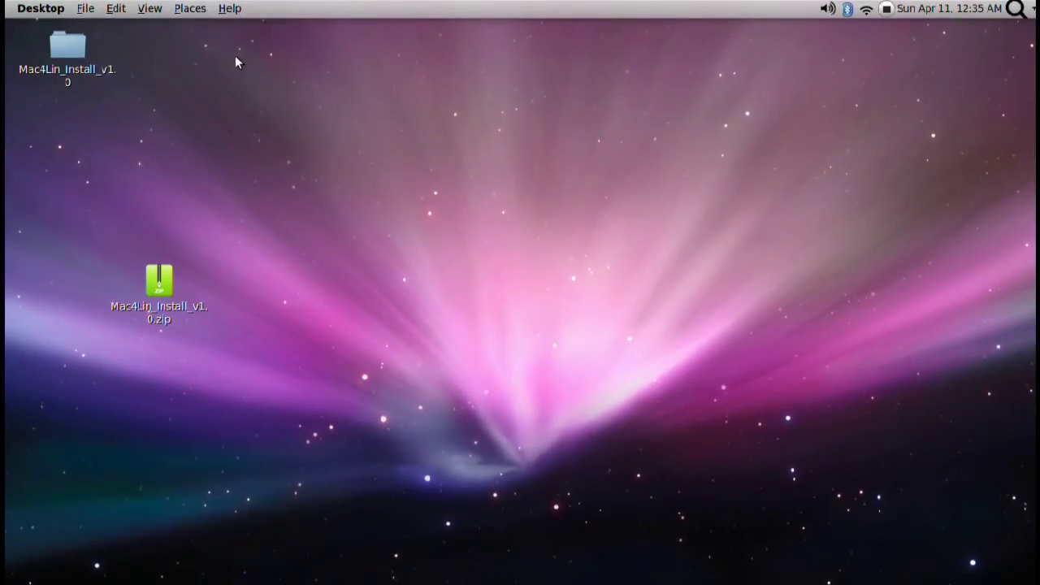
{"action": "mouse_move", "coordinate": [360, 156]}
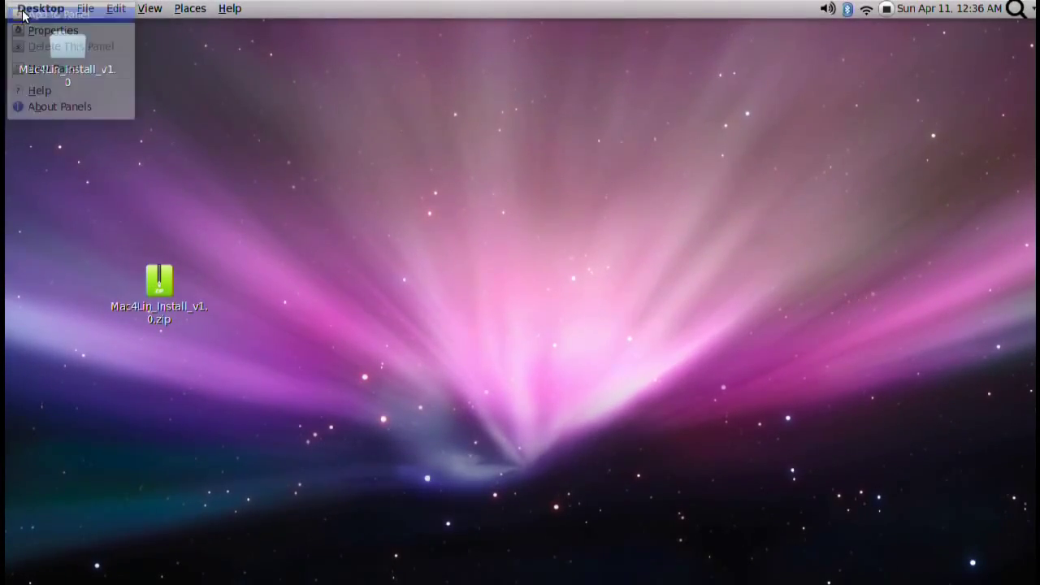
Add the GNOME Main Menu applet to the far left of the top panel
{"action": "left_click", "coordinate": [55, 15]}
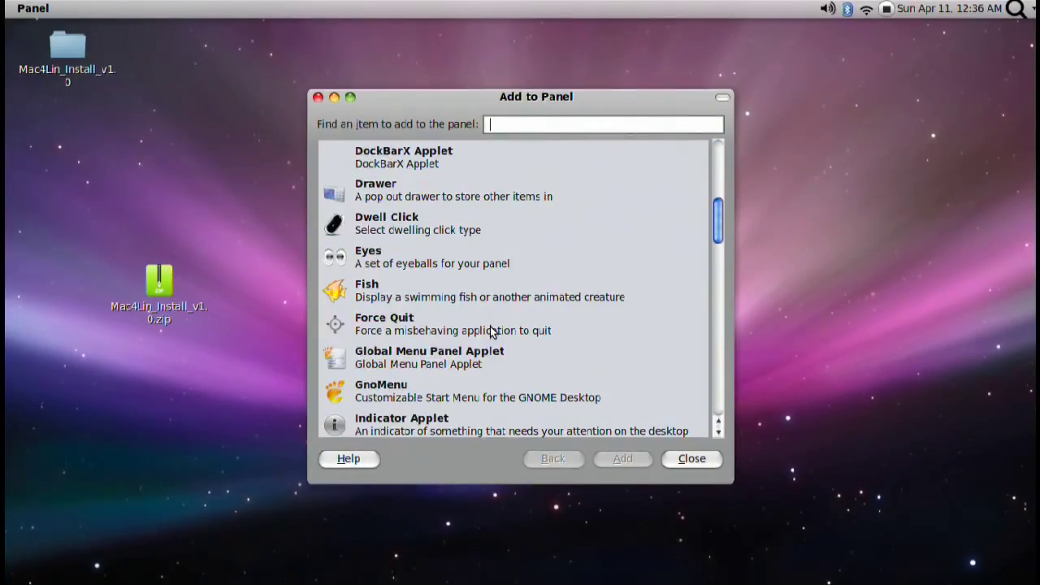
{"action": "scroll", "scroll_direction": "down", "scroll_amount": 3}
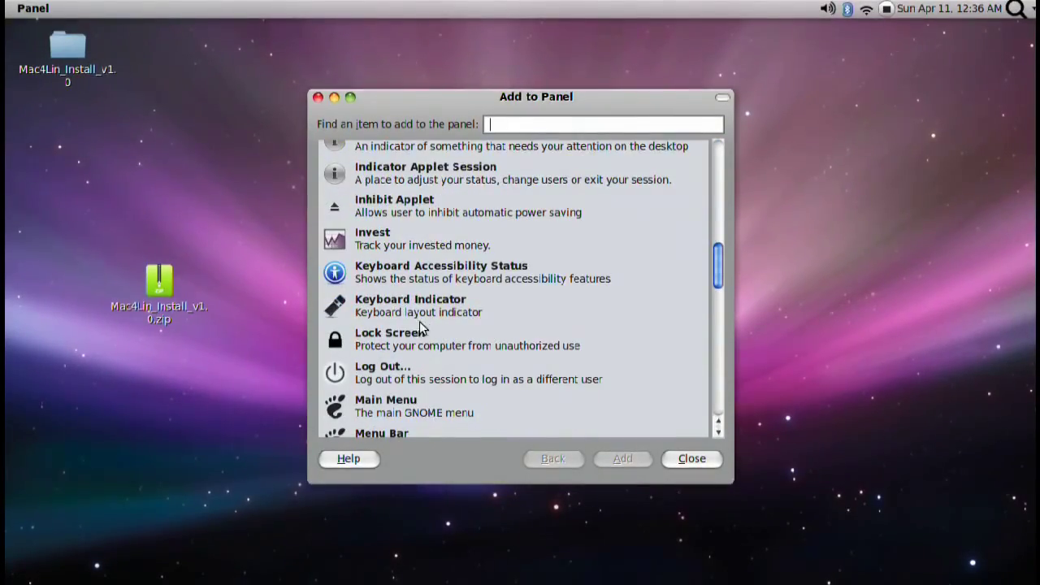
{"action": "left_click", "coordinate": [385, 364]}
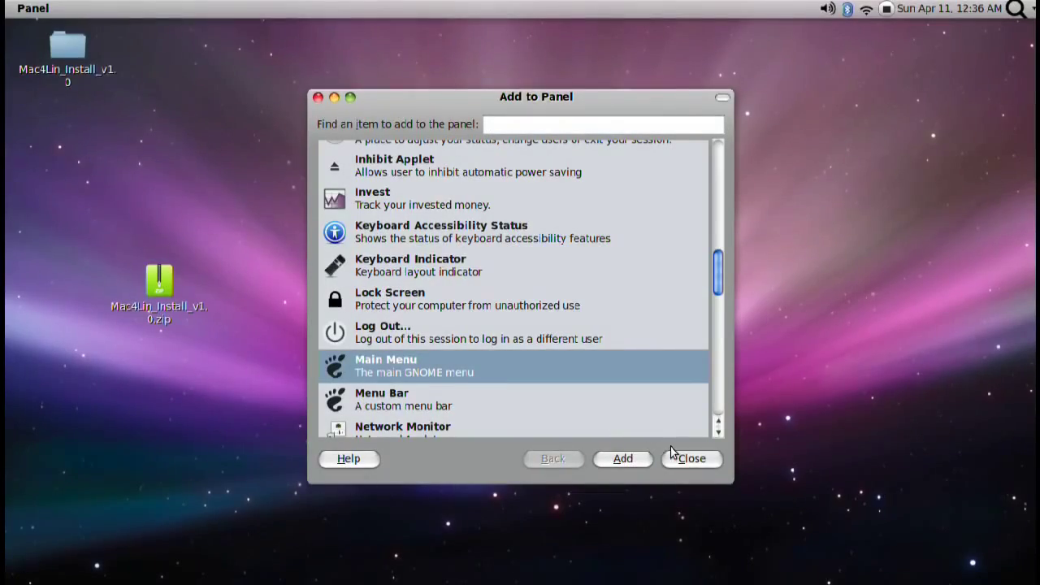
{"action": "left_click", "coordinate": [693, 459]}
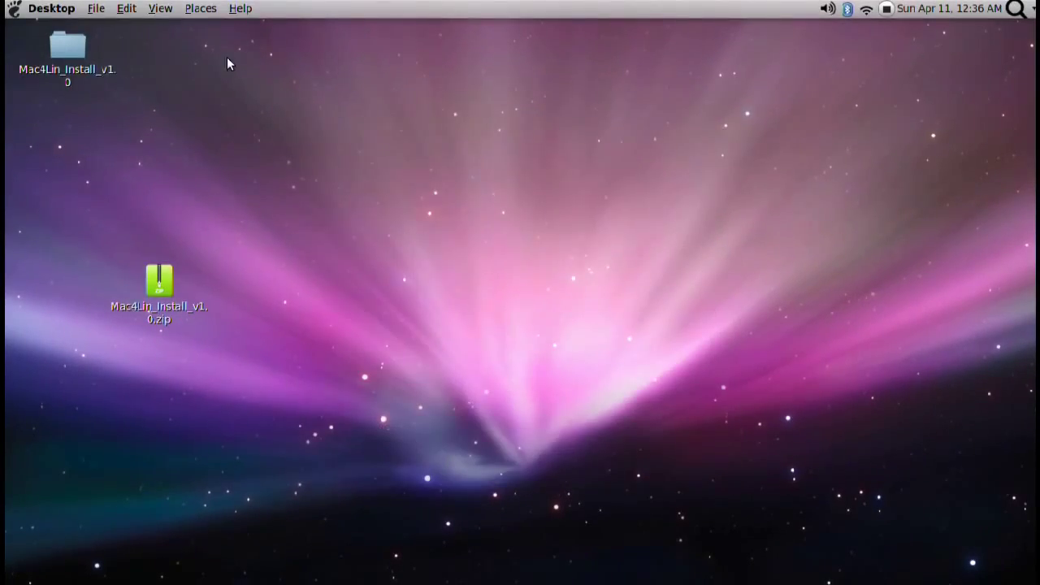
Launch Avant Window Navigator from the Applications menu so the dock appears
{"action": "left_click", "coordinate": [13, 8]}
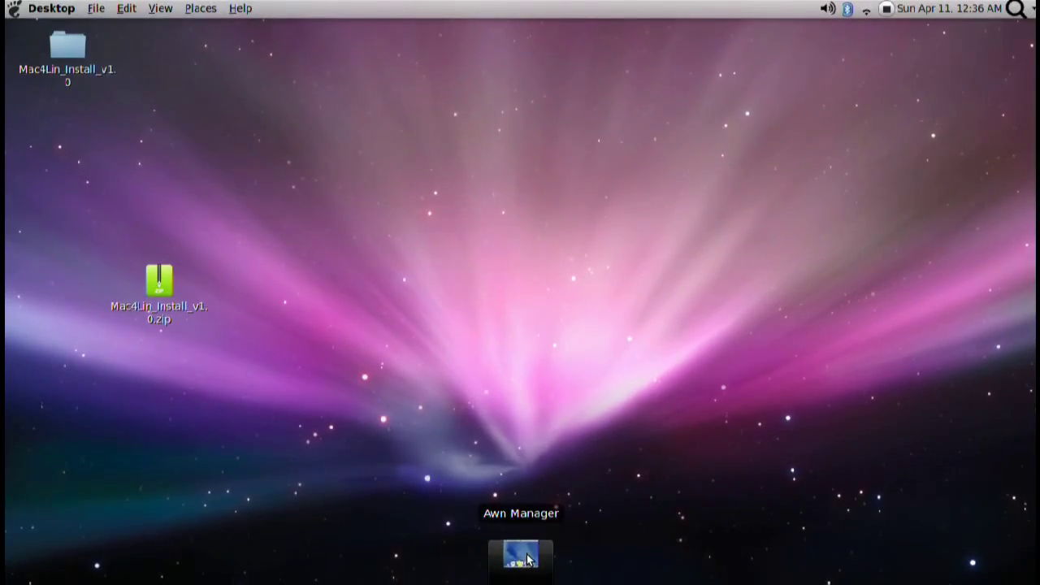
{"action": "mouse_move", "coordinate": [572, 510]}
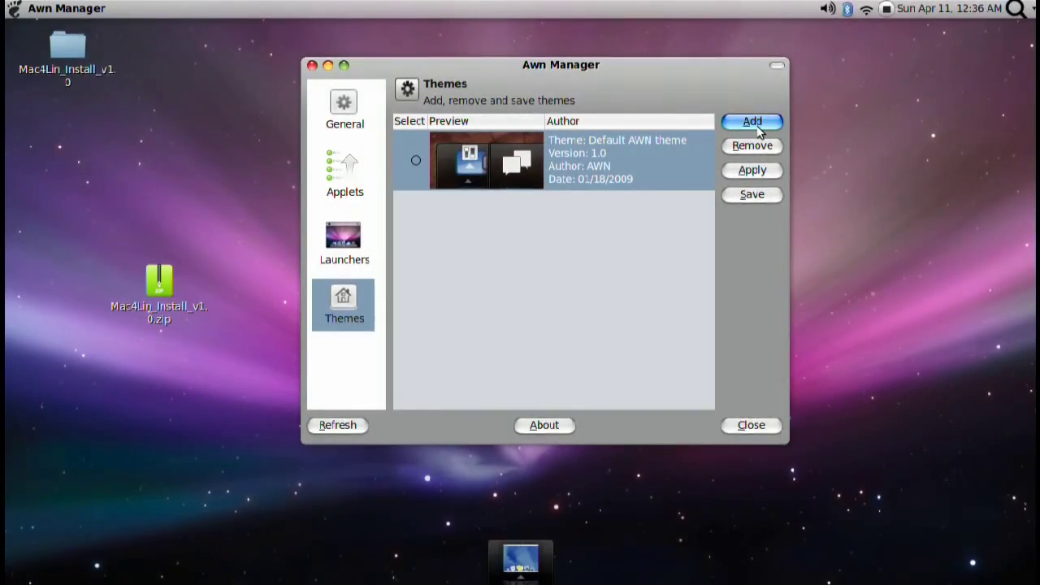
Import the Mac4Lin_AWN_v1.0.tgz theme from Mac4Lin_v1.0/AWN into the dock themes list
{"action": "left_click", "coordinate": [751, 120]}
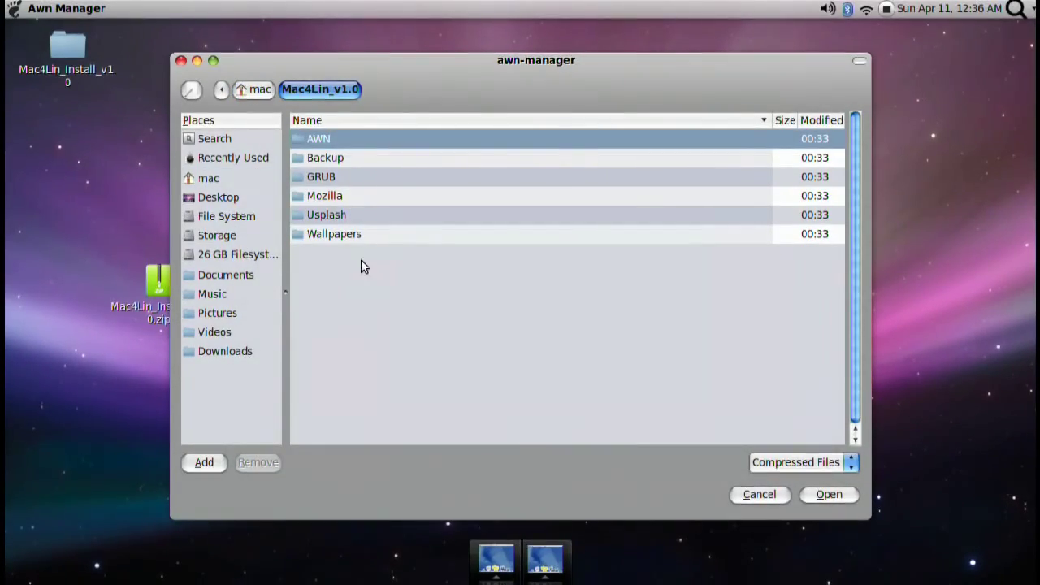
{"action": "double_click", "coordinate": [319, 138]}
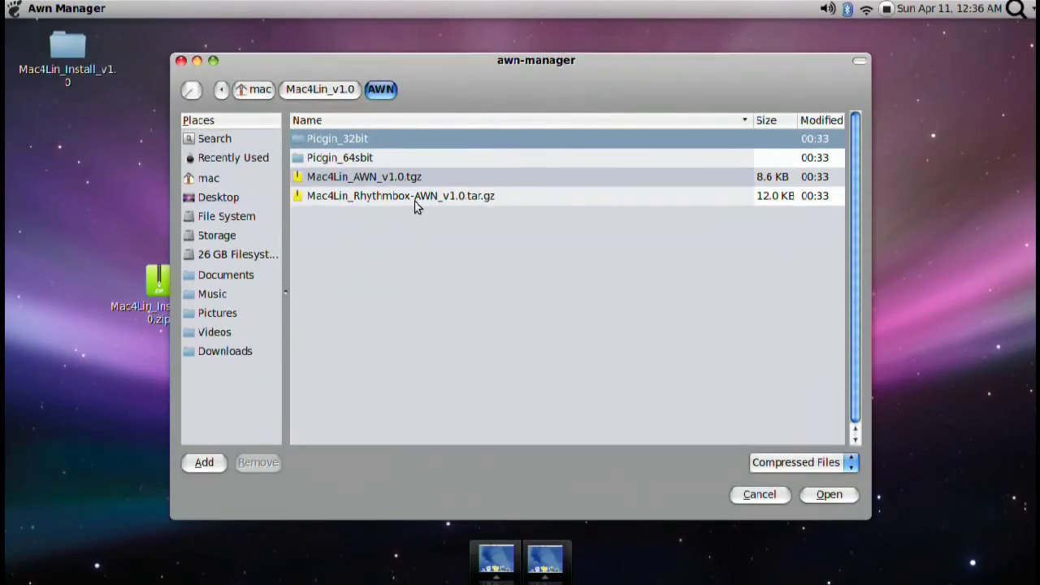
{"action": "left_click", "coordinate": [364, 175]}
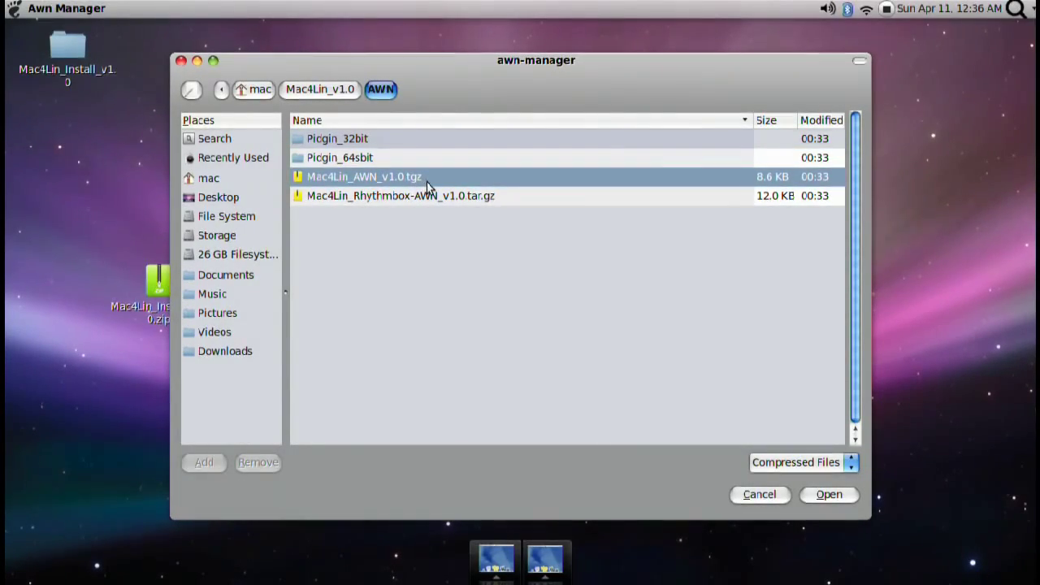
{"action": "left_click", "coordinate": [828, 494]}
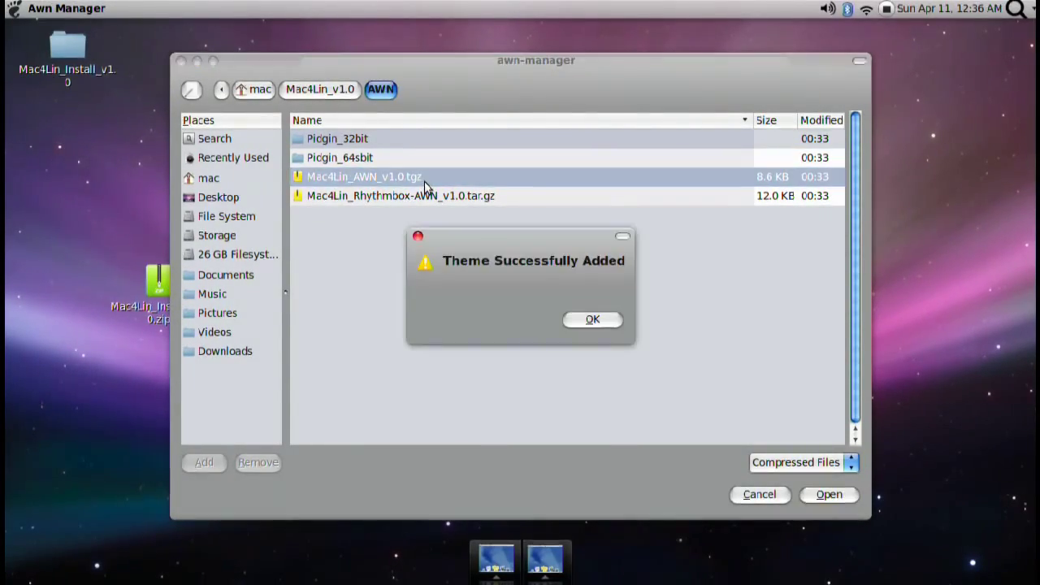
{"action": "mouse_move", "coordinate": [592, 319]}
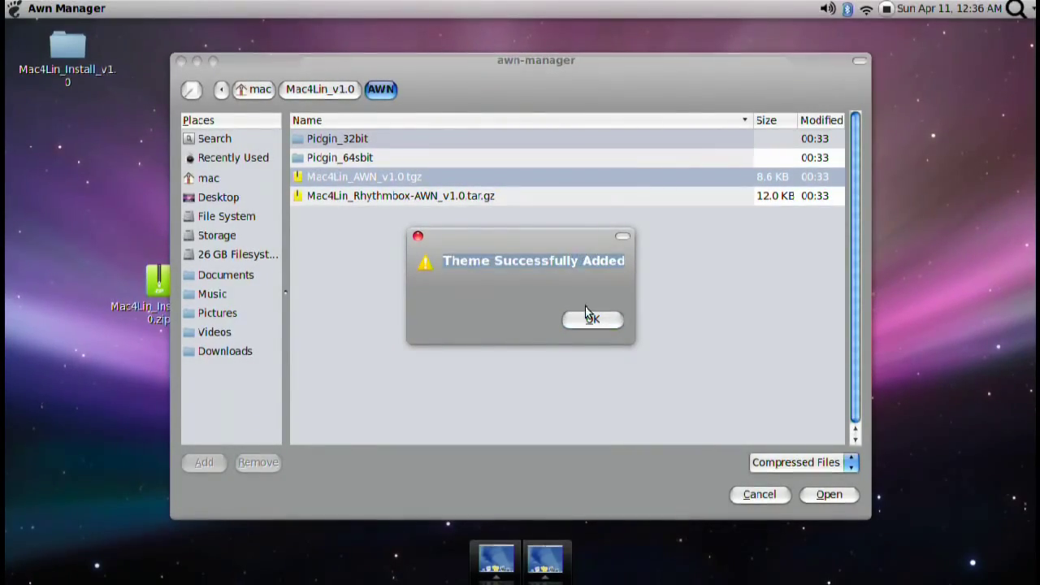
{"action": "left_click", "coordinate": [591, 319]}
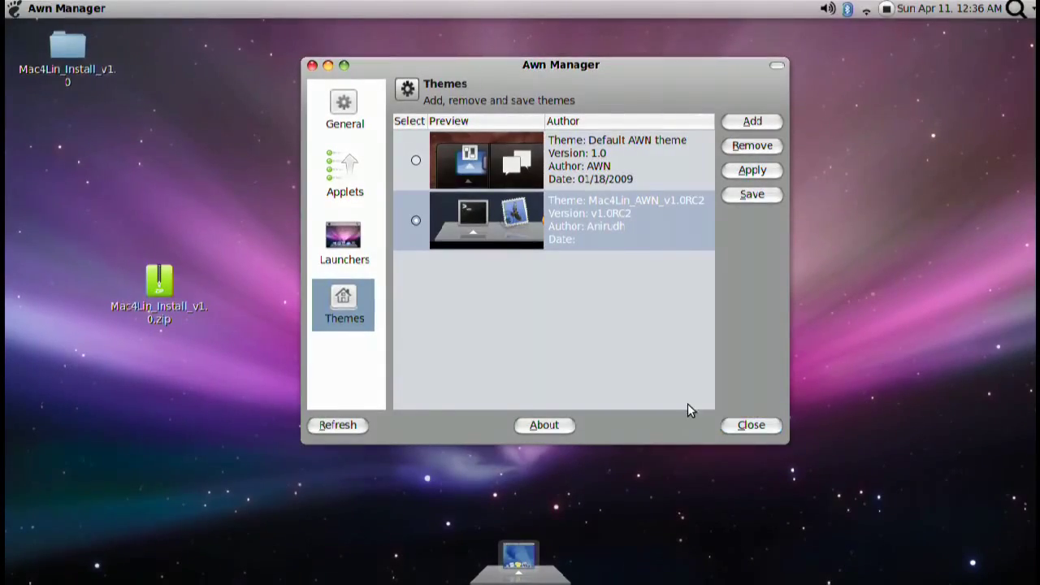
Browse the dock's launcher and applet lists down to the Cairo Main Menu applet
{"action": "left_click", "coordinate": [344, 241]}
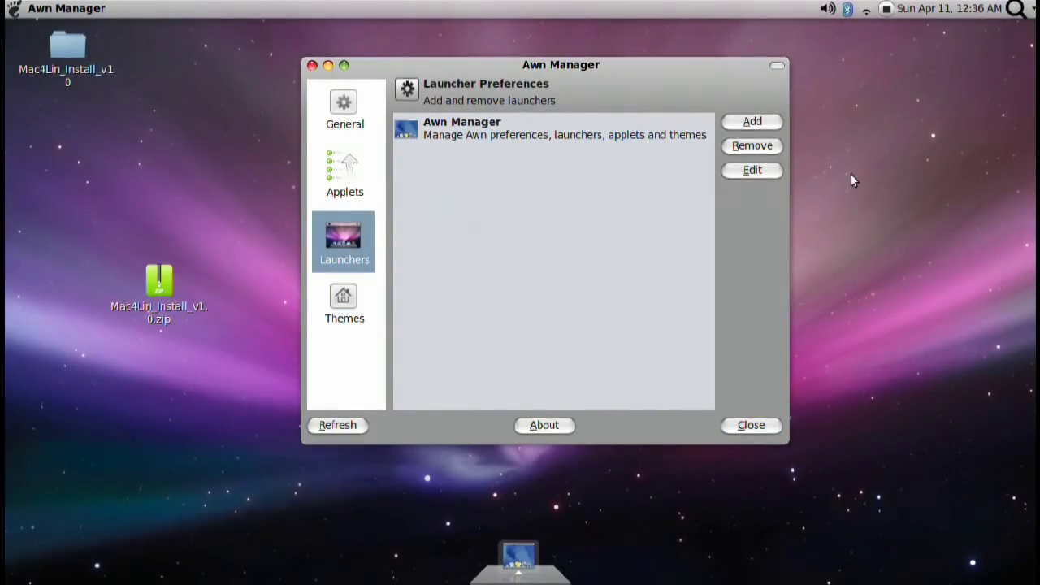
{"action": "left_click", "coordinate": [751, 120]}
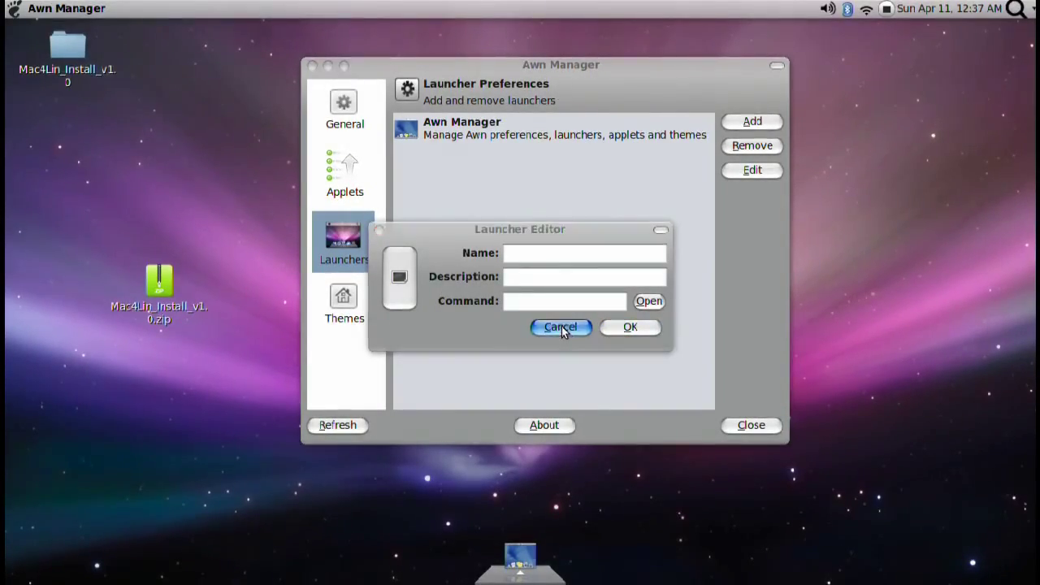
{"action": "left_click", "coordinate": [559, 327]}
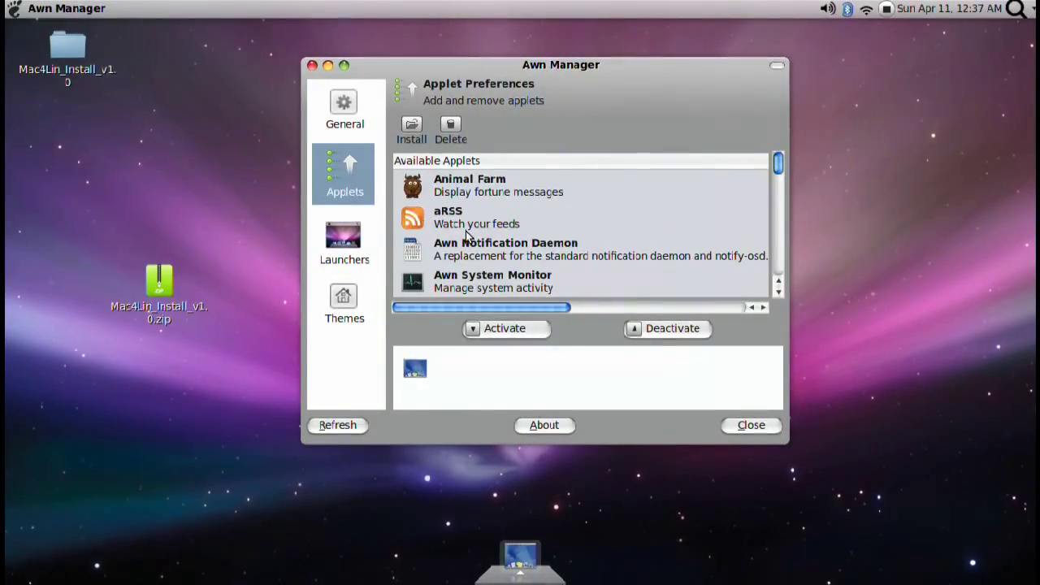
{"action": "scroll", "scroll_direction": "down", "scroll_amount": 3}
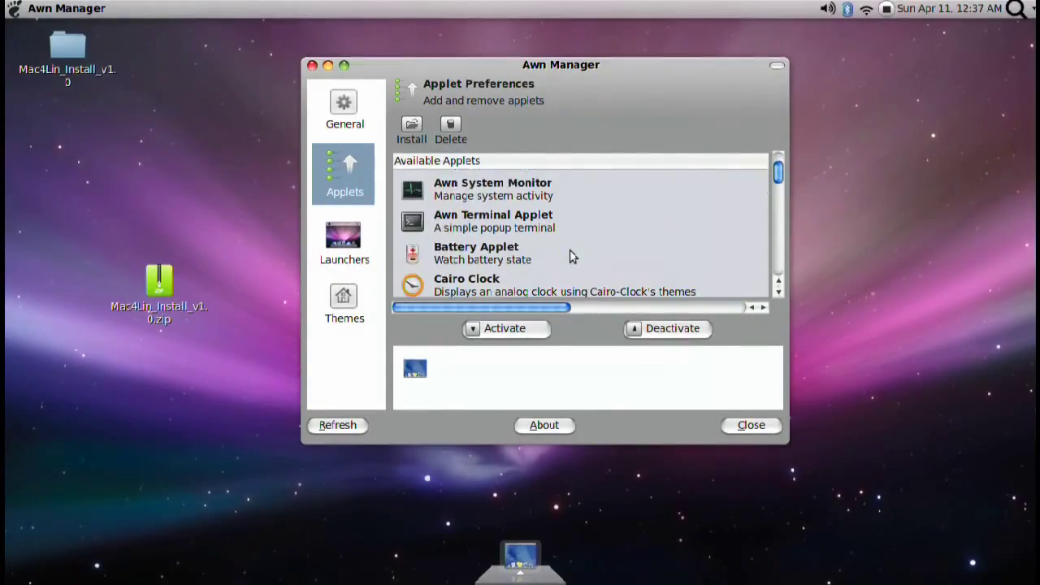
{"action": "scroll", "scroll_direction": "down", "scroll_amount": 3}
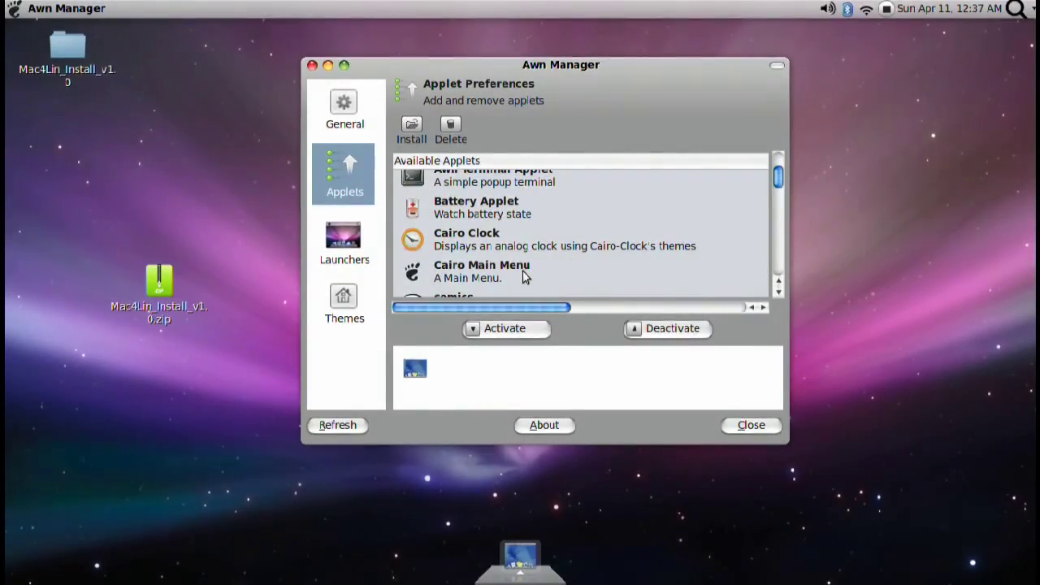
{"action": "left_click", "coordinate": [481, 269]}
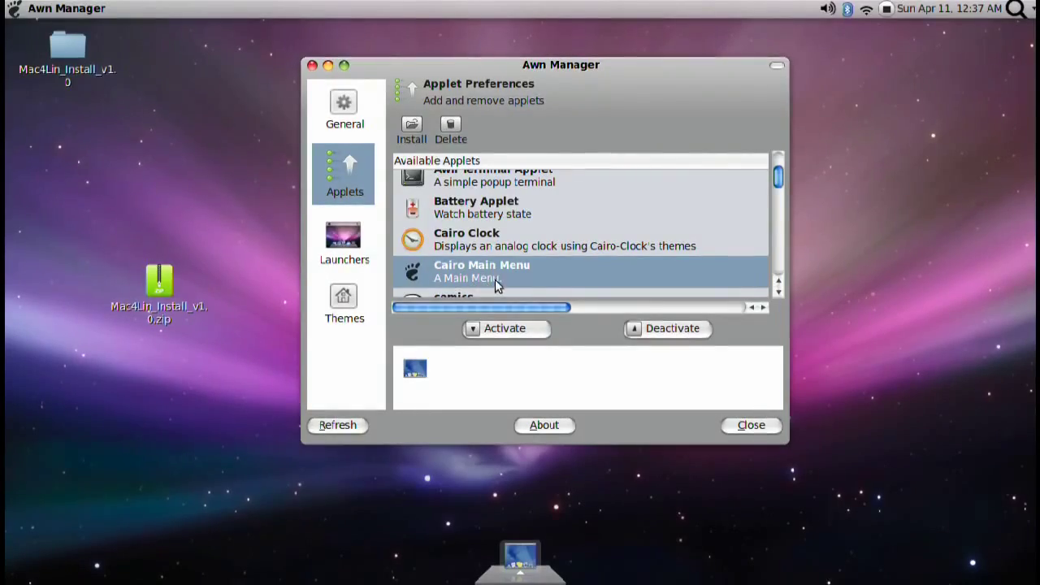
Activate the Trash Applet so its trash can sits in the dock, and close Awn Manager
{"action": "scroll", "scroll_direction": "down", "scroll_amount": 3}
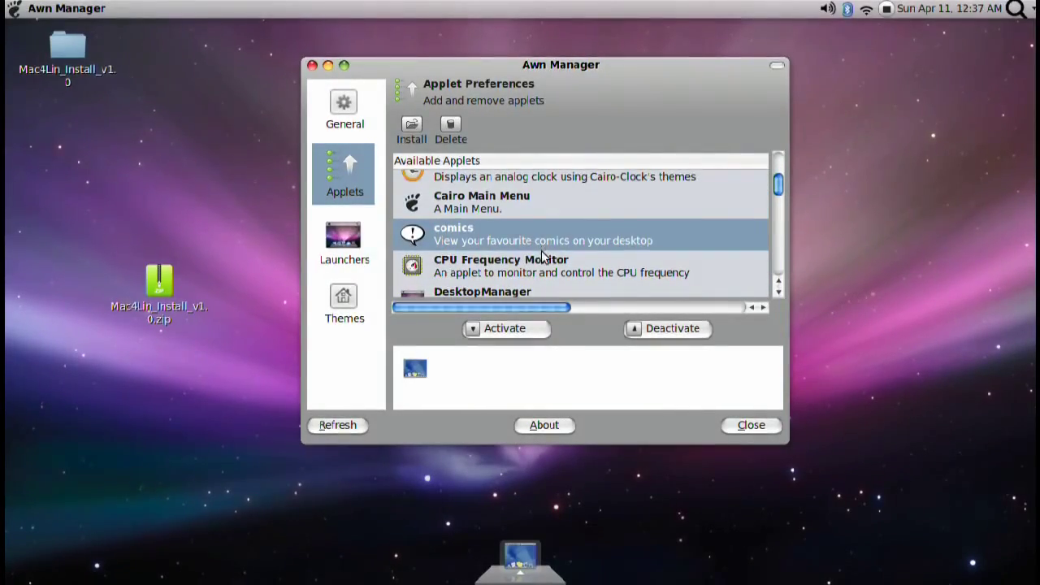
{"action": "scroll", "scroll_direction": "down", "scroll_amount": 3}
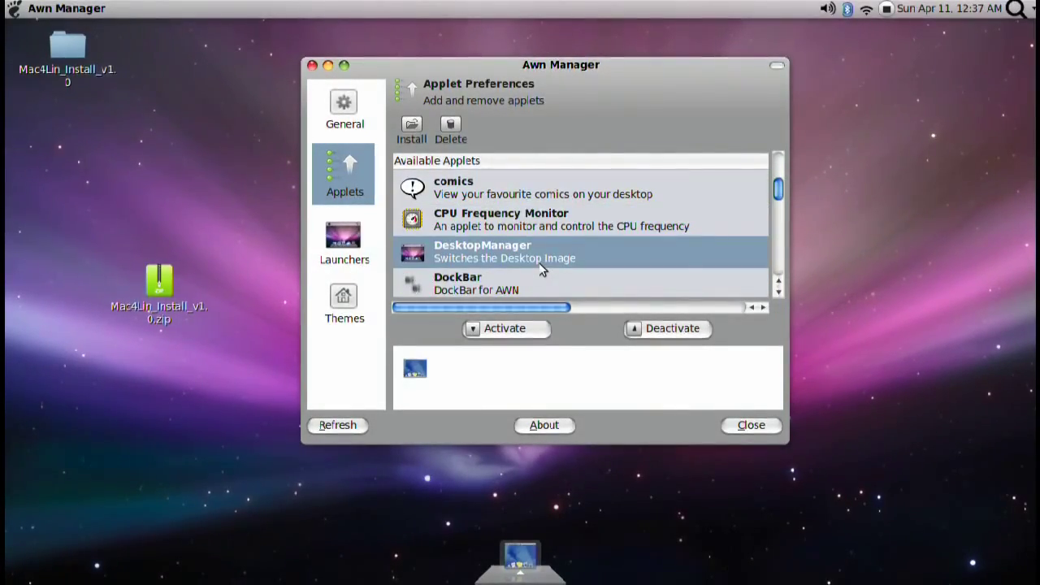
{"action": "scroll", "scroll_direction": "down", "scroll_amount": 3}
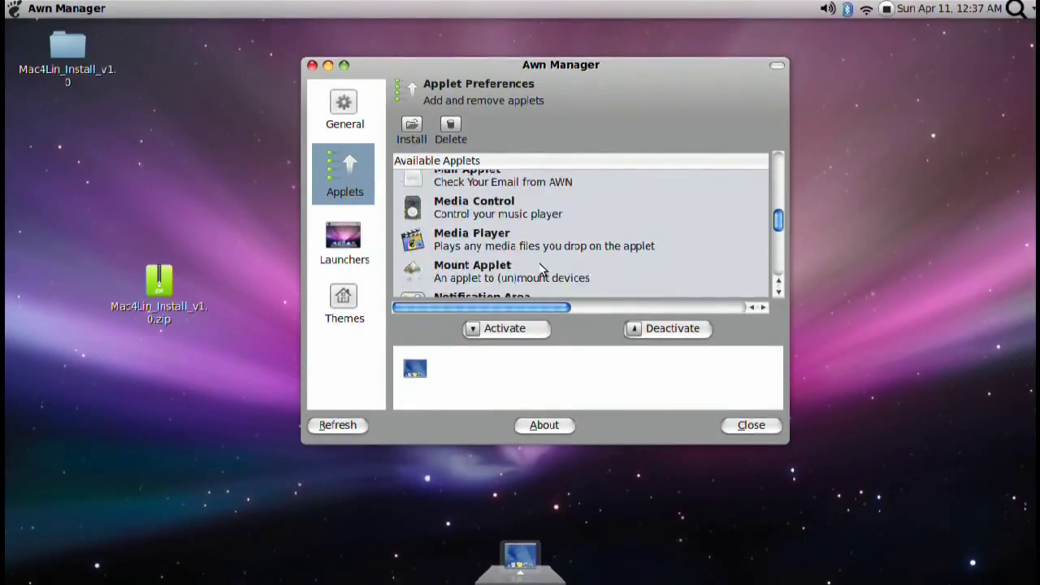
{"action": "scroll", "scroll_direction": "down", "scroll_amount": 3}
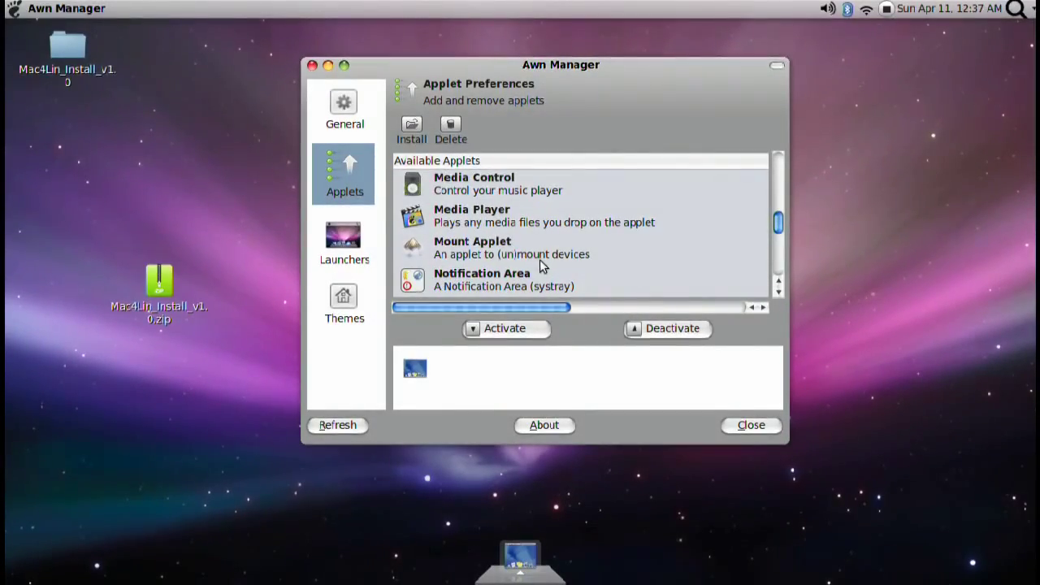
{"action": "mouse_move", "coordinate": [468, 275]}
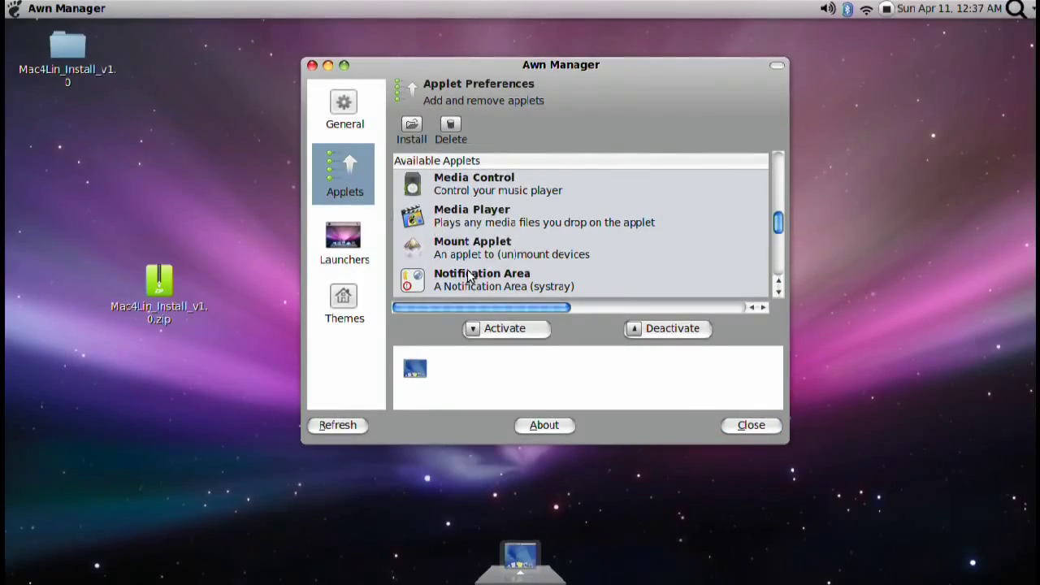
{"action": "scroll", "scroll_direction": "down", "scroll_amount": 3}
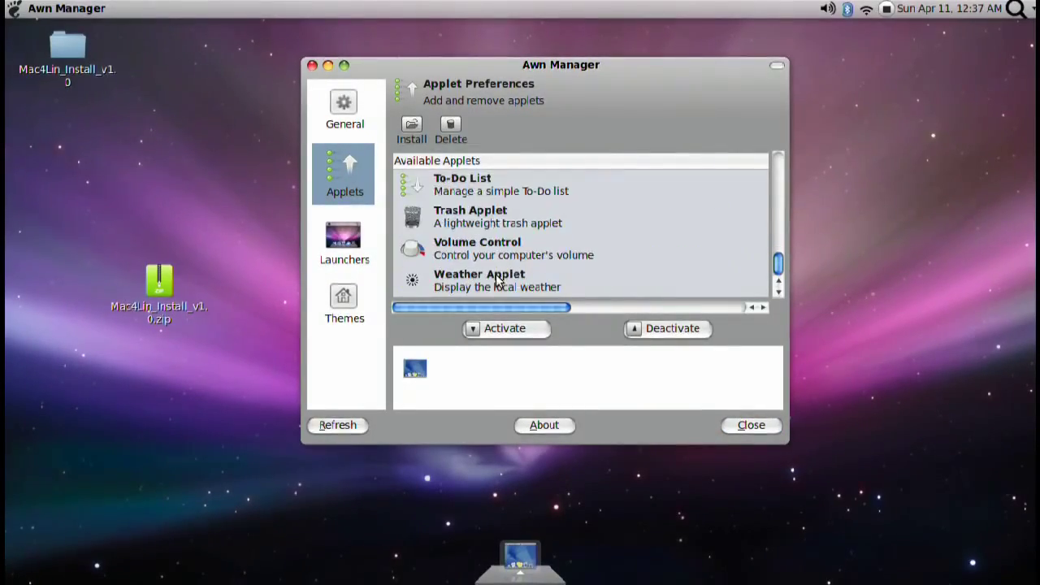
{"action": "left_click", "coordinate": [498, 216]}
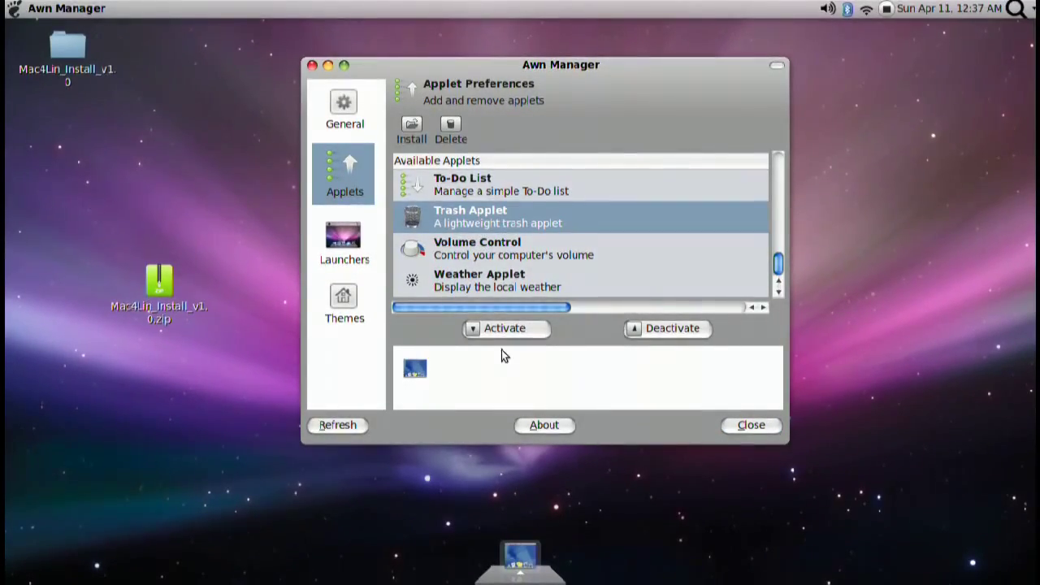
{"action": "left_click", "coordinate": [504, 329]}
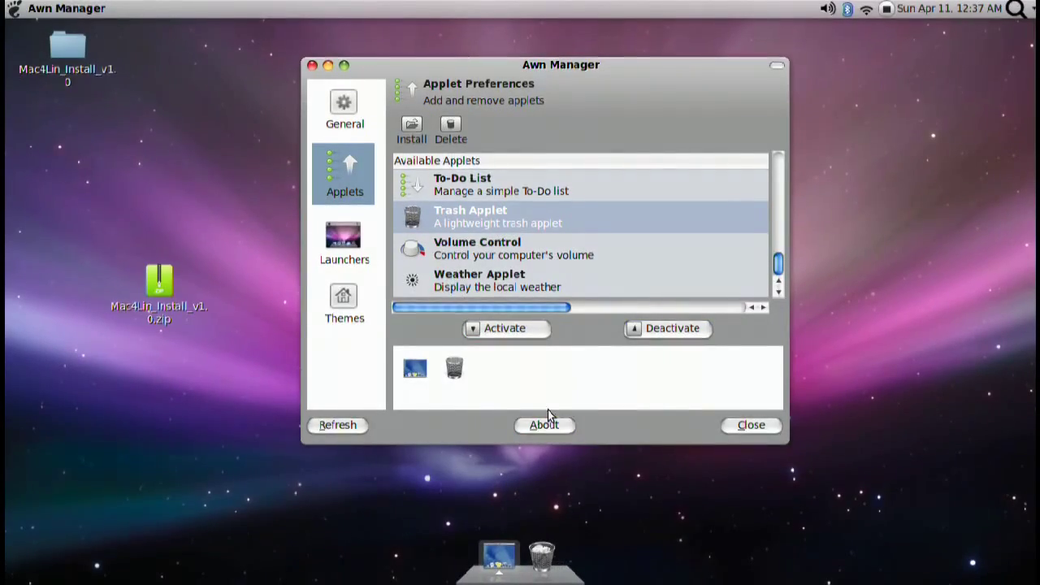
{"action": "left_click", "coordinate": [750, 424]}
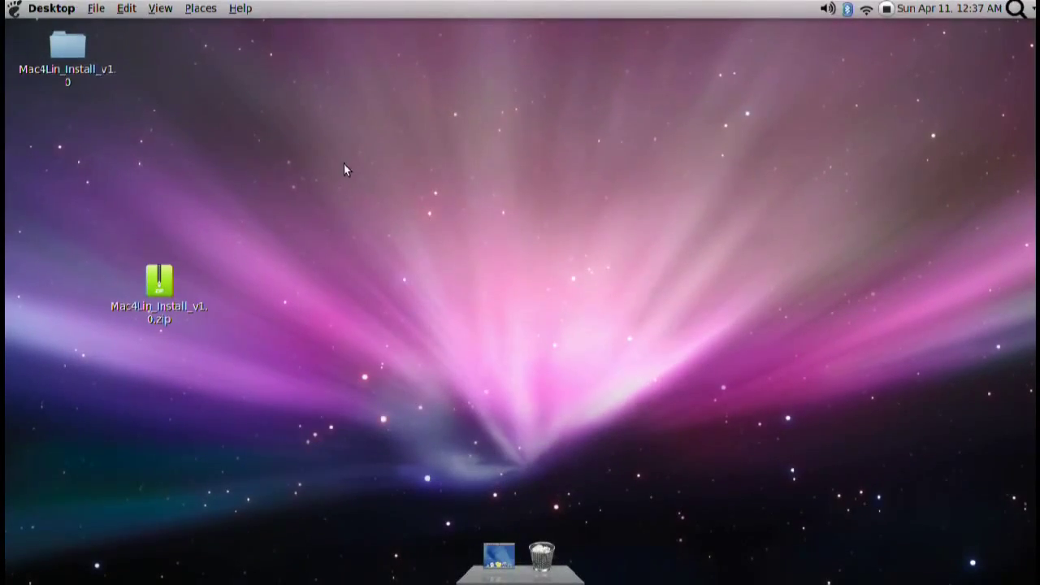
{"action": "left_click", "coordinate": [13, 8]}
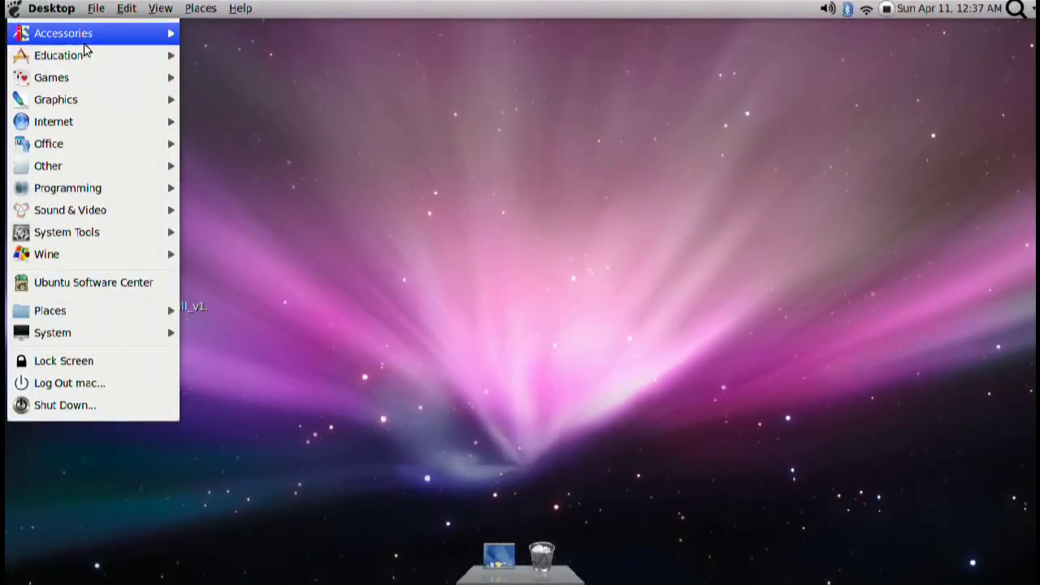
{"action": "mouse_move", "coordinate": [63, 33]}
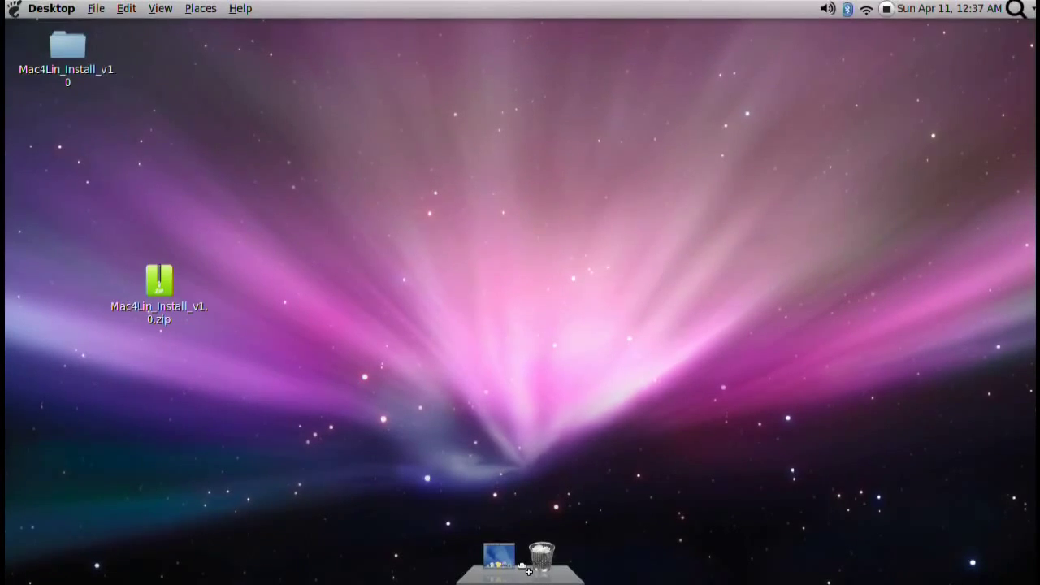
{"action": "mouse_move", "coordinate": [888, 26]}
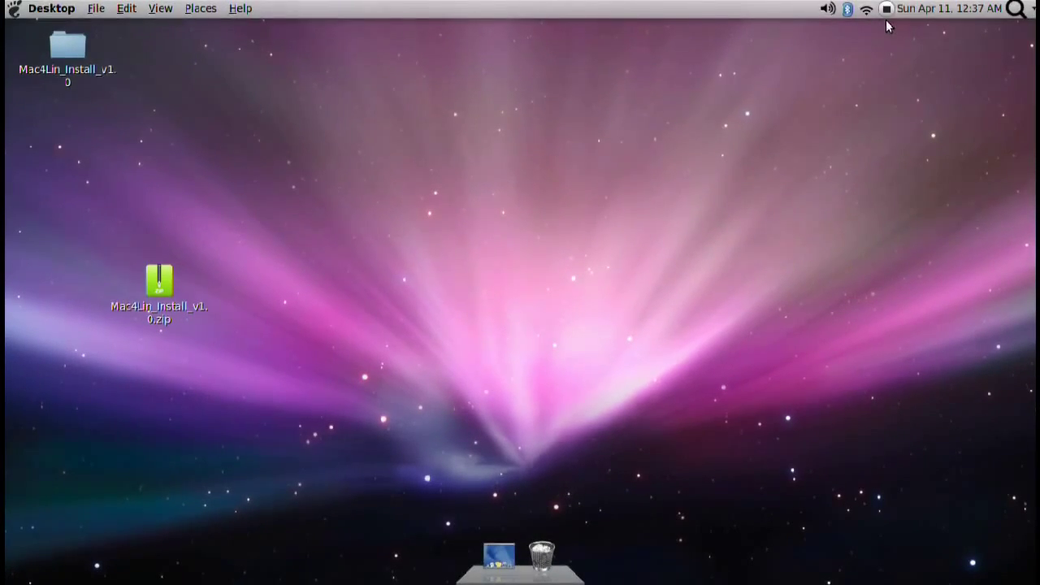
{"action": "mouse_move", "coordinate": [542, 561]}
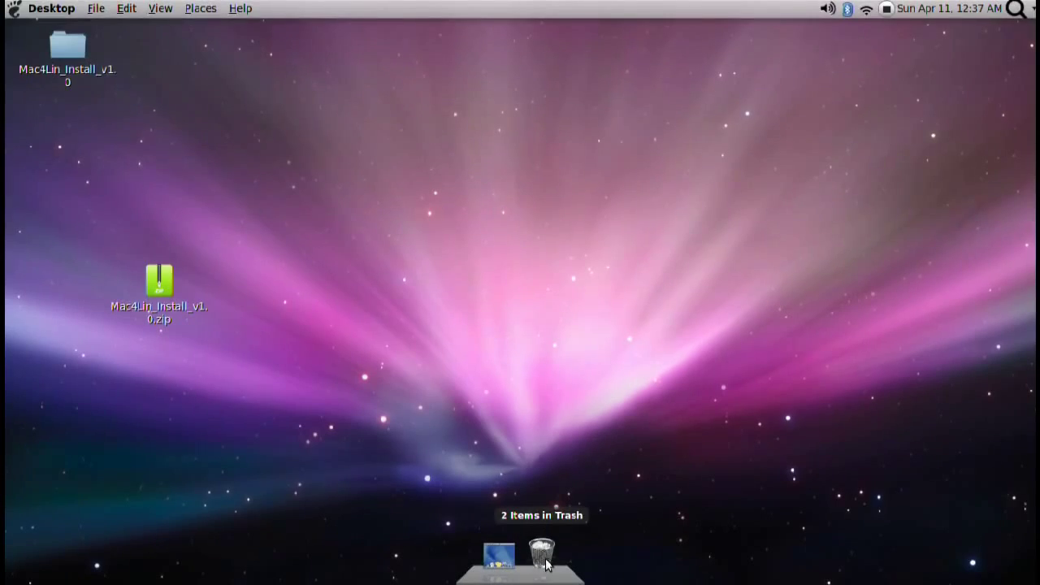
{"action": "mouse_move", "coordinate": [478, 454]}
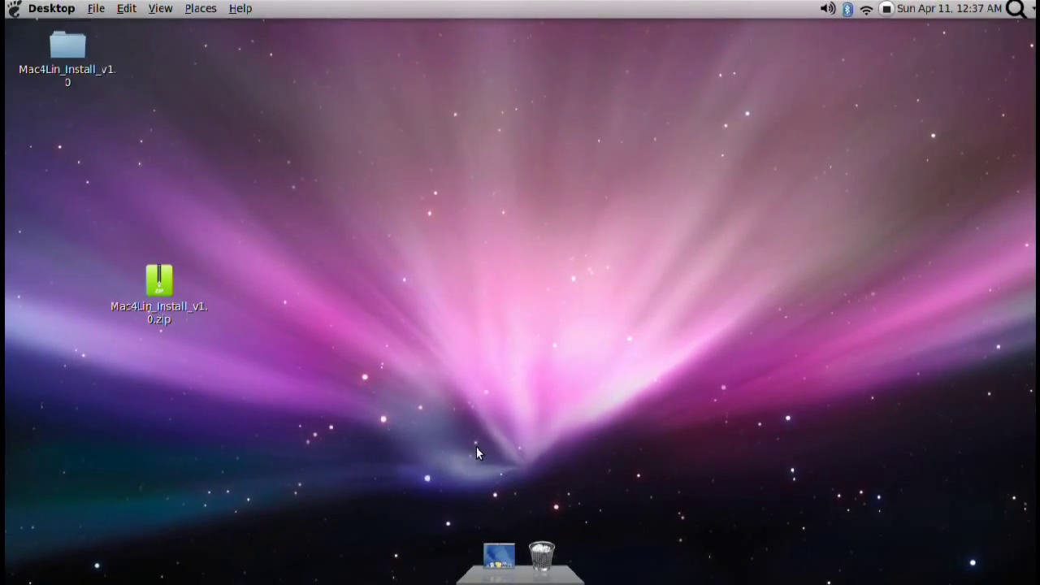
{"action": "mouse_move", "coordinate": [499, 545]}
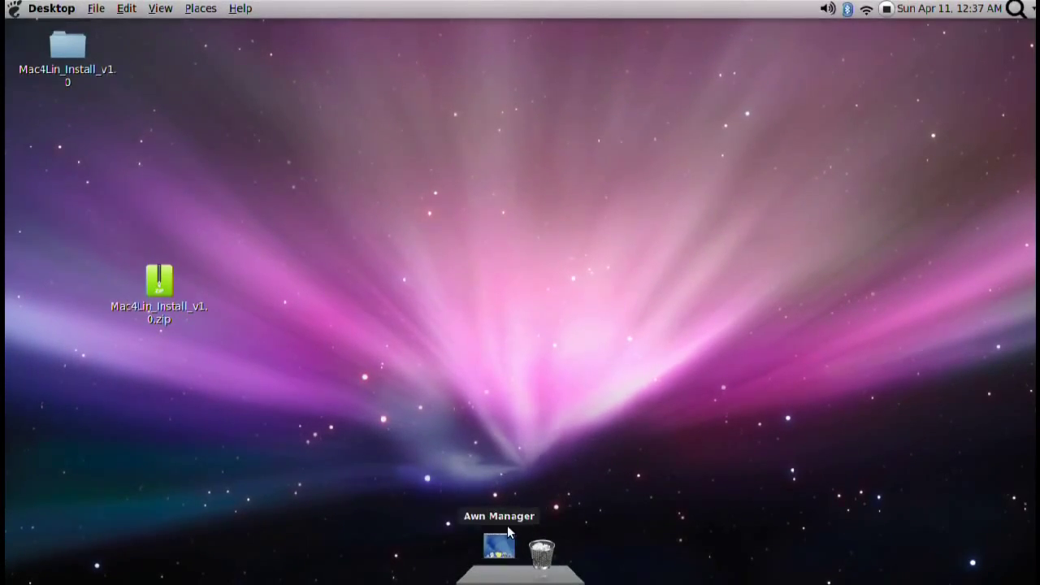
{"action": "mouse_move", "coordinate": [520, 371]}
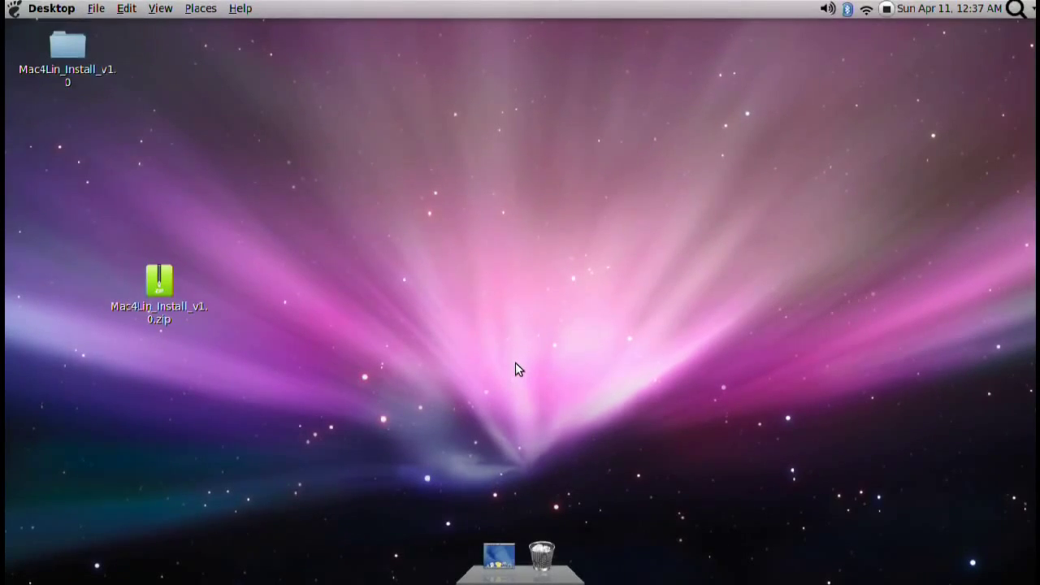
{"action": "mouse_move", "coordinate": [951, 150]}
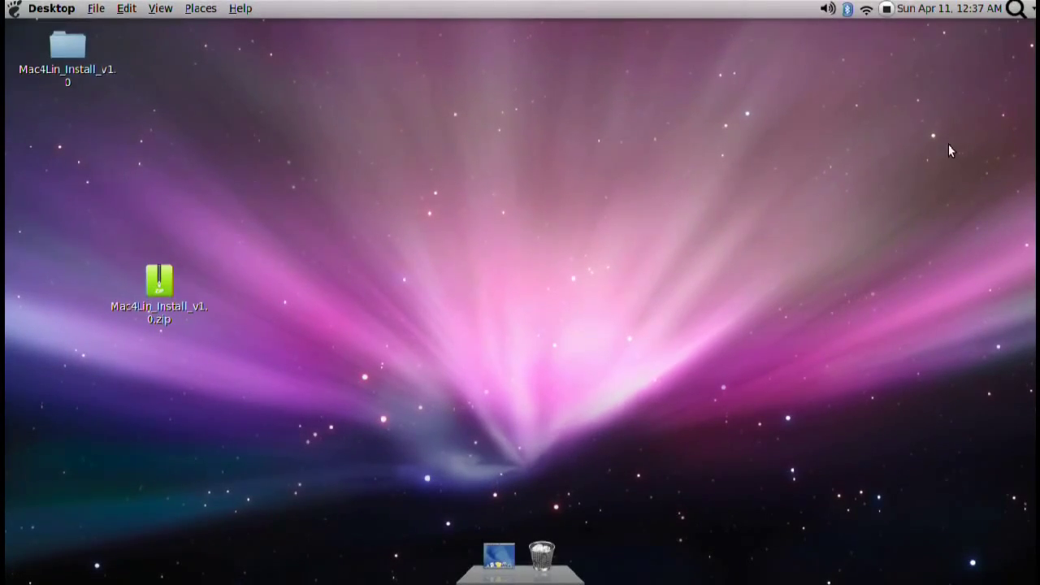
{"action": "left_click", "coordinate": [1015, 10]}
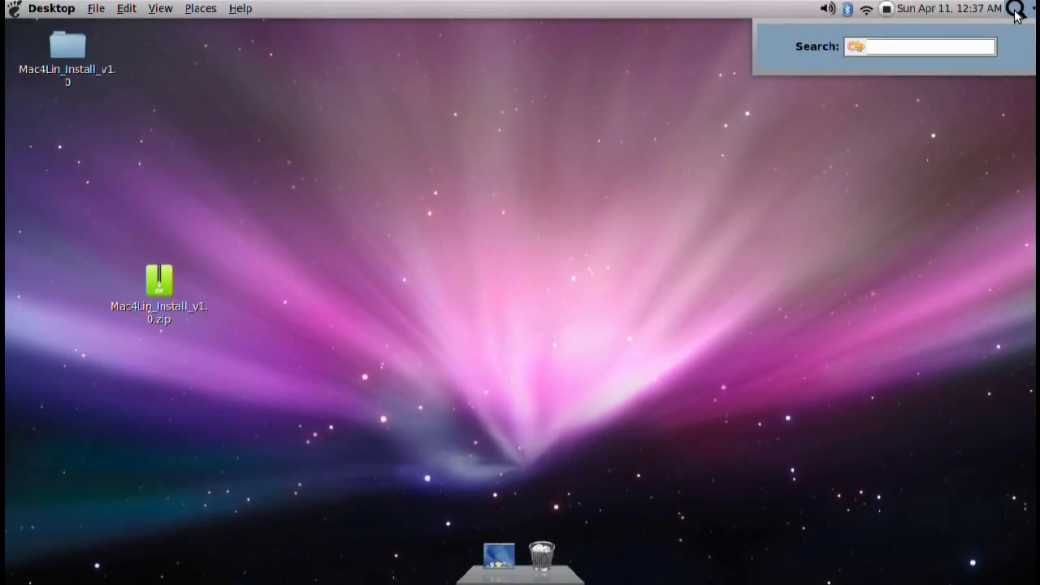
{"action": "left_click", "coordinate": [240, 8]}
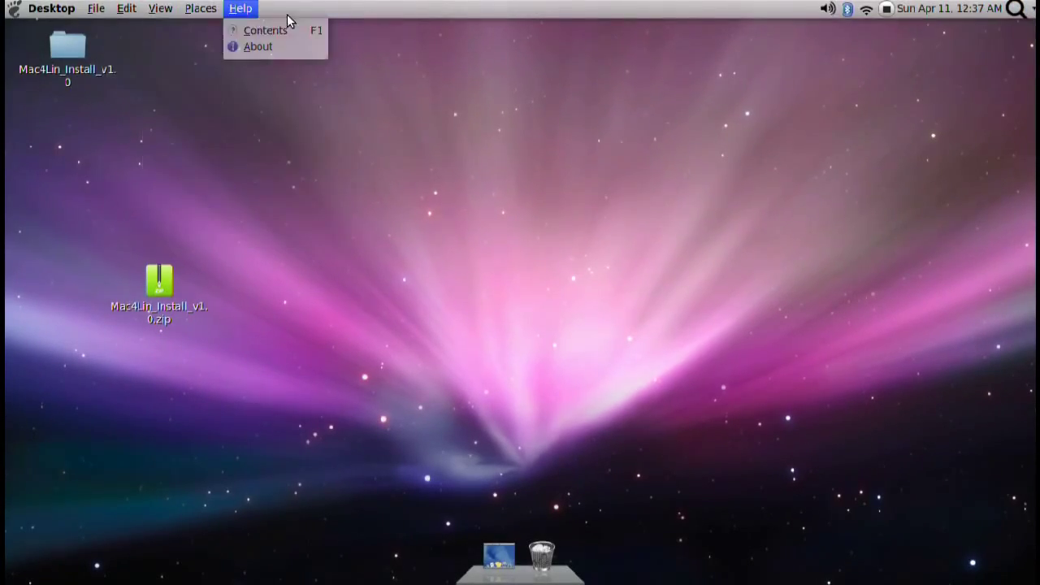
{"action": "left_click", "coordinate": [1018, 9]}
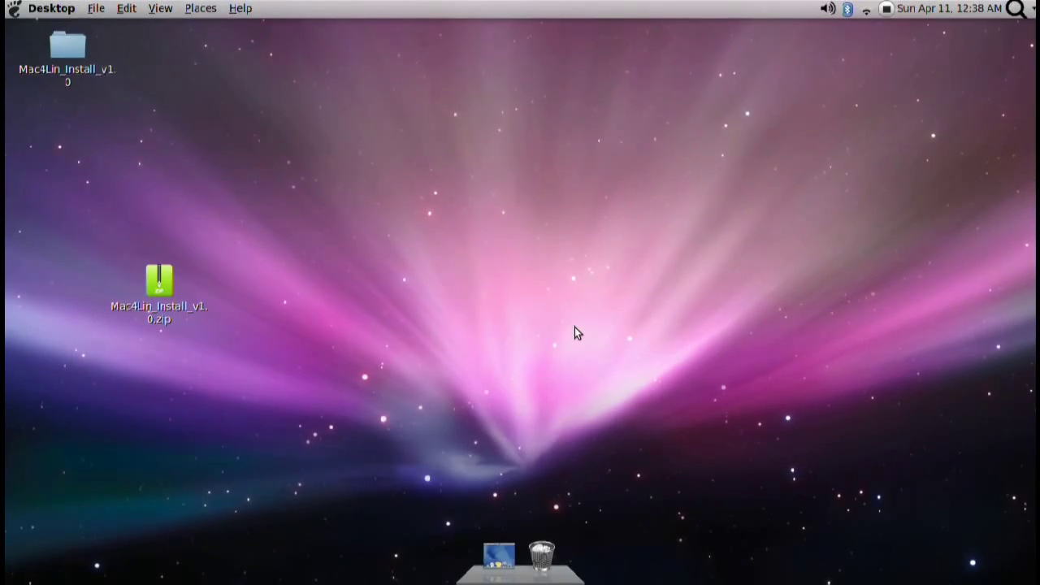
{"action": "mouse_move", "coordinate": [675, 156]}
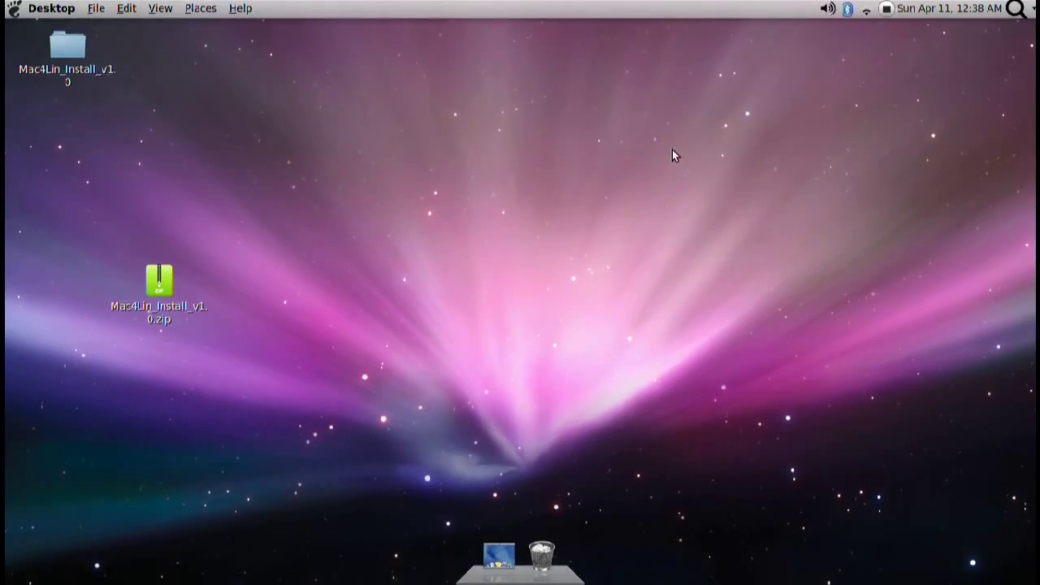